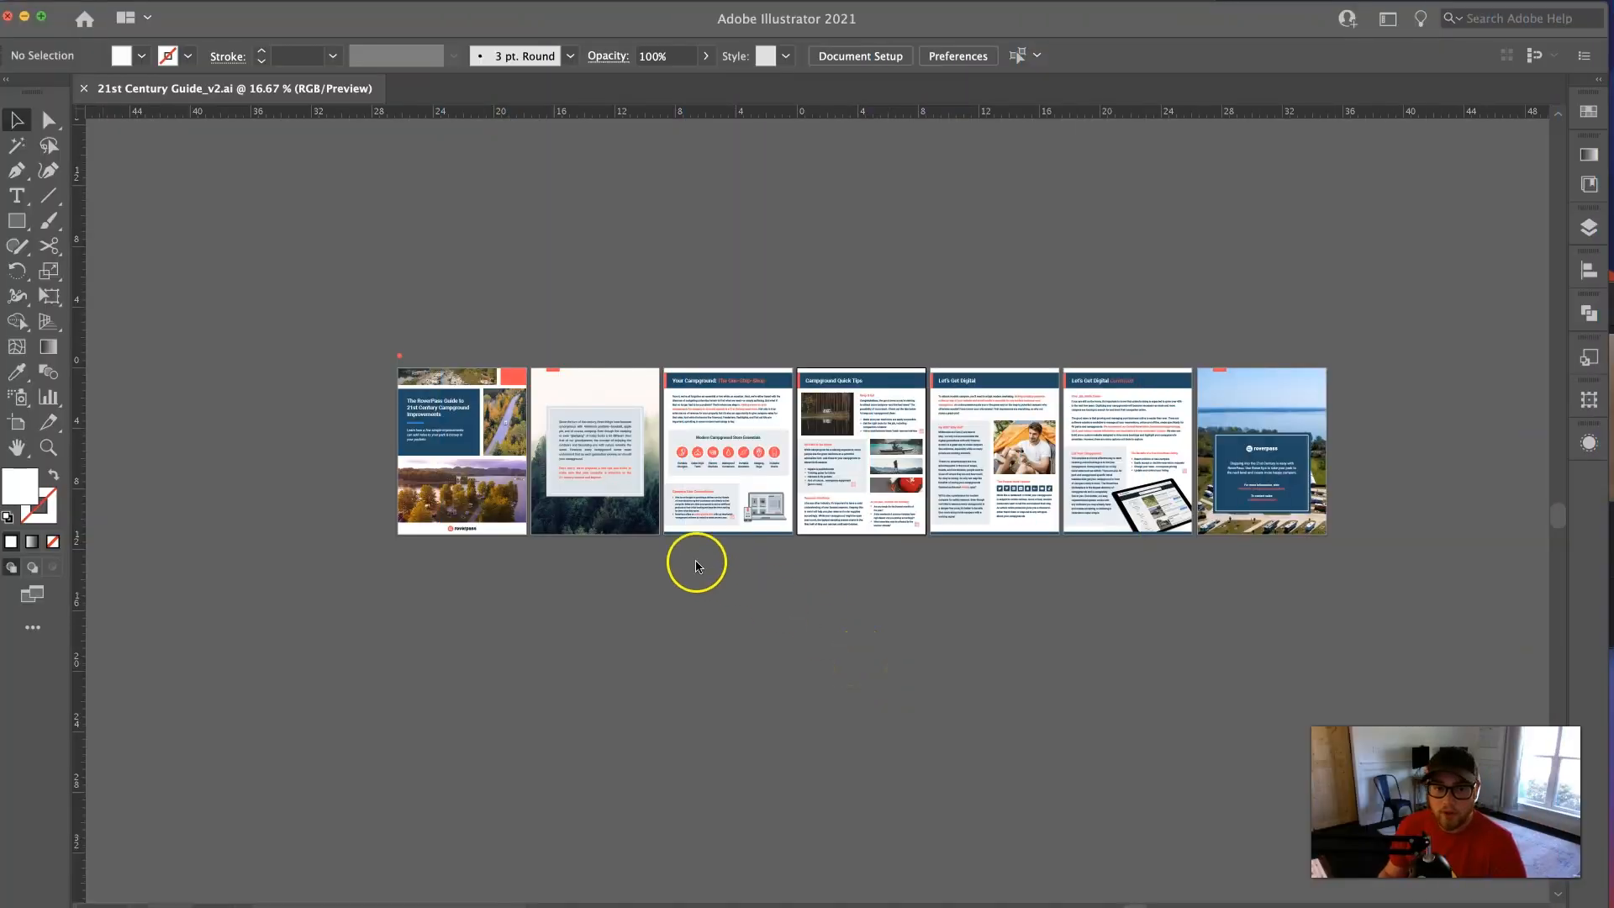
mouse_move(1060, 451)
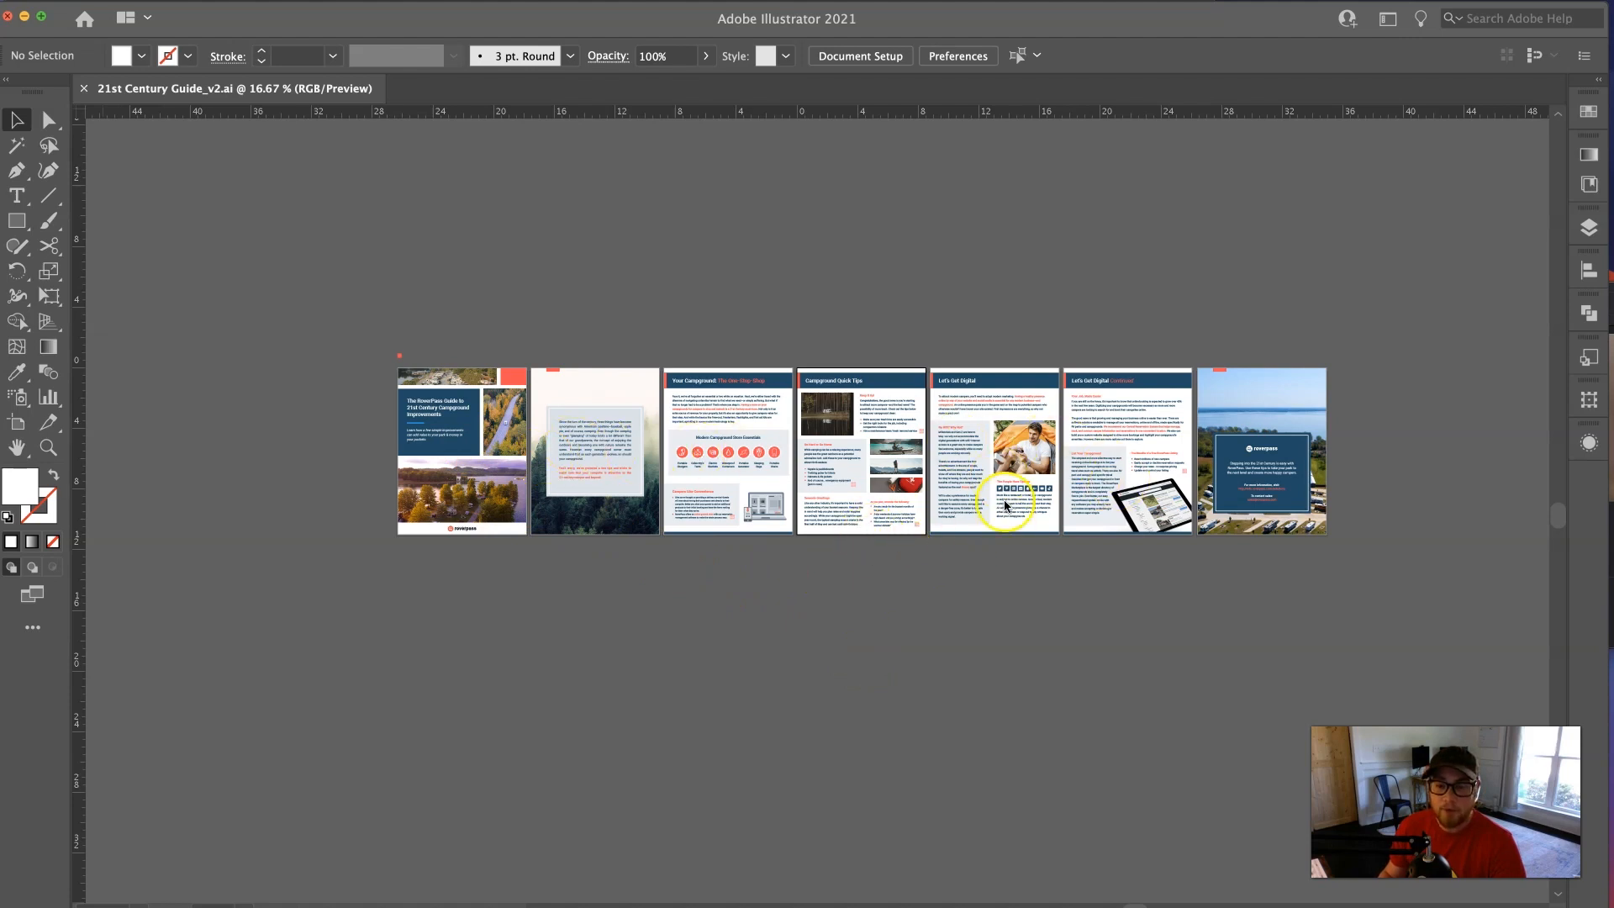
mouse_move(1014, 448)
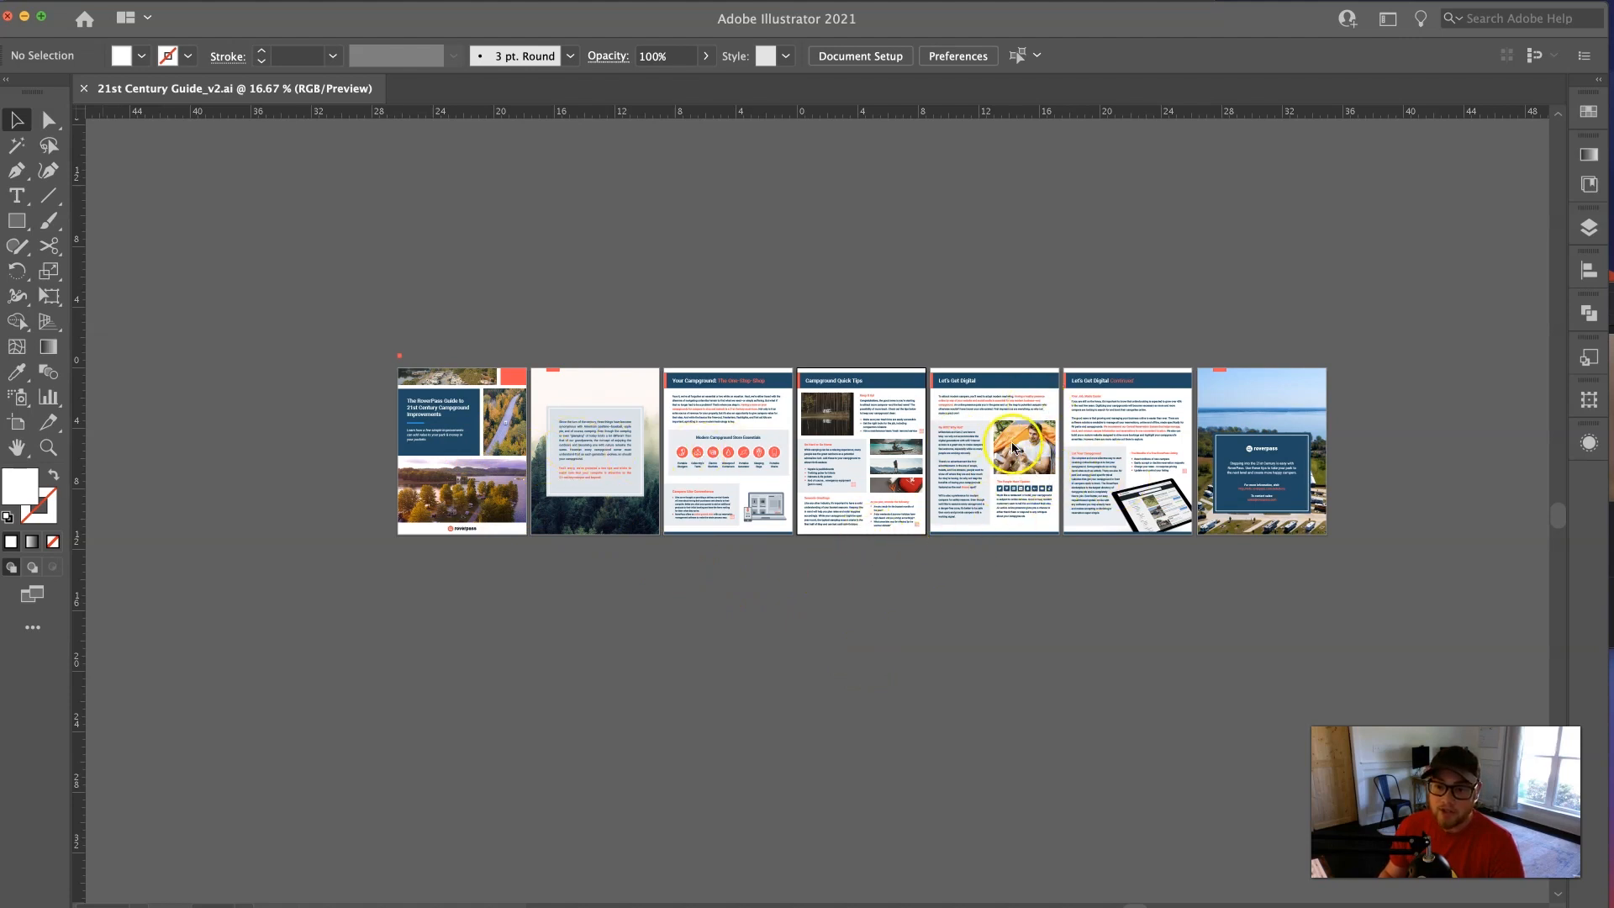
mouse_move(431, 386)
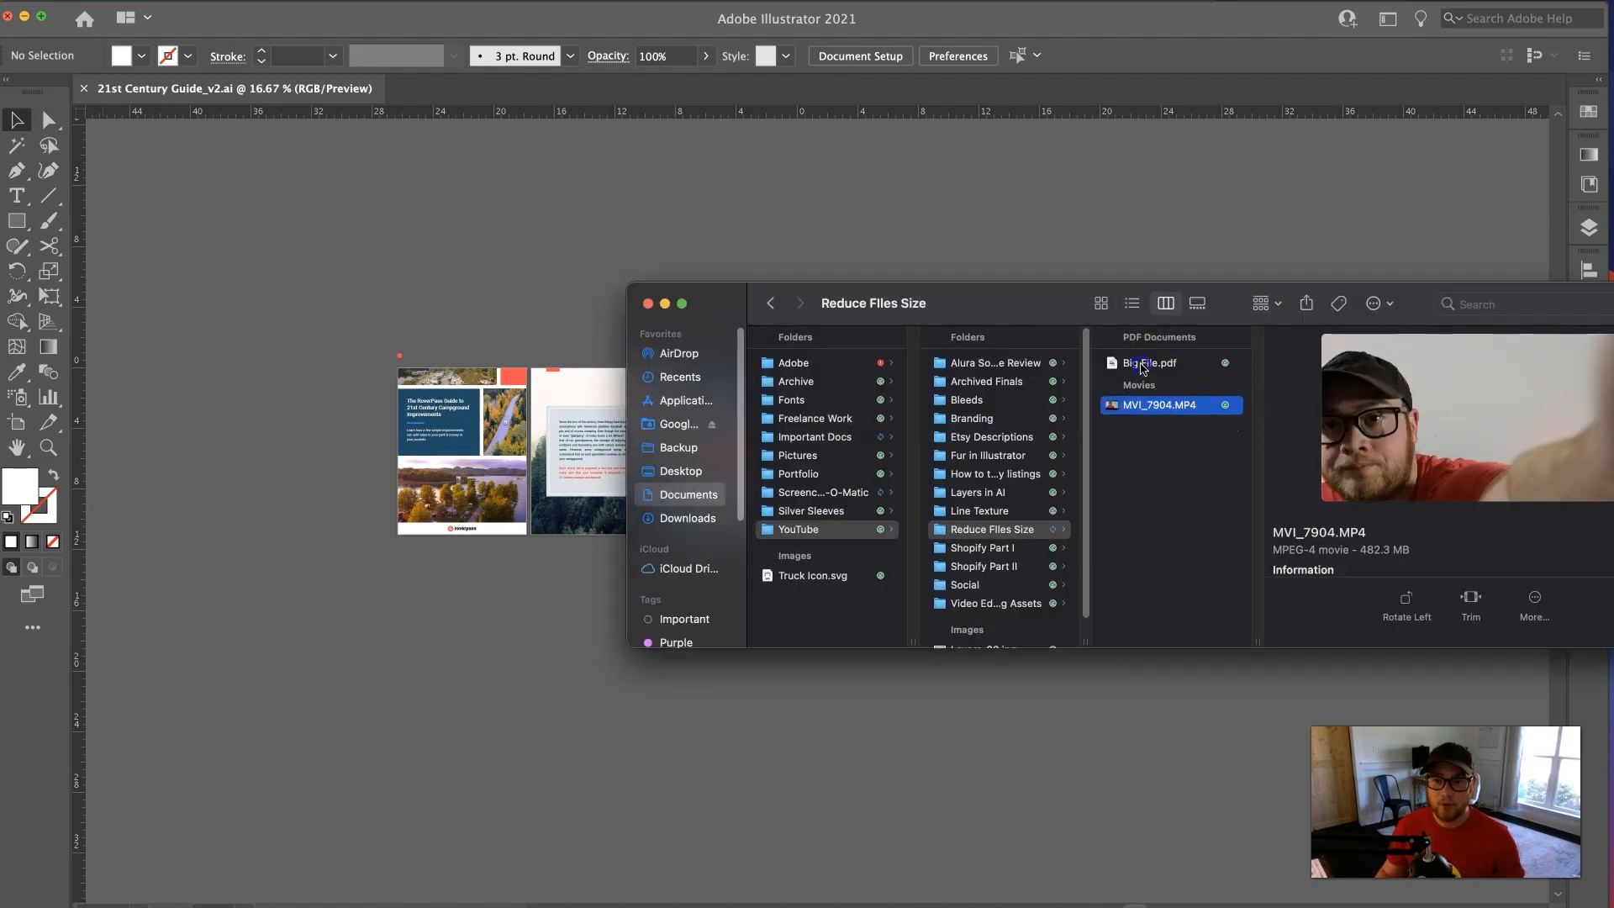
- Select Big File.pdf in Finder to confirm its 346.5 MB size
click(1151, 362)
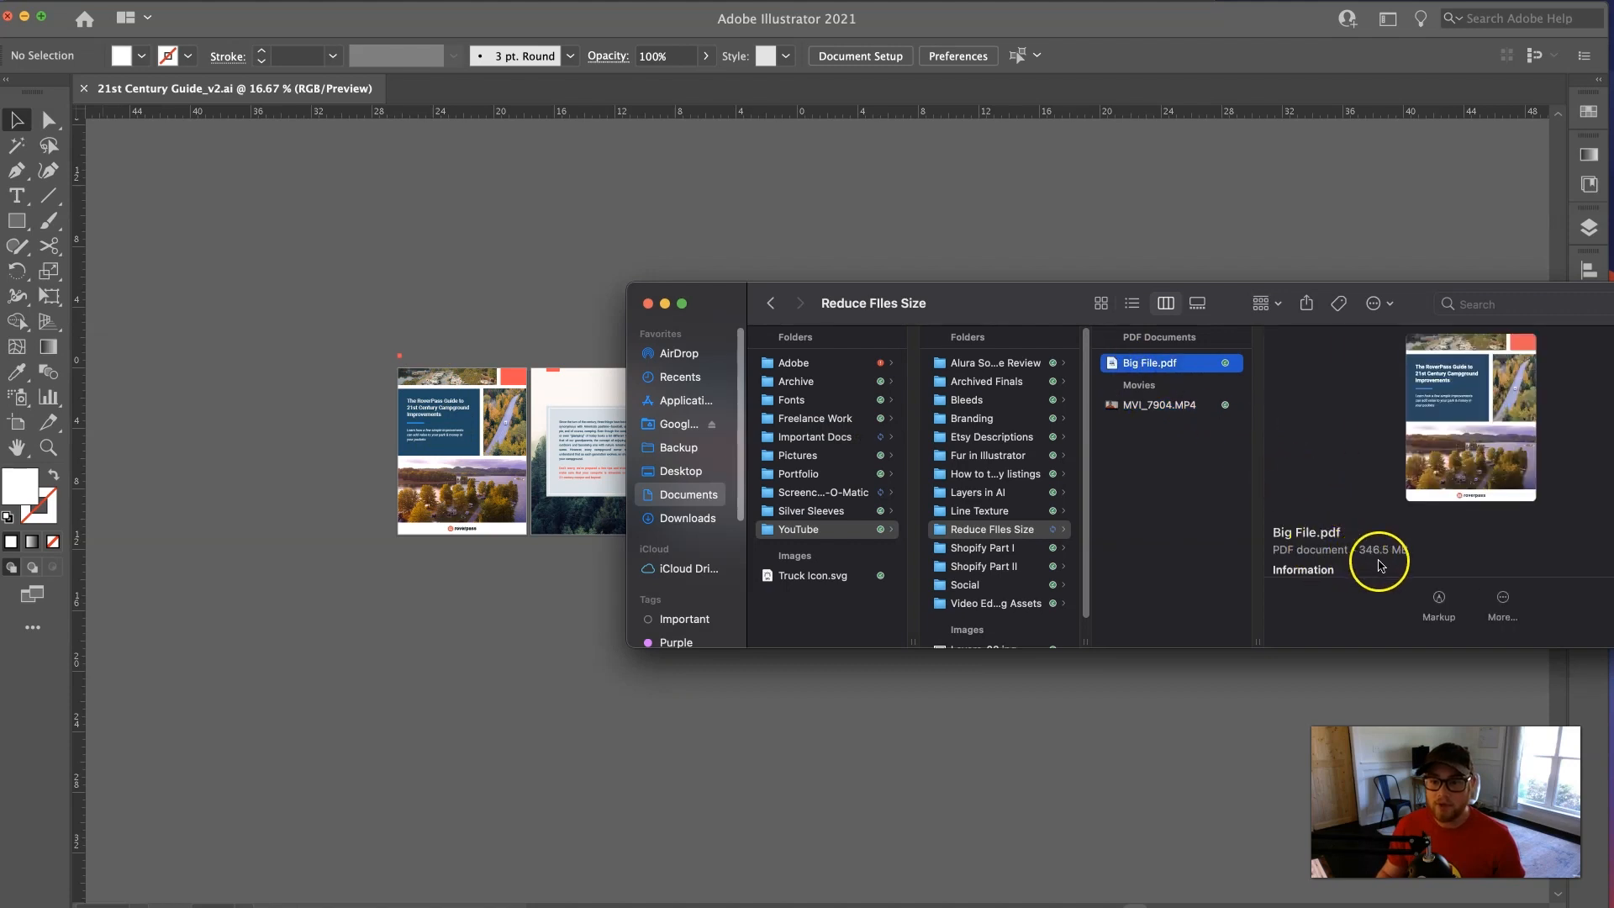
mouse_move(1392, 556)
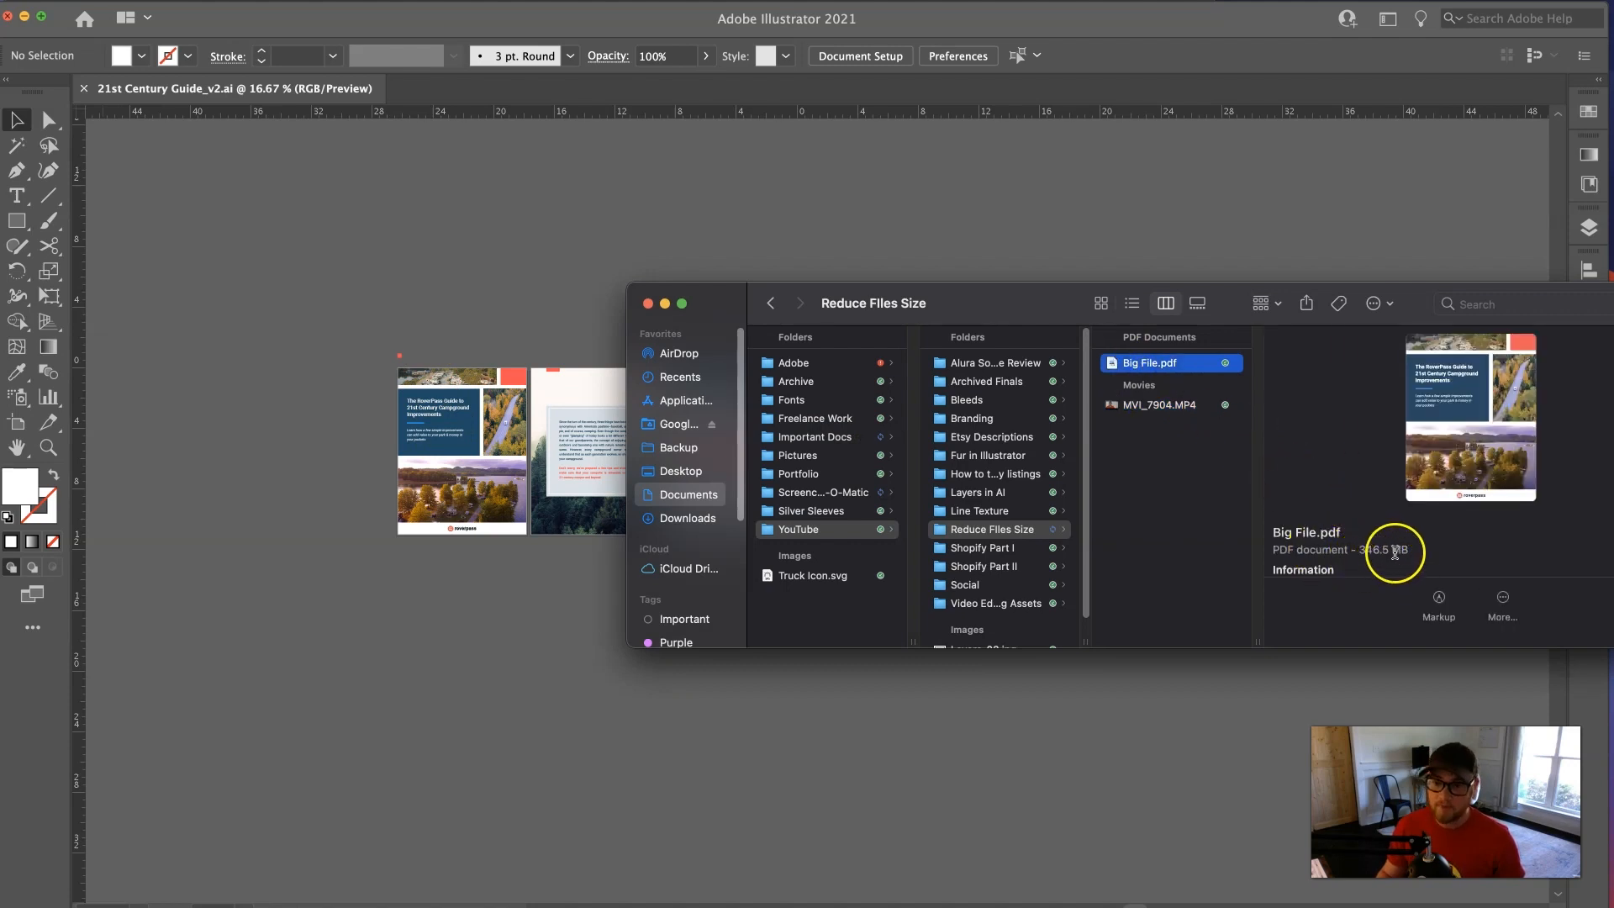
mouse_move(1393, 550)
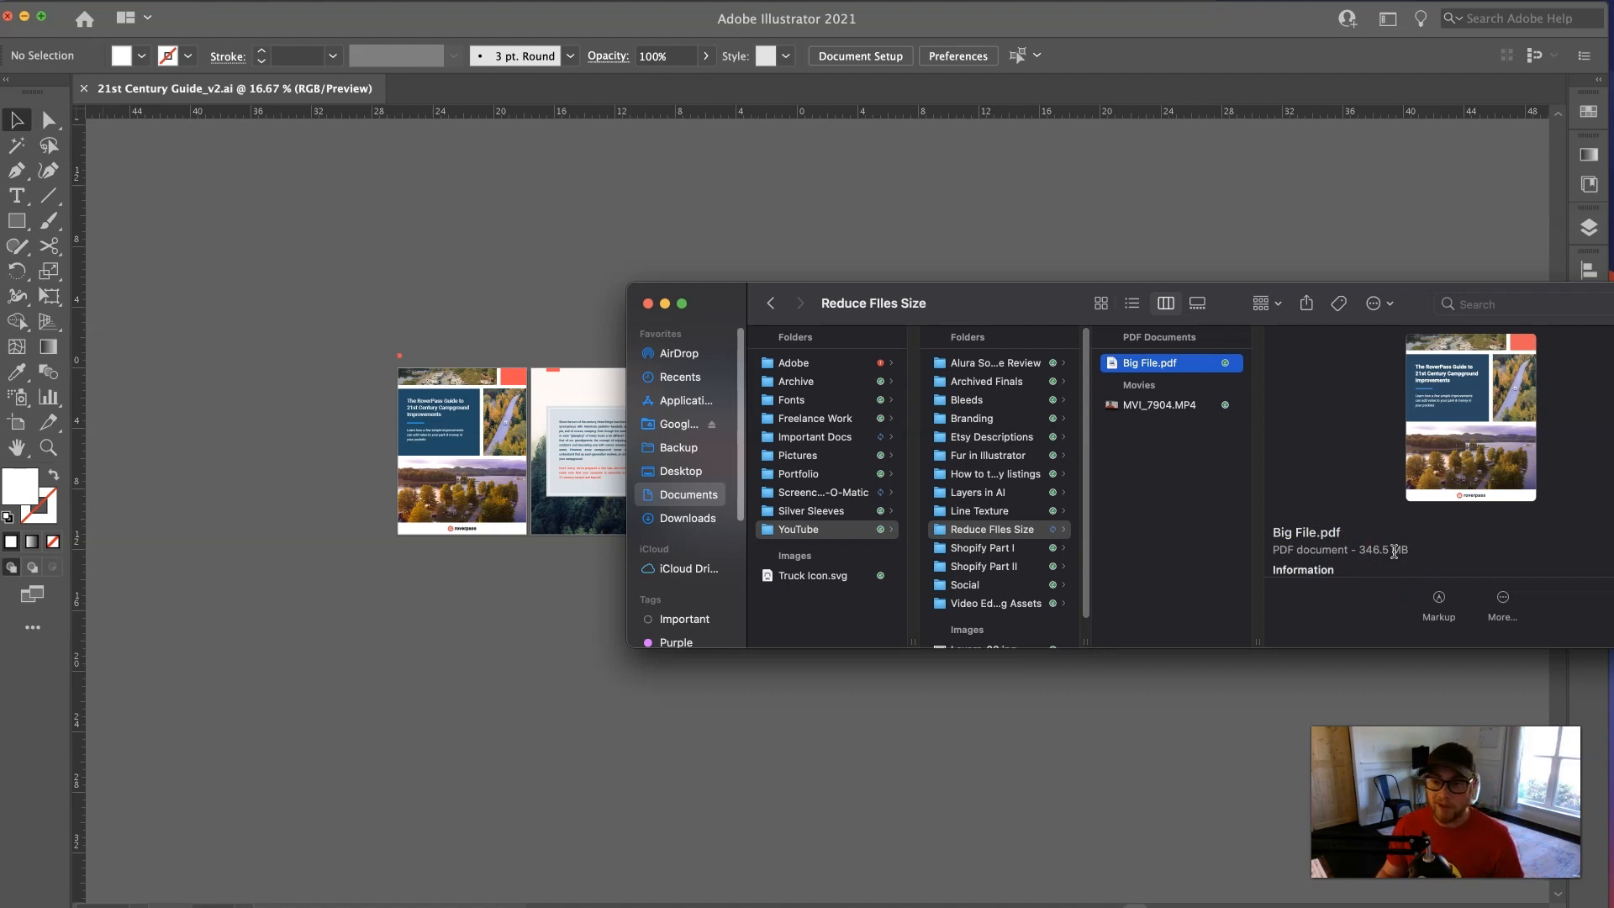
mouse_move(1101, 460)
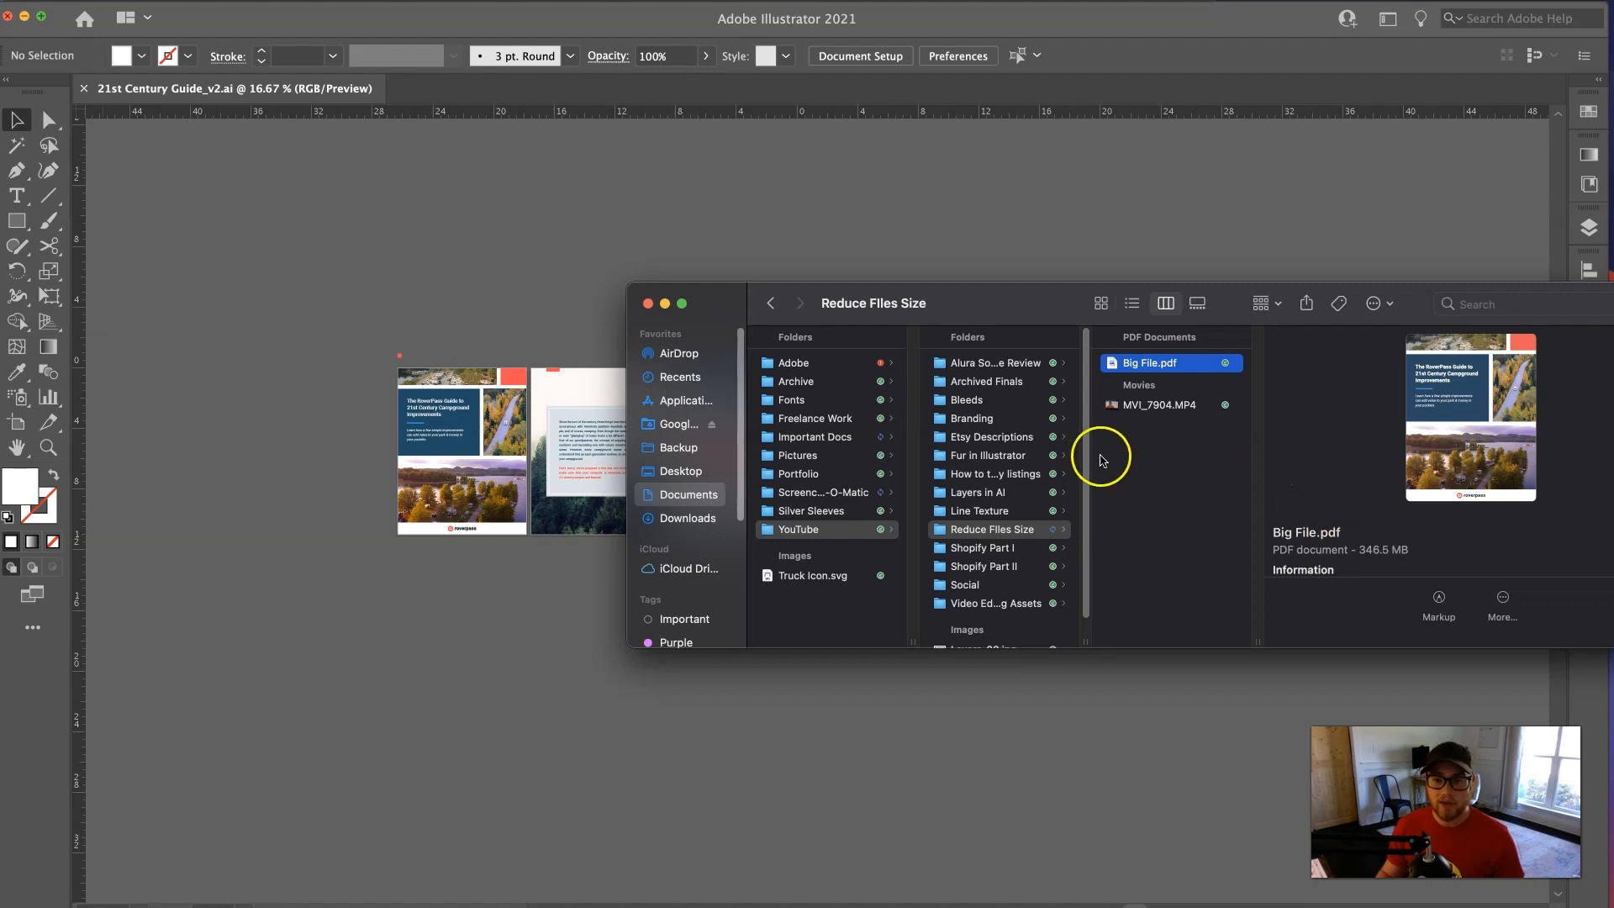
mouse_move(1104, 459)
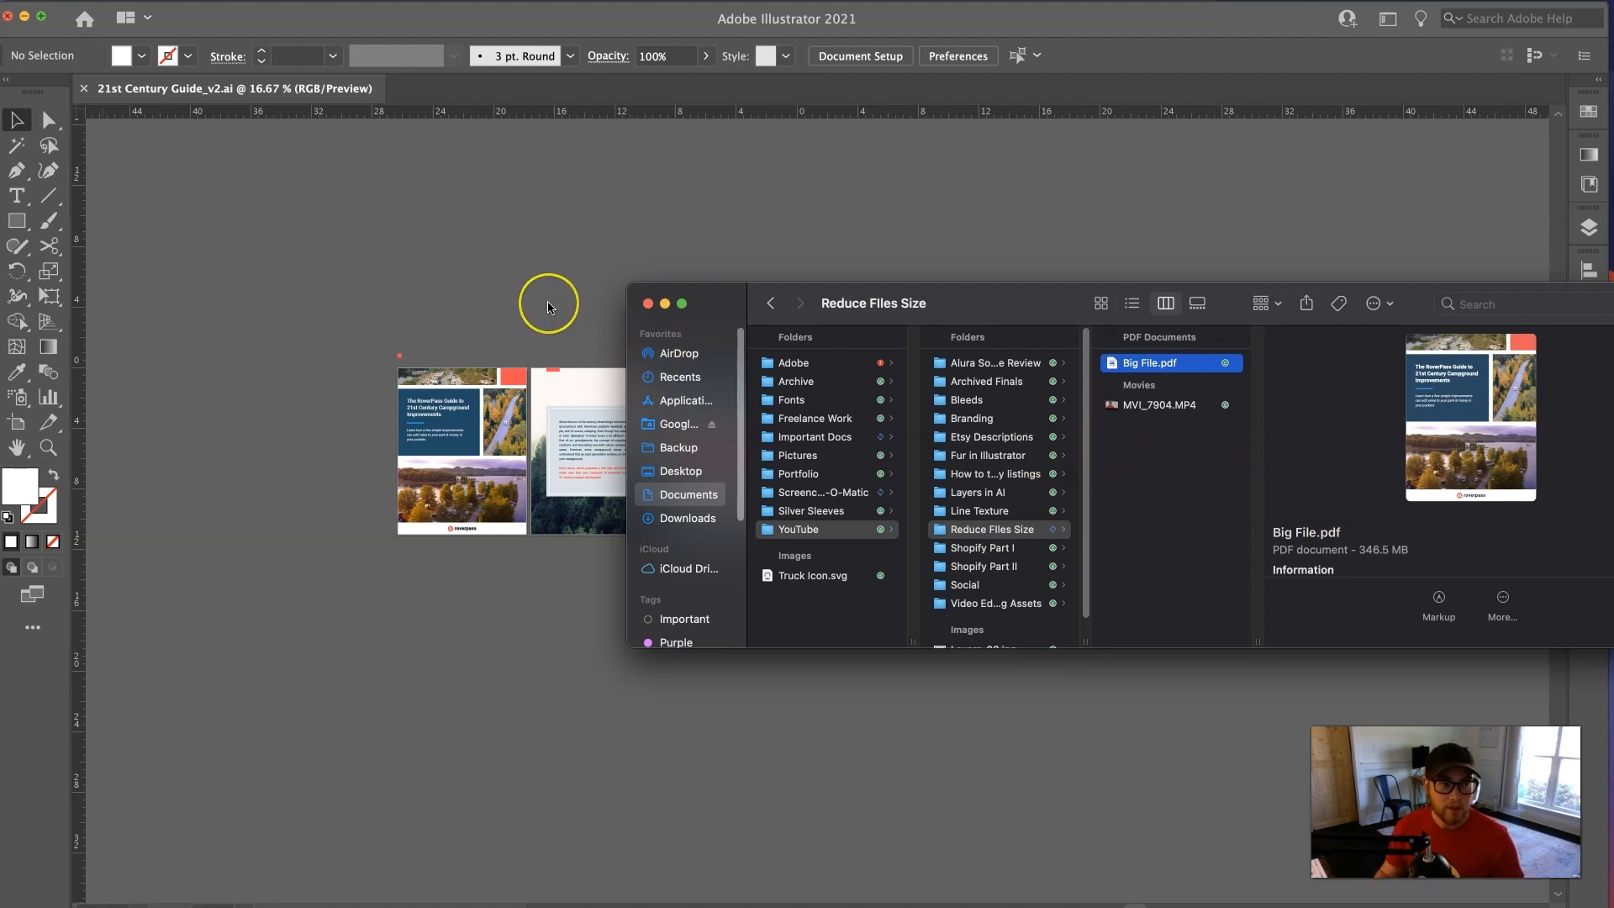
- Bring the Illustrator campground guide document back in front of Finder
click(647, 303)
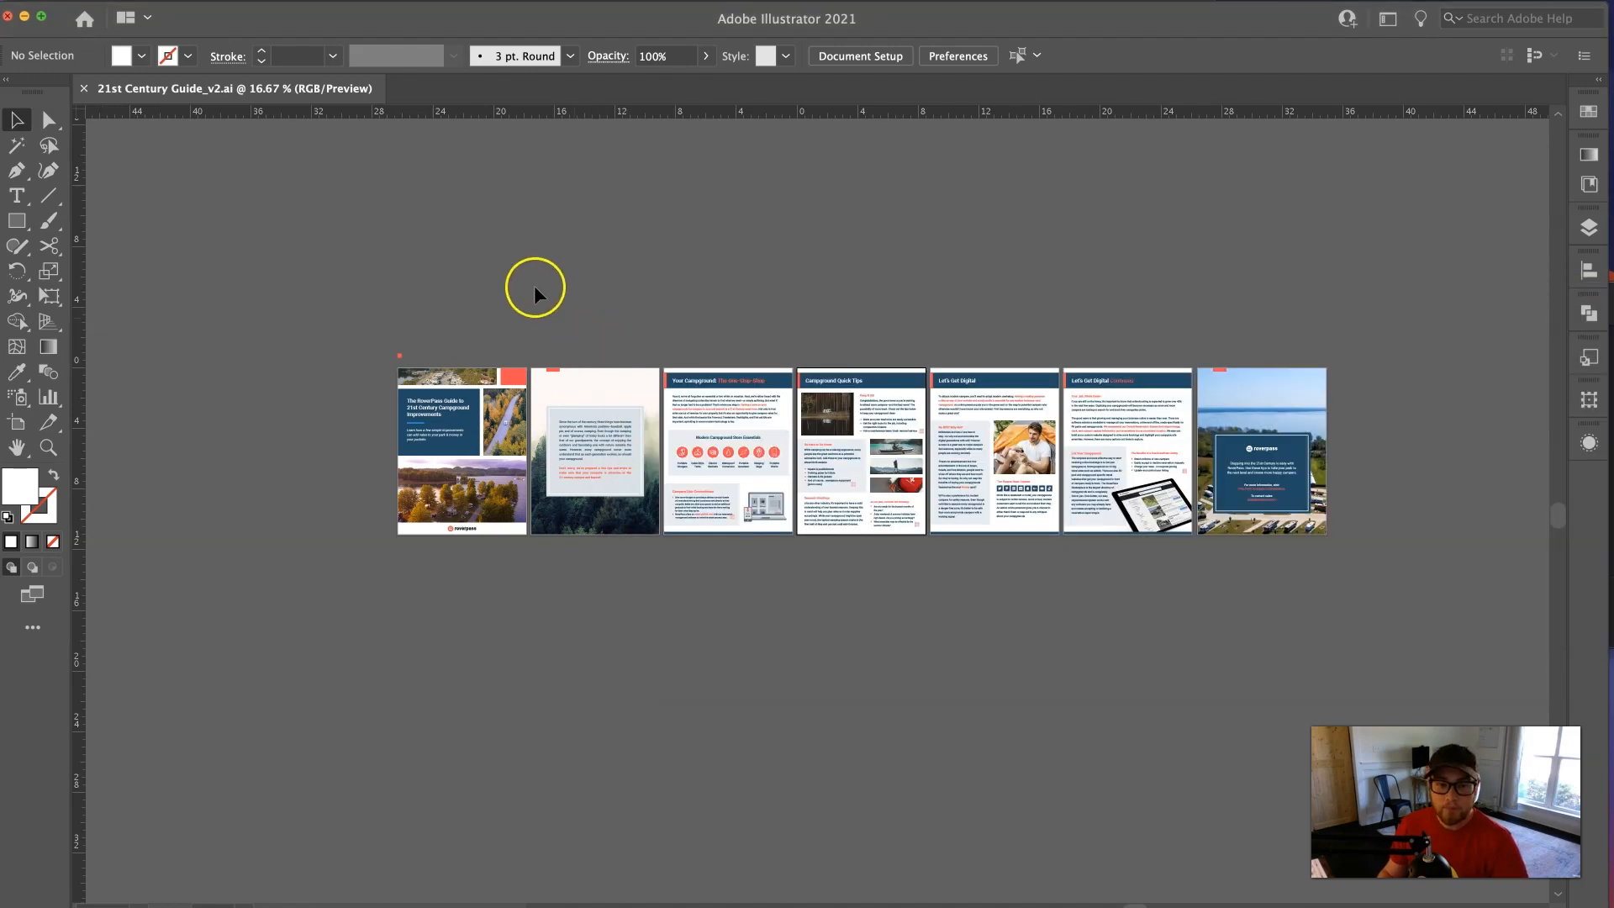
mouse_move(520, 376)
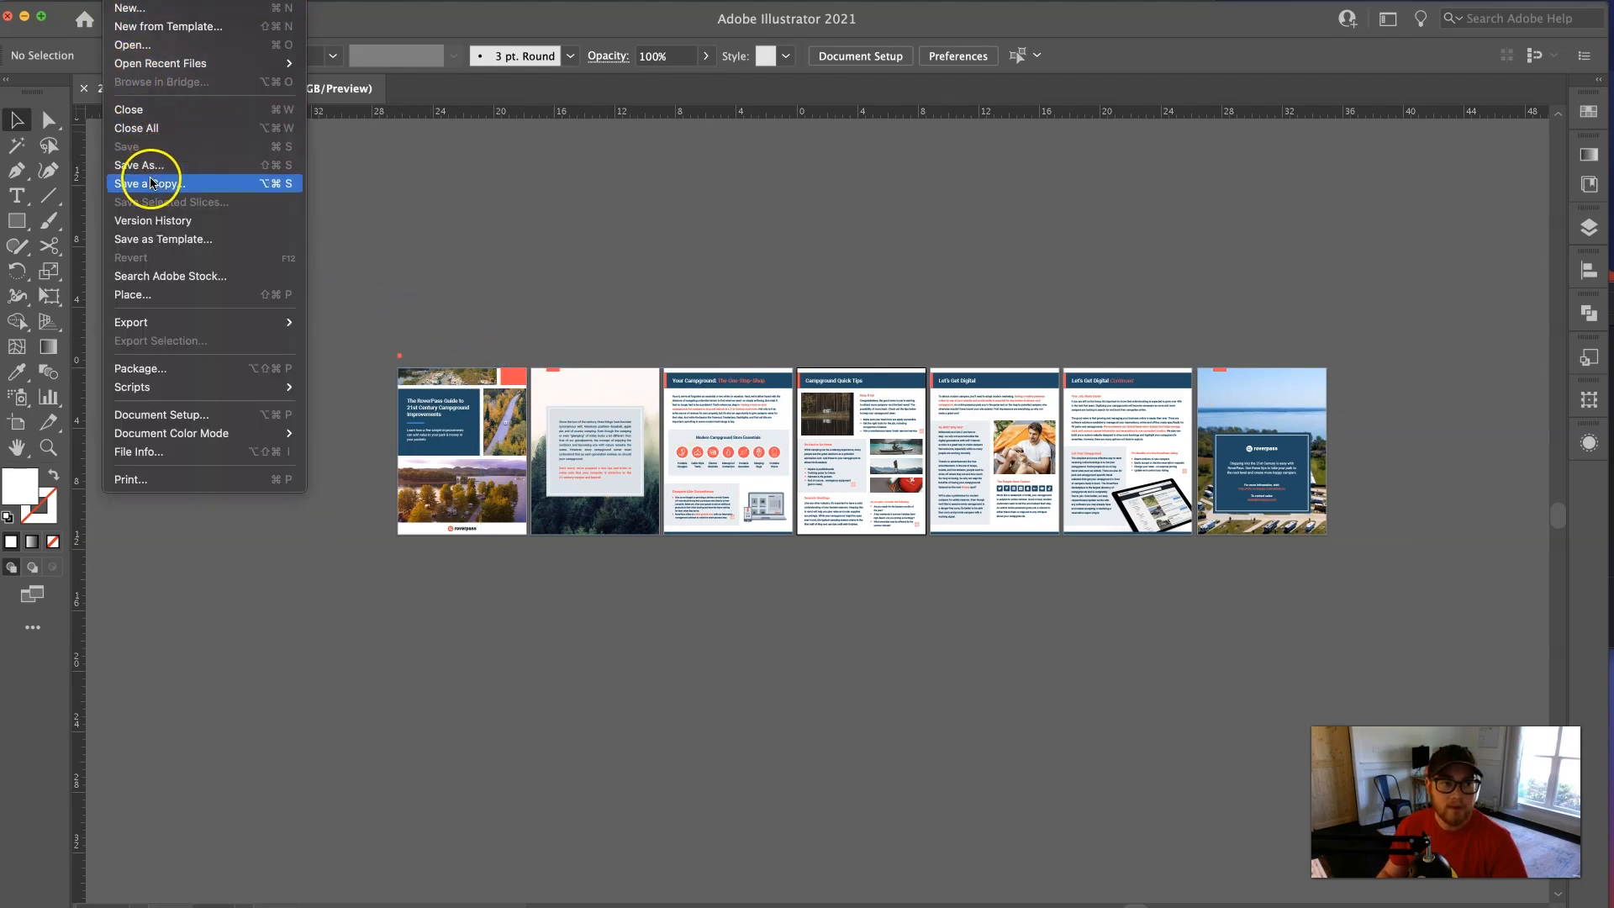
mouse_move(150, 165)
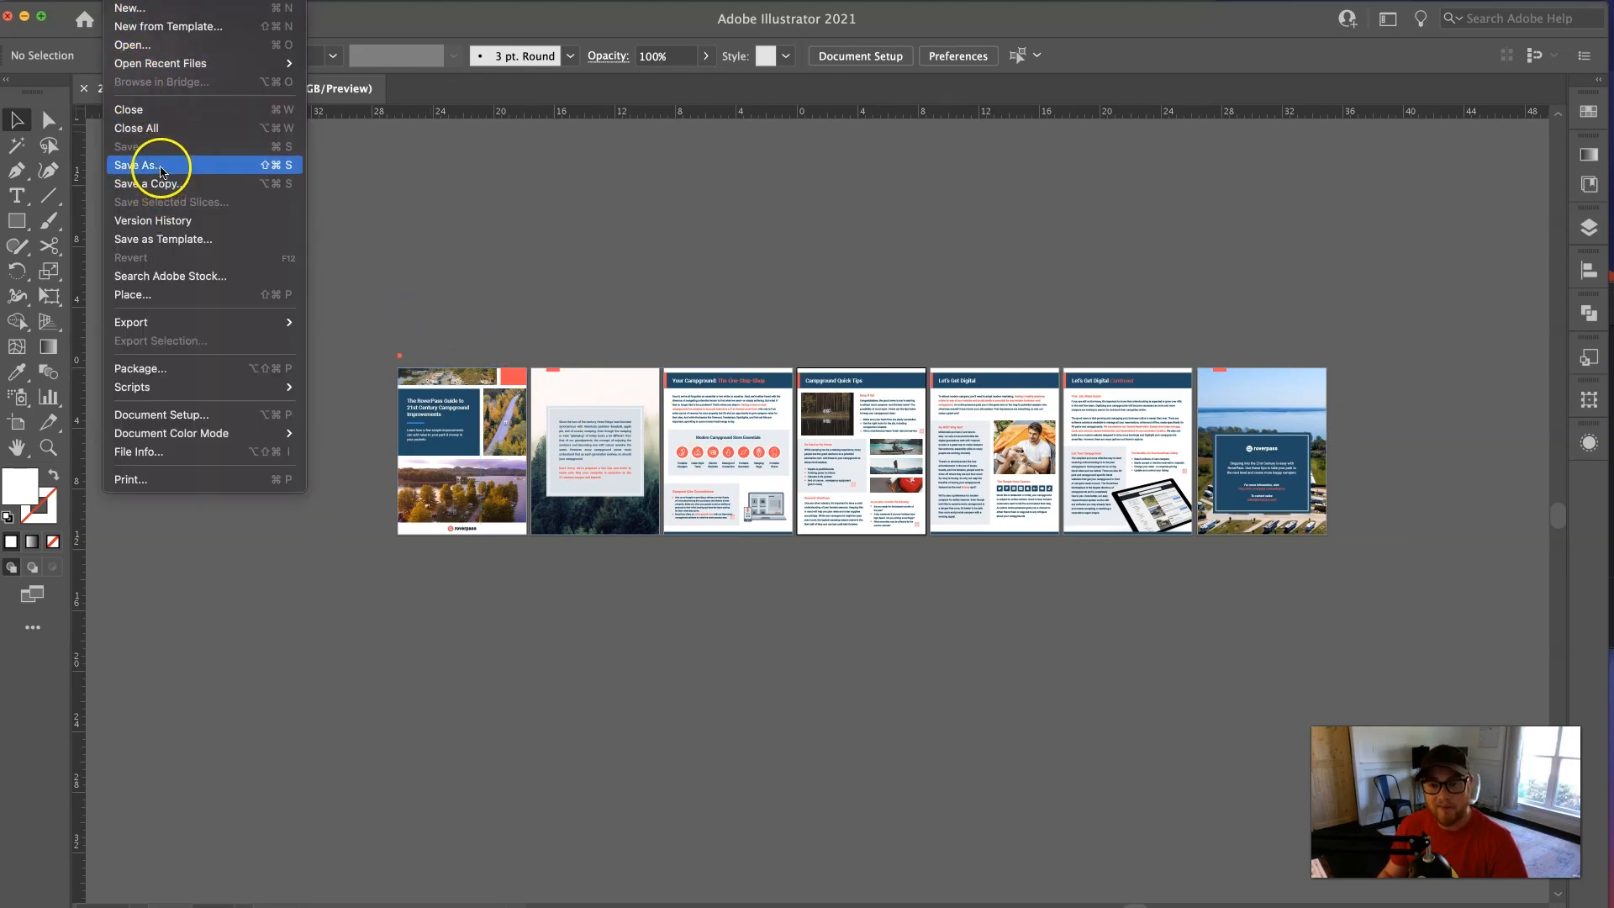
mouse_move(150, 183)
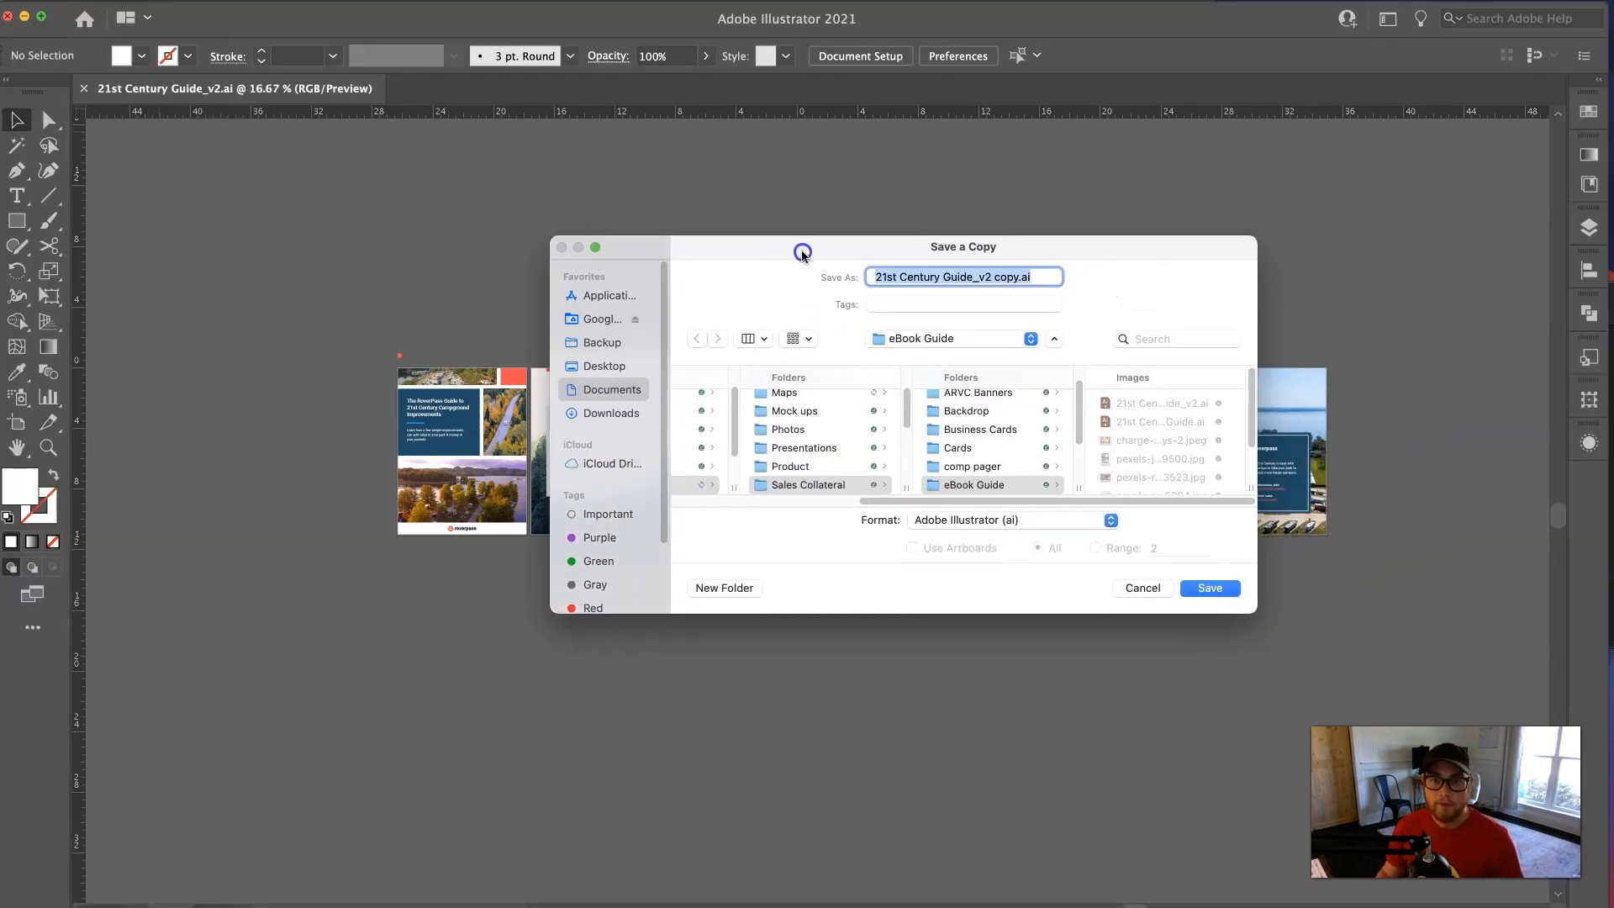
- Save a copy as Adobe PDF into the Documents > YouTube folder
click(610, 389)
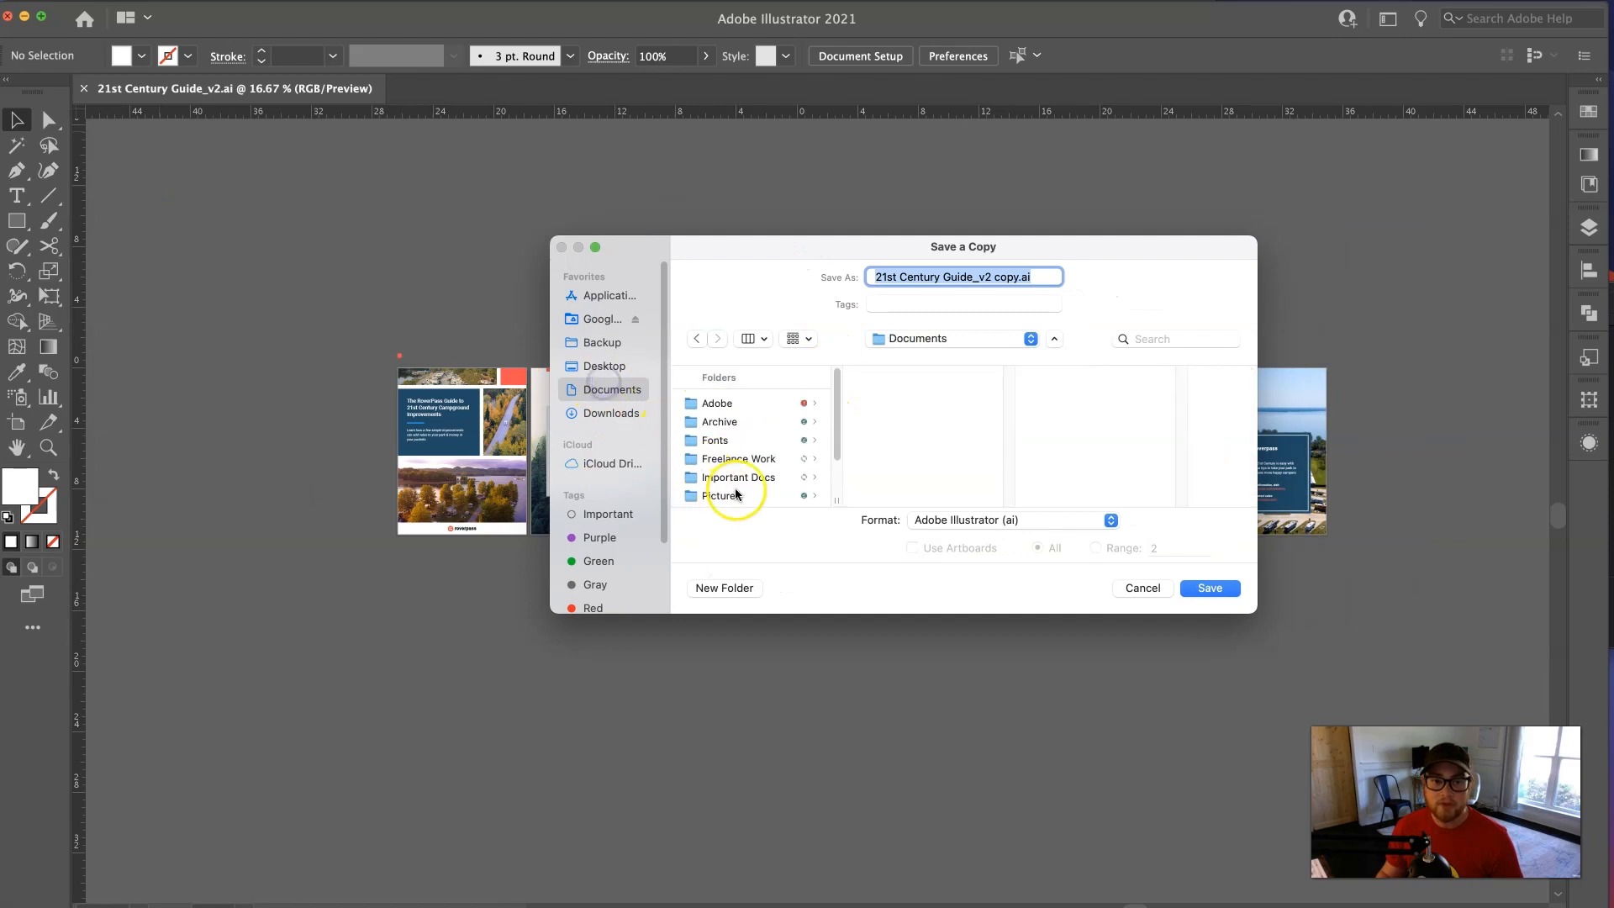
click(722, 478)
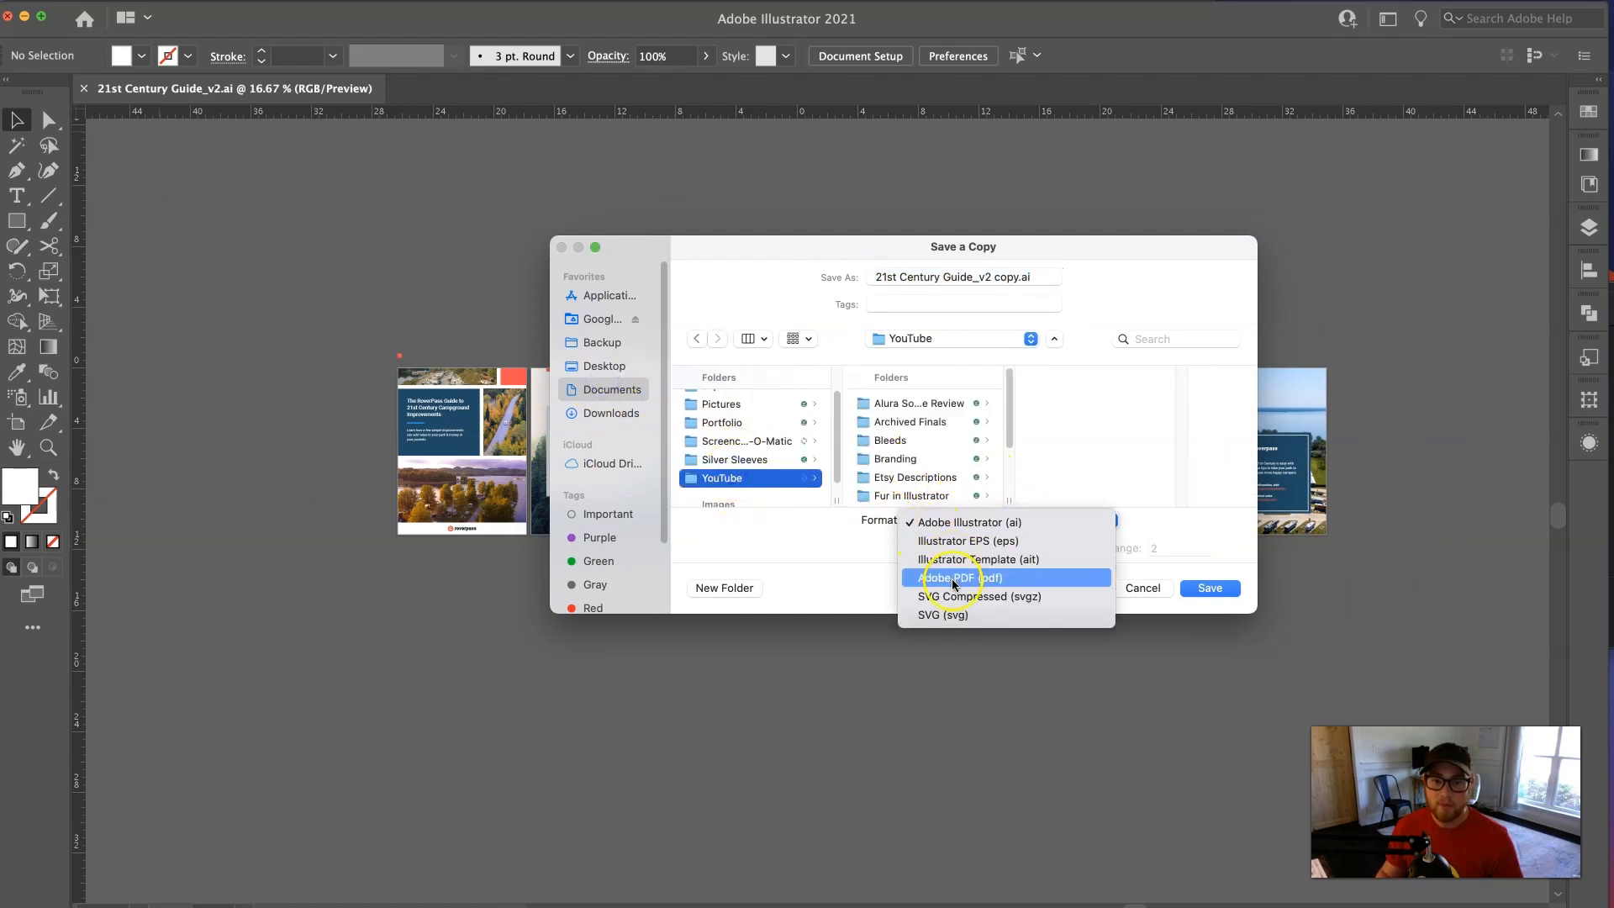
click(950, 577)
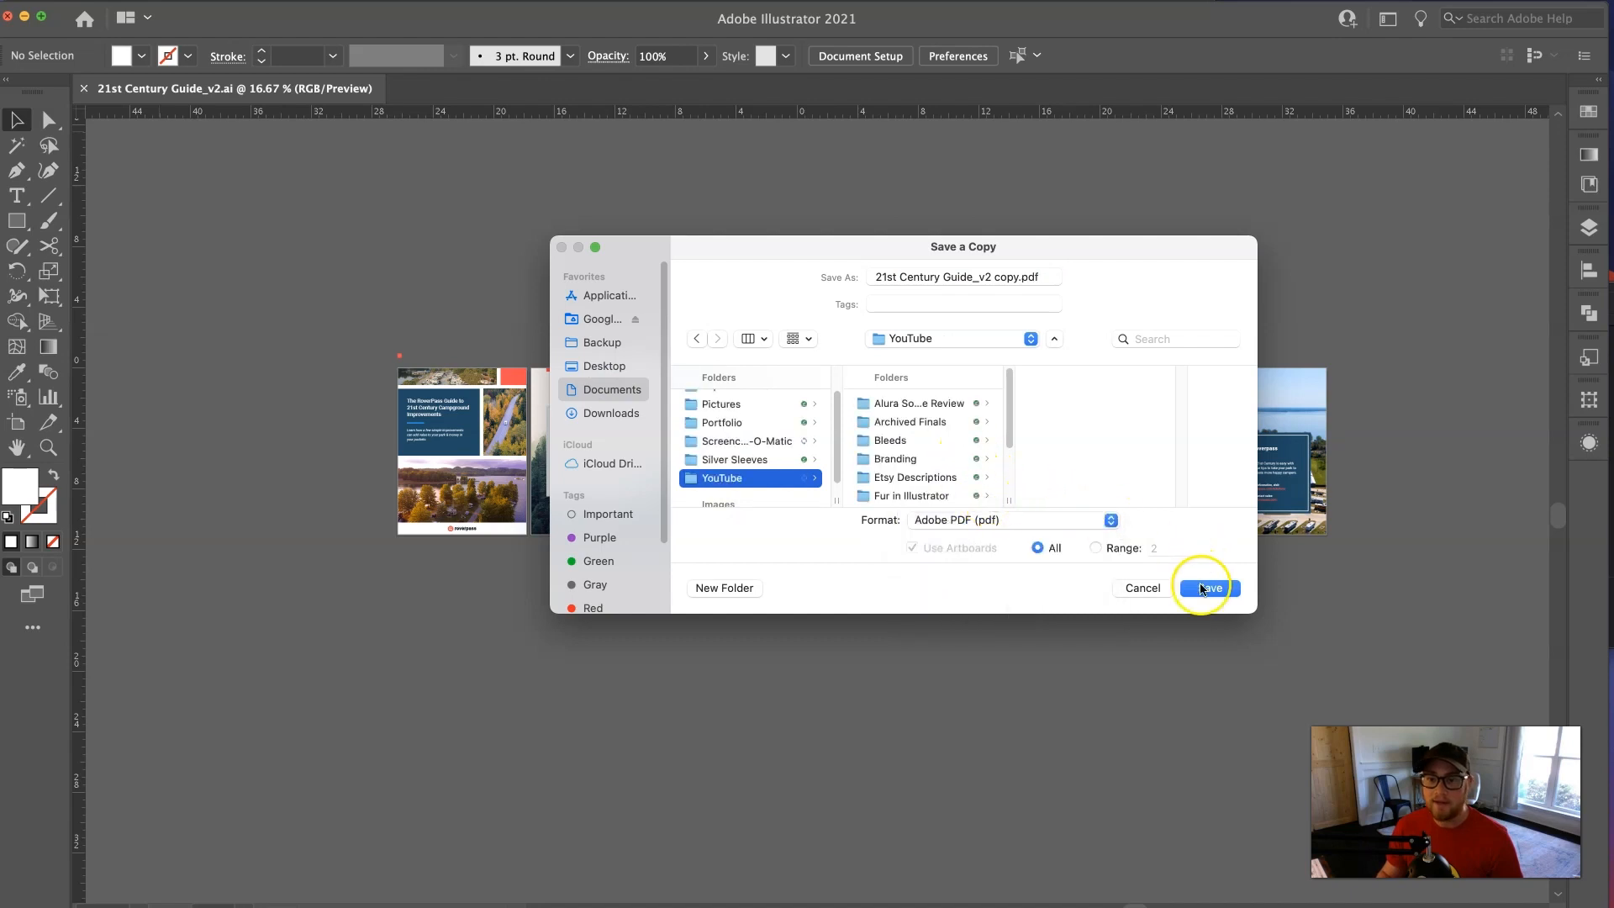
click(1208, 588)
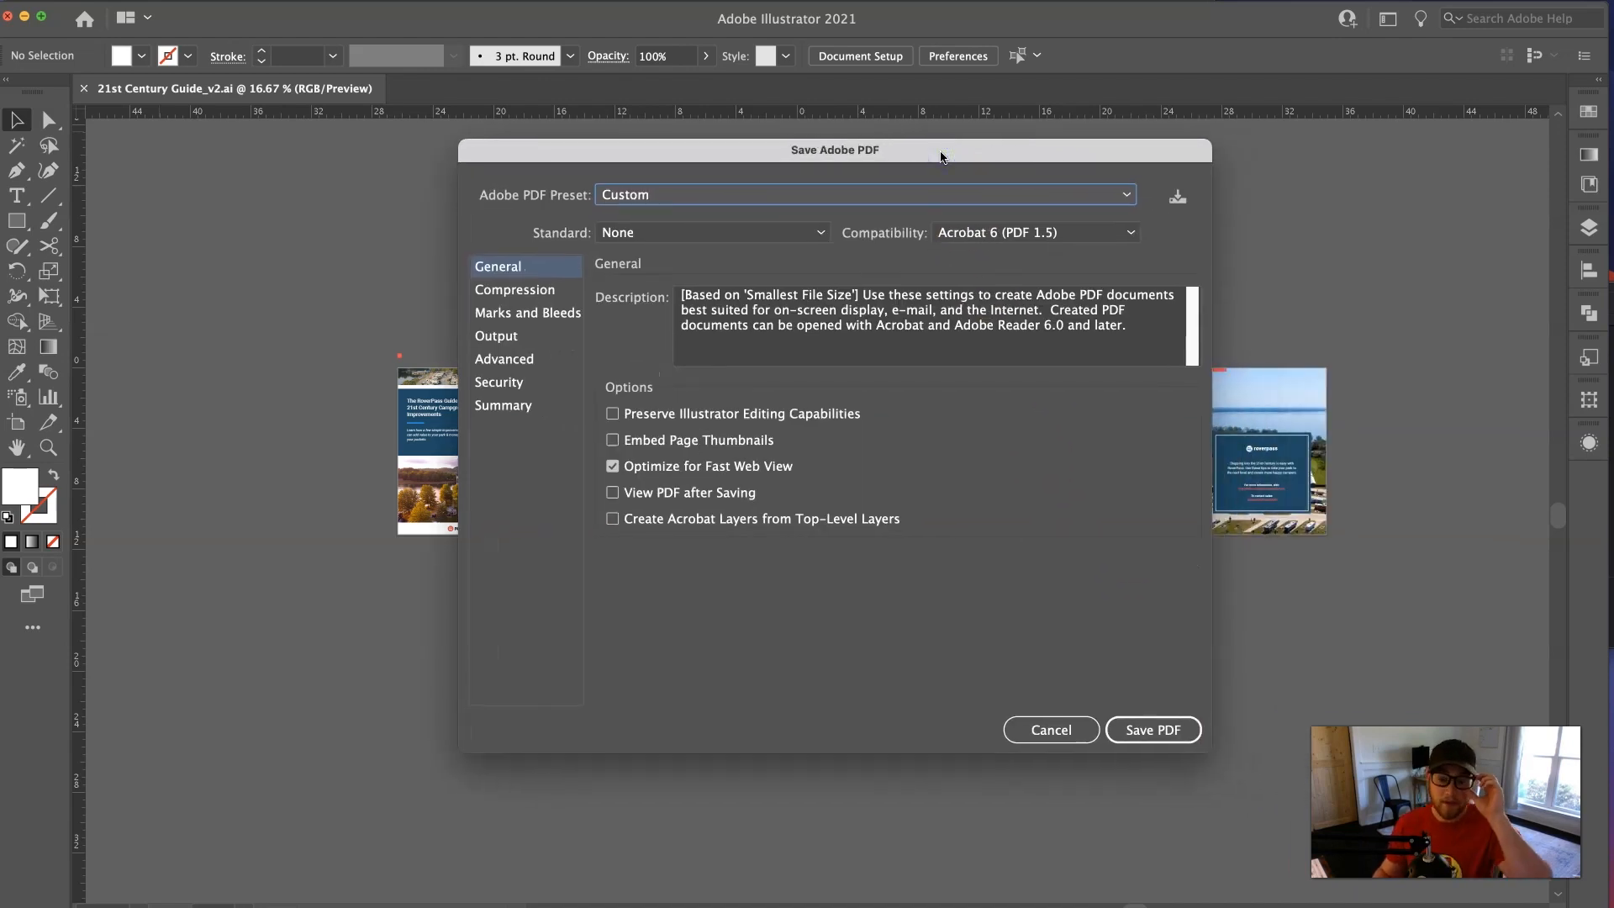
mouse_move(807, 524)
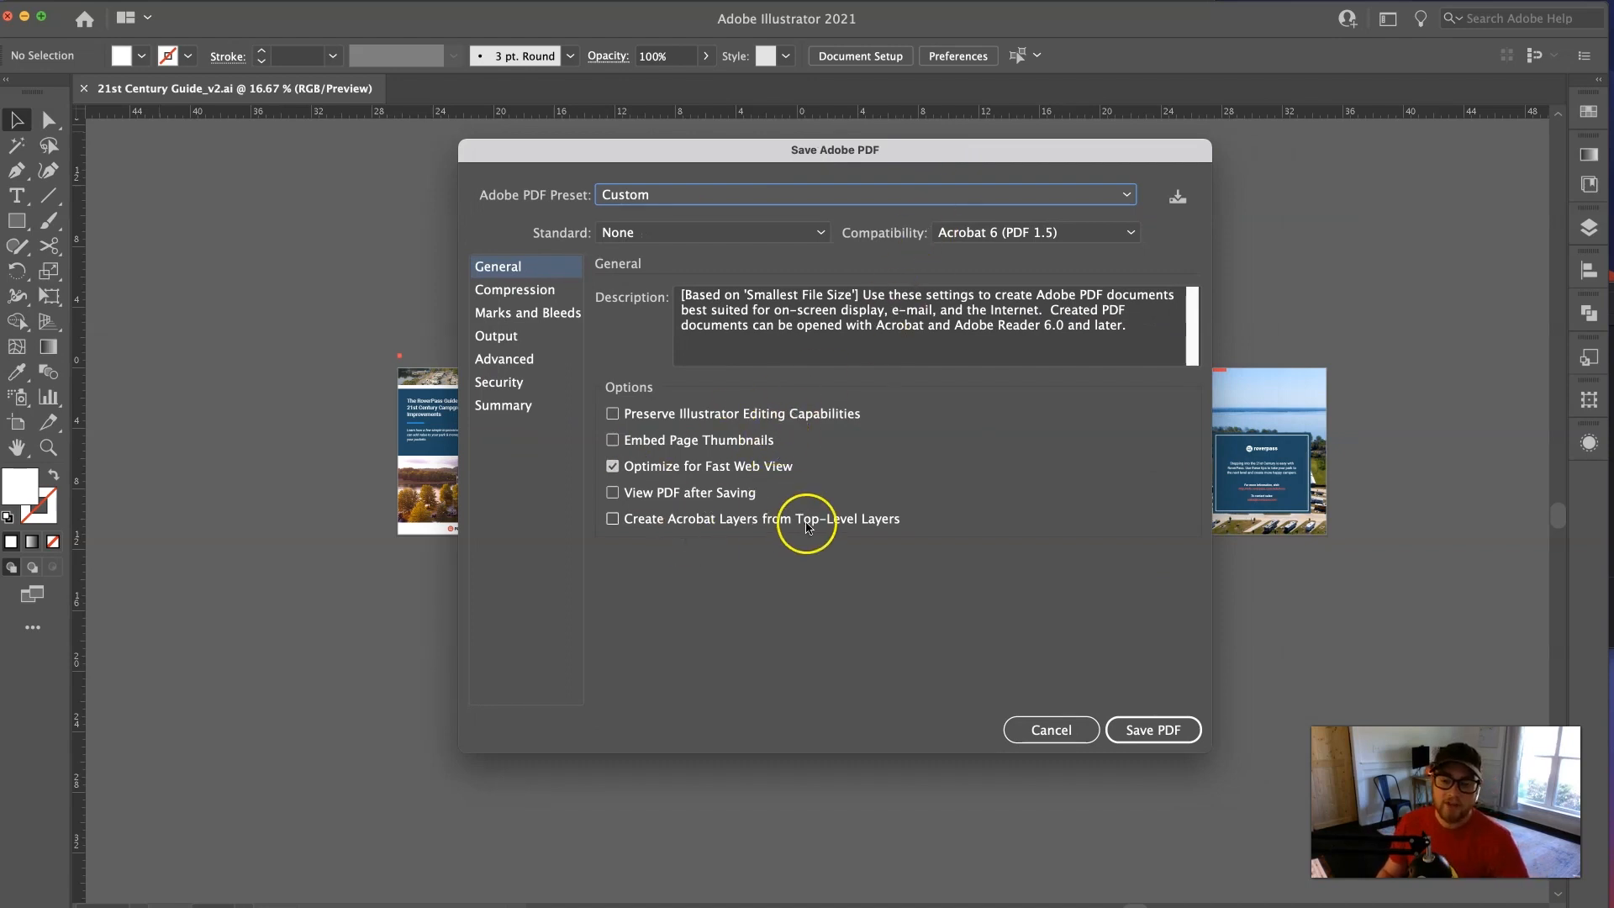
mouse_move(801, 527)
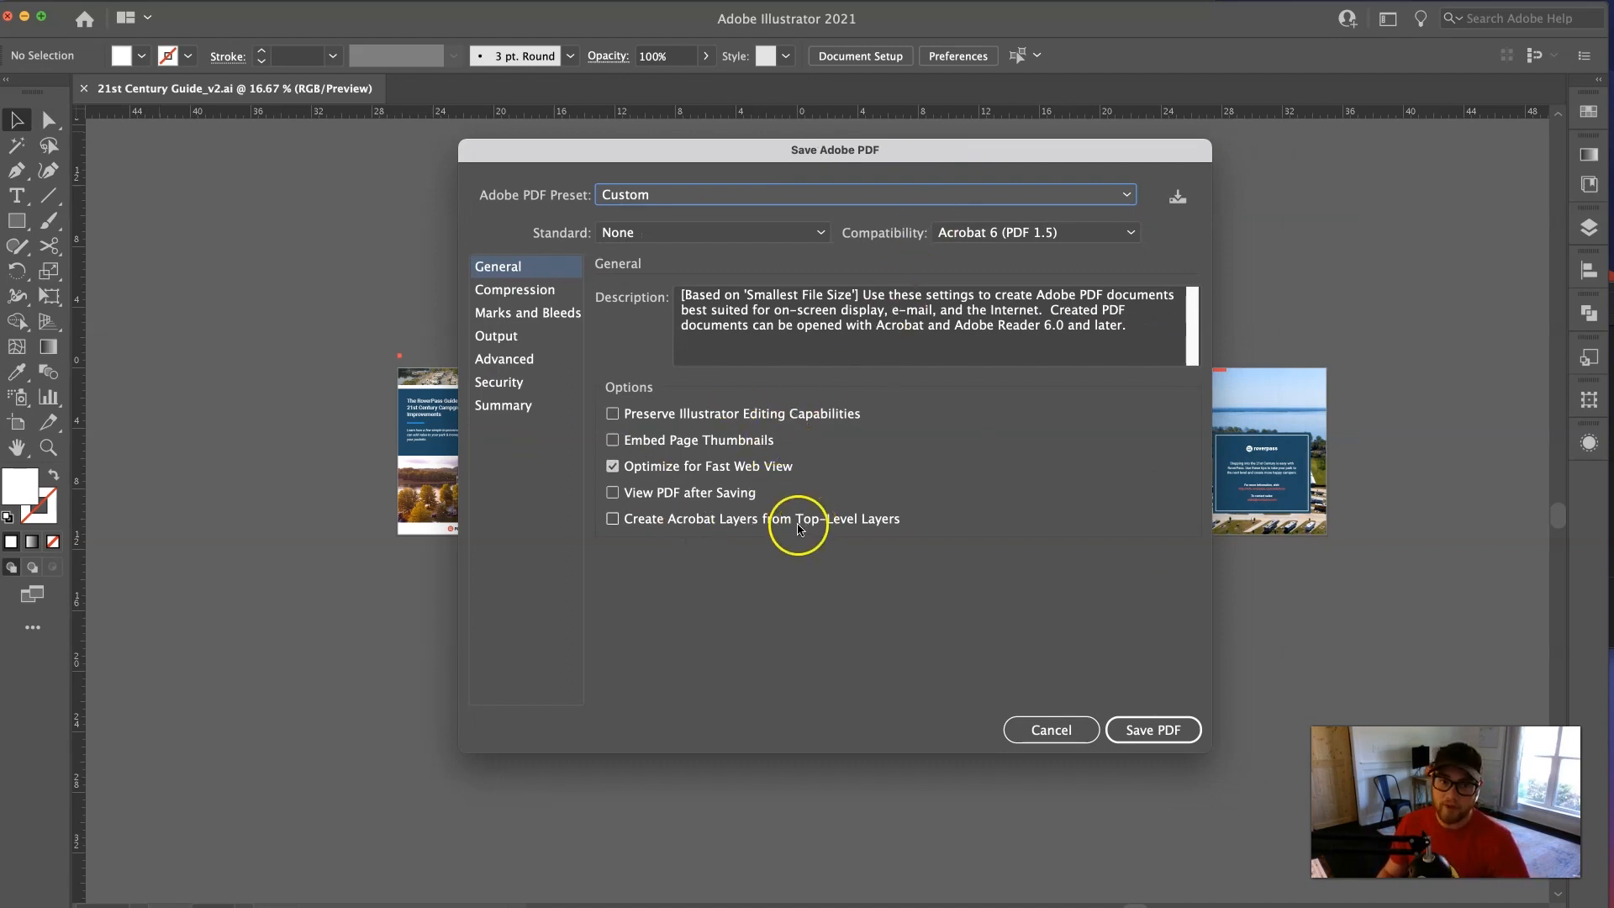
mouse_move(478, 199)
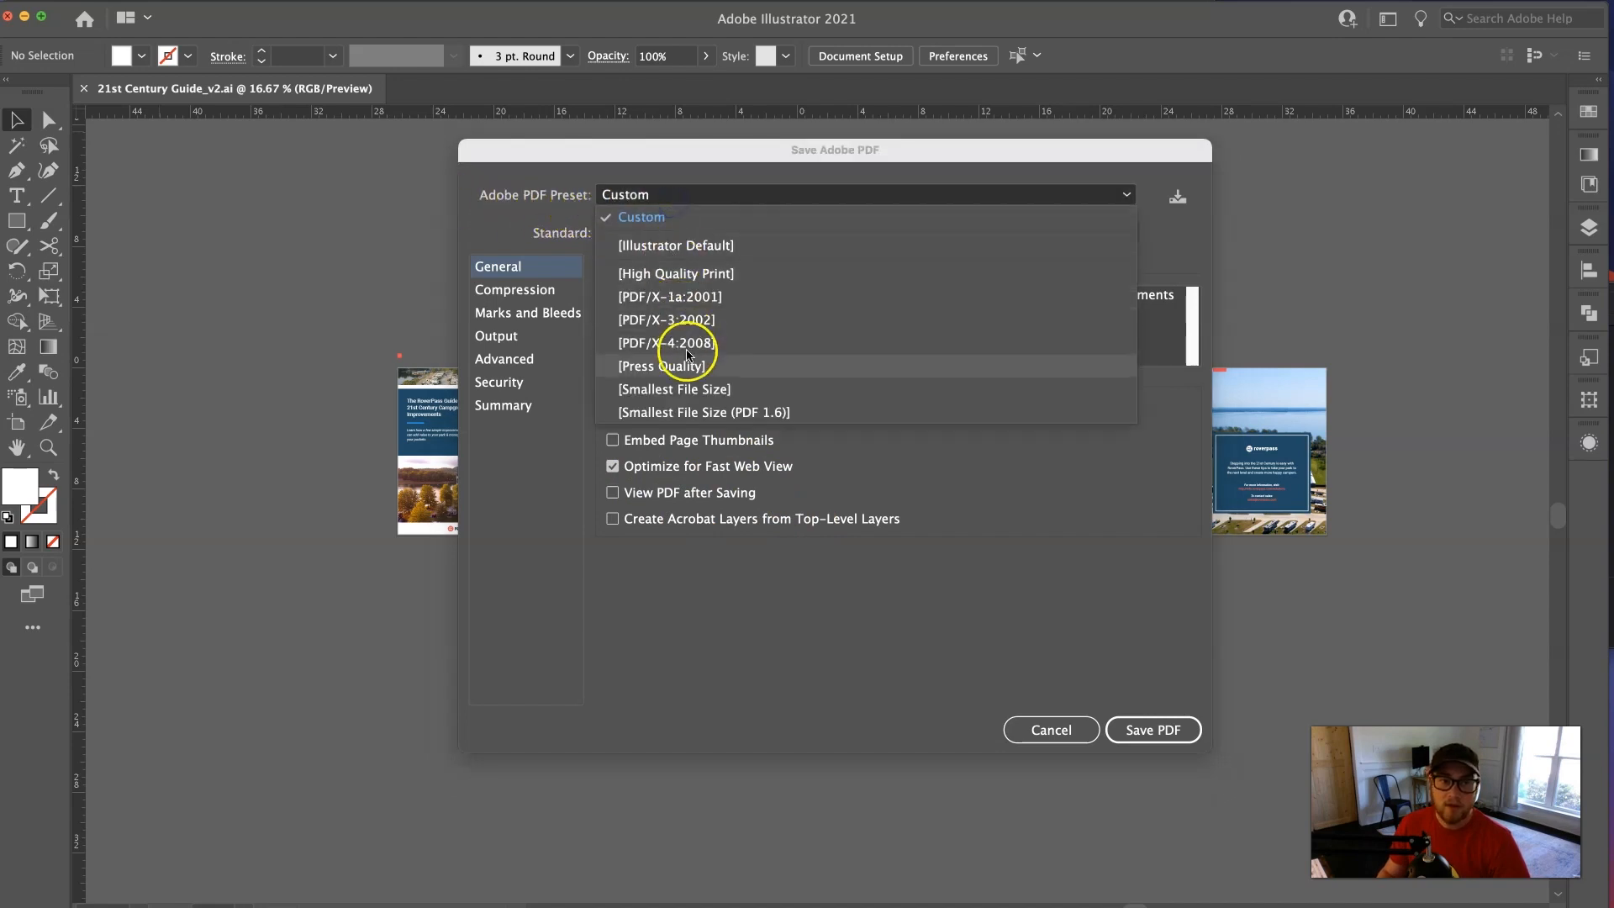
mouse_move(686, 319)
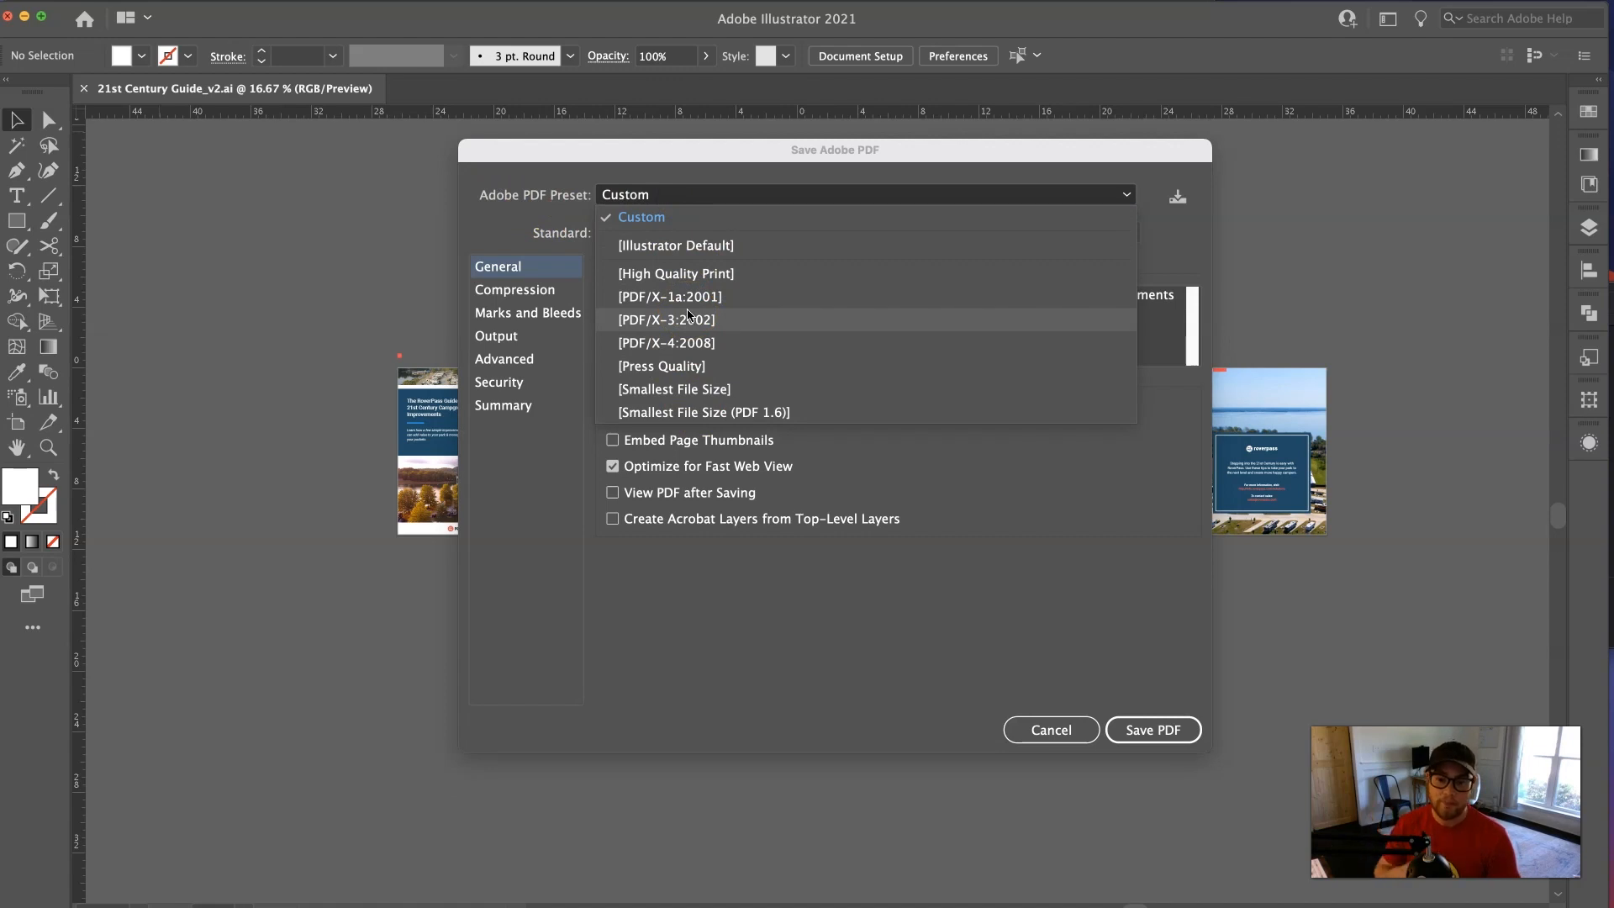
mouse_move(767, 390)
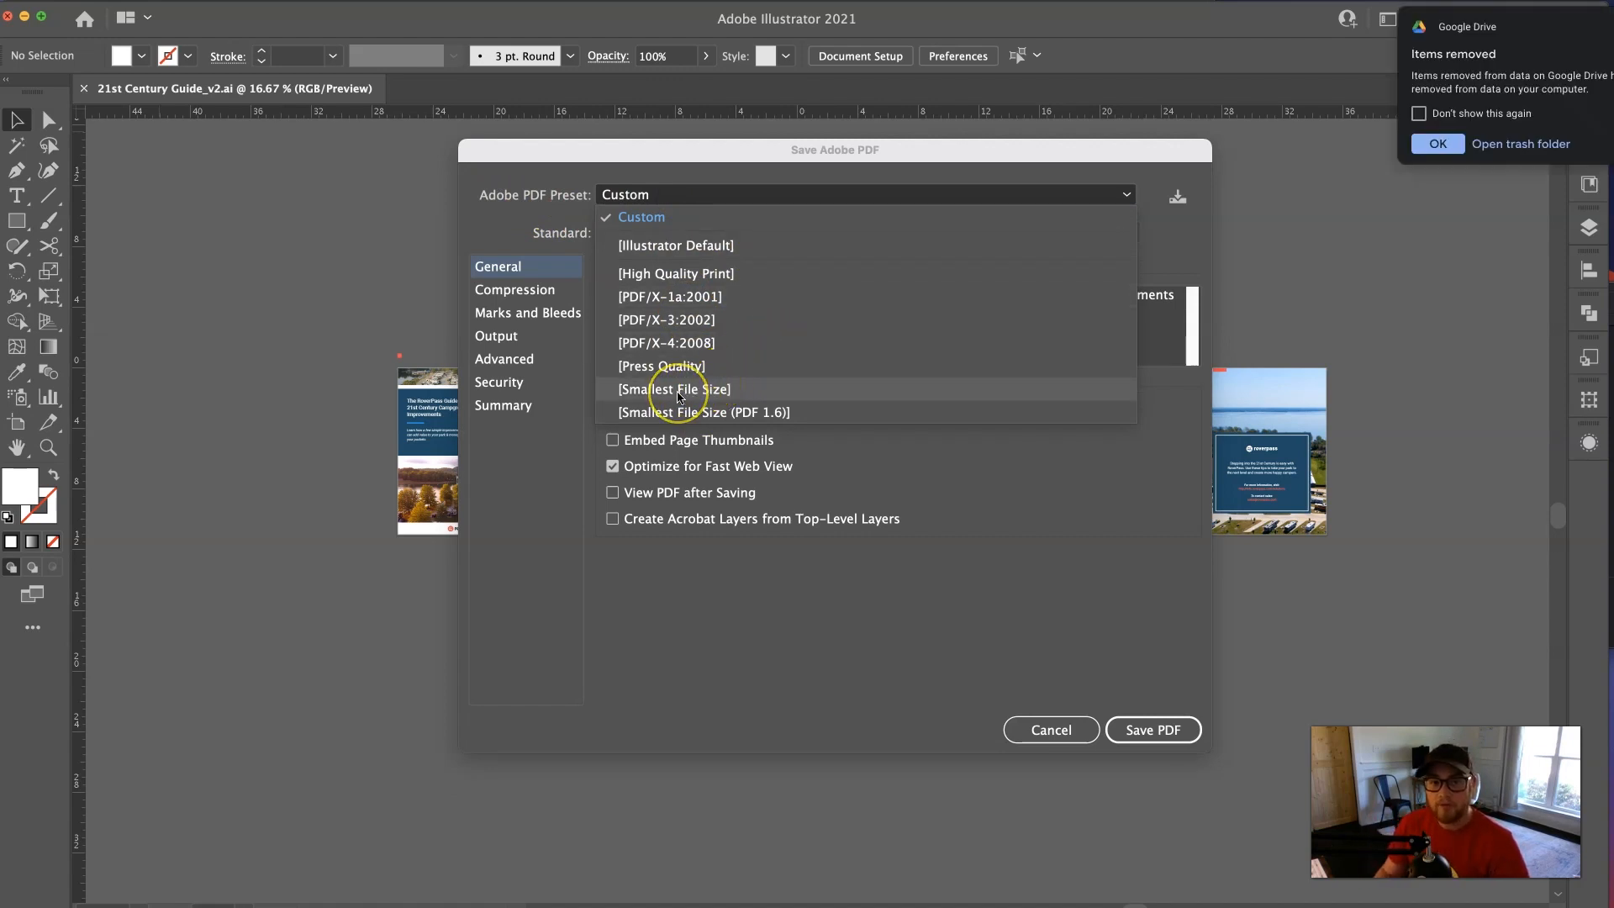
- Apply the [Smallest File Size] preset in the Save Adobe PDF dialog
click(674, 389)
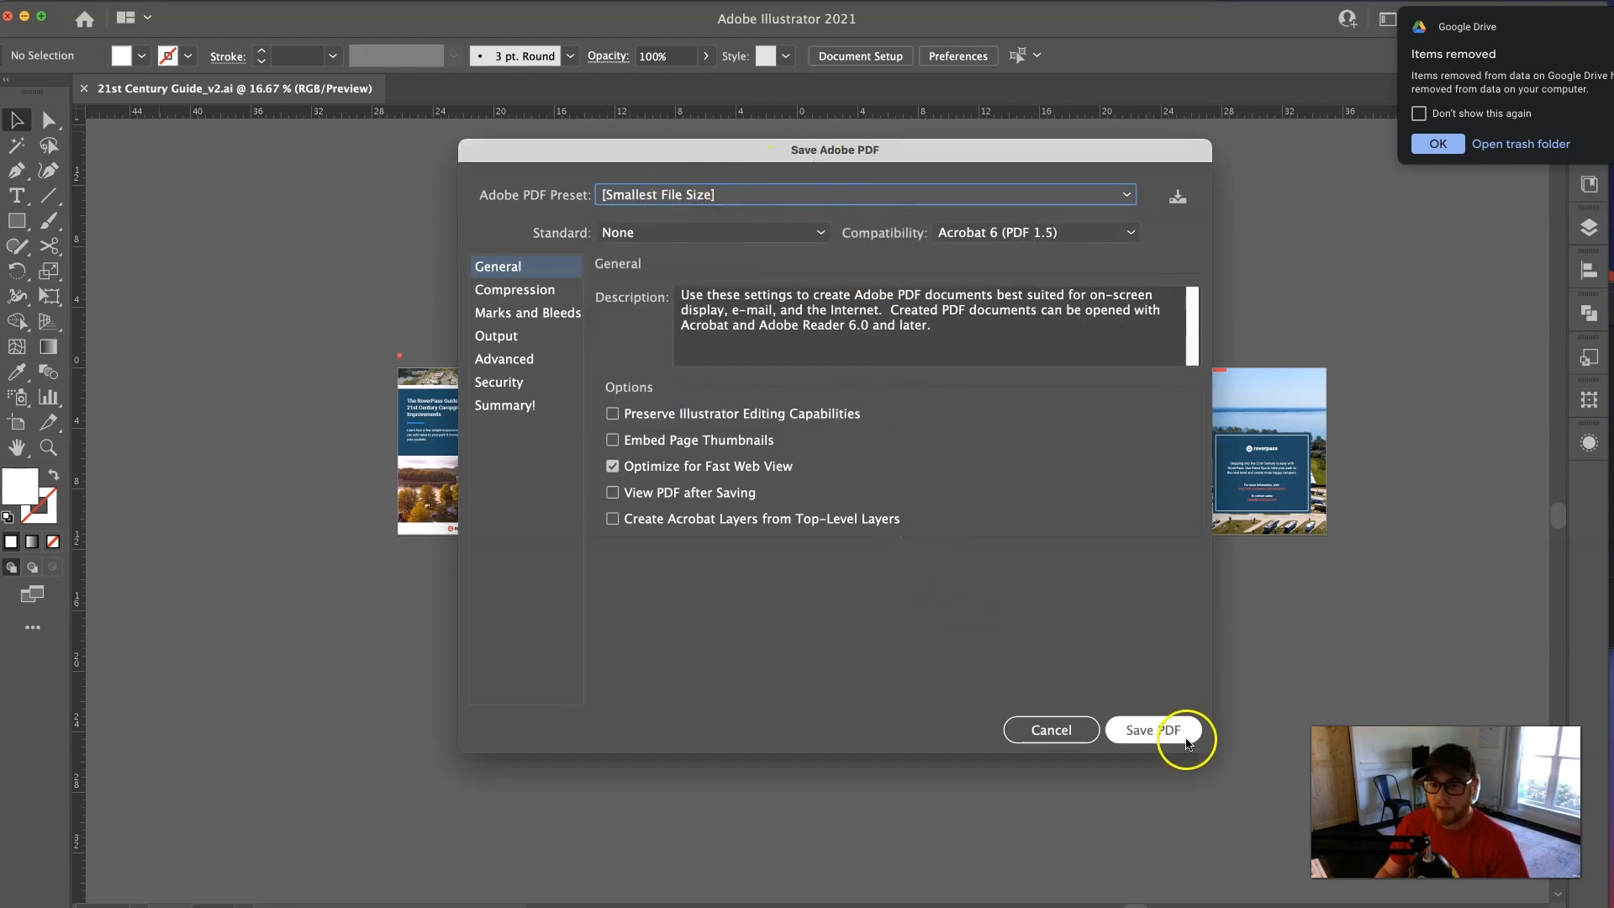
mouse_move(890, 538)
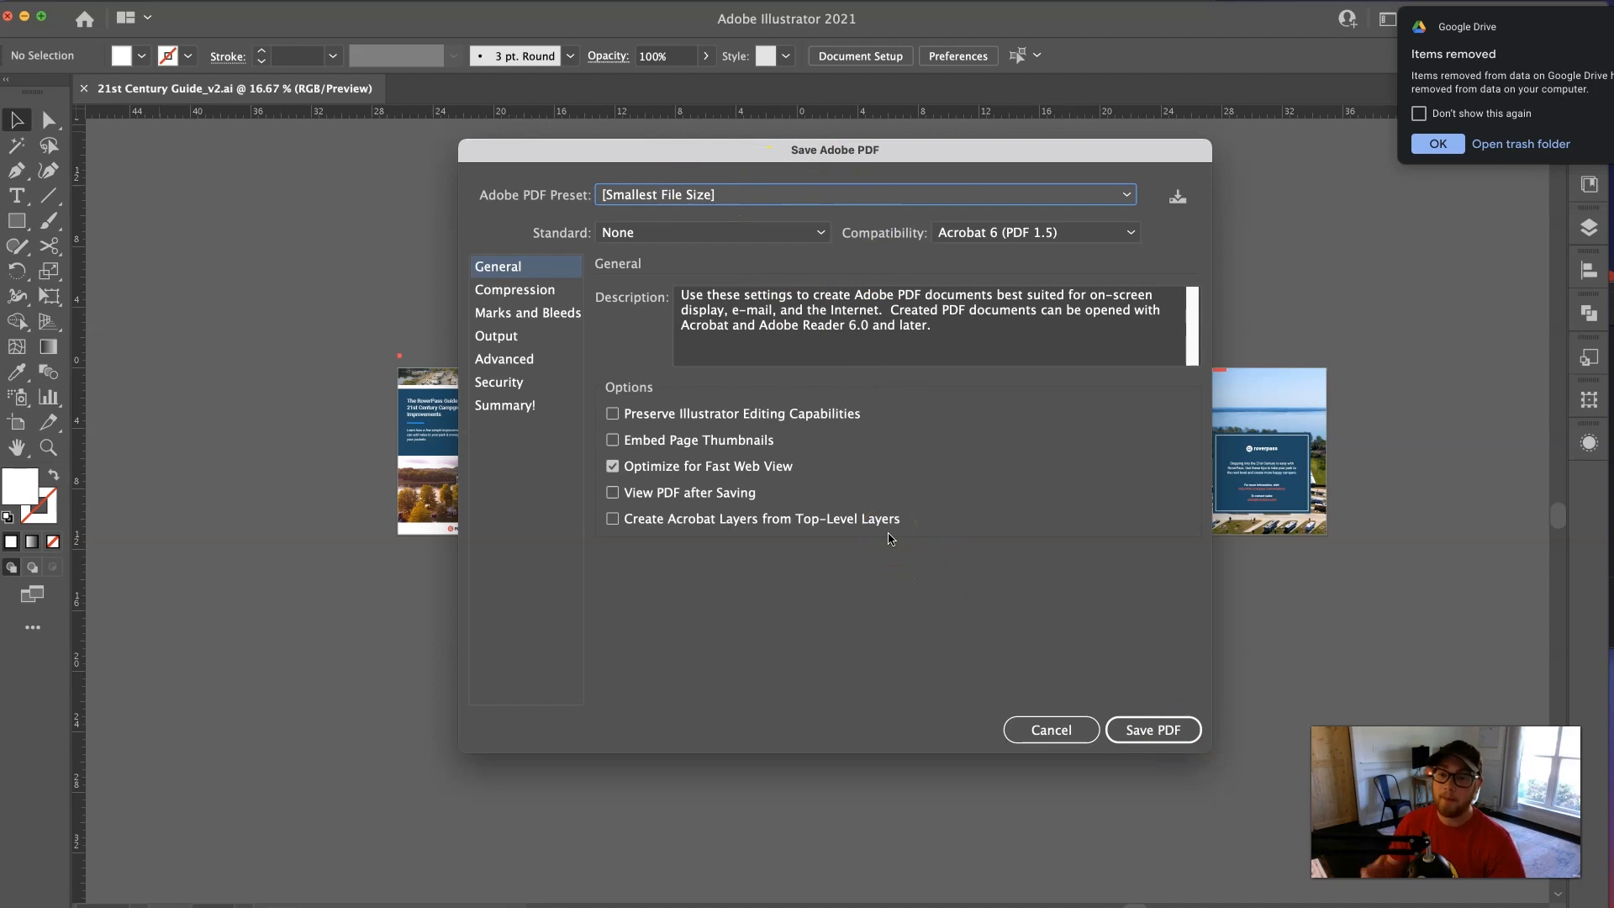
mouse_move(573, 338)
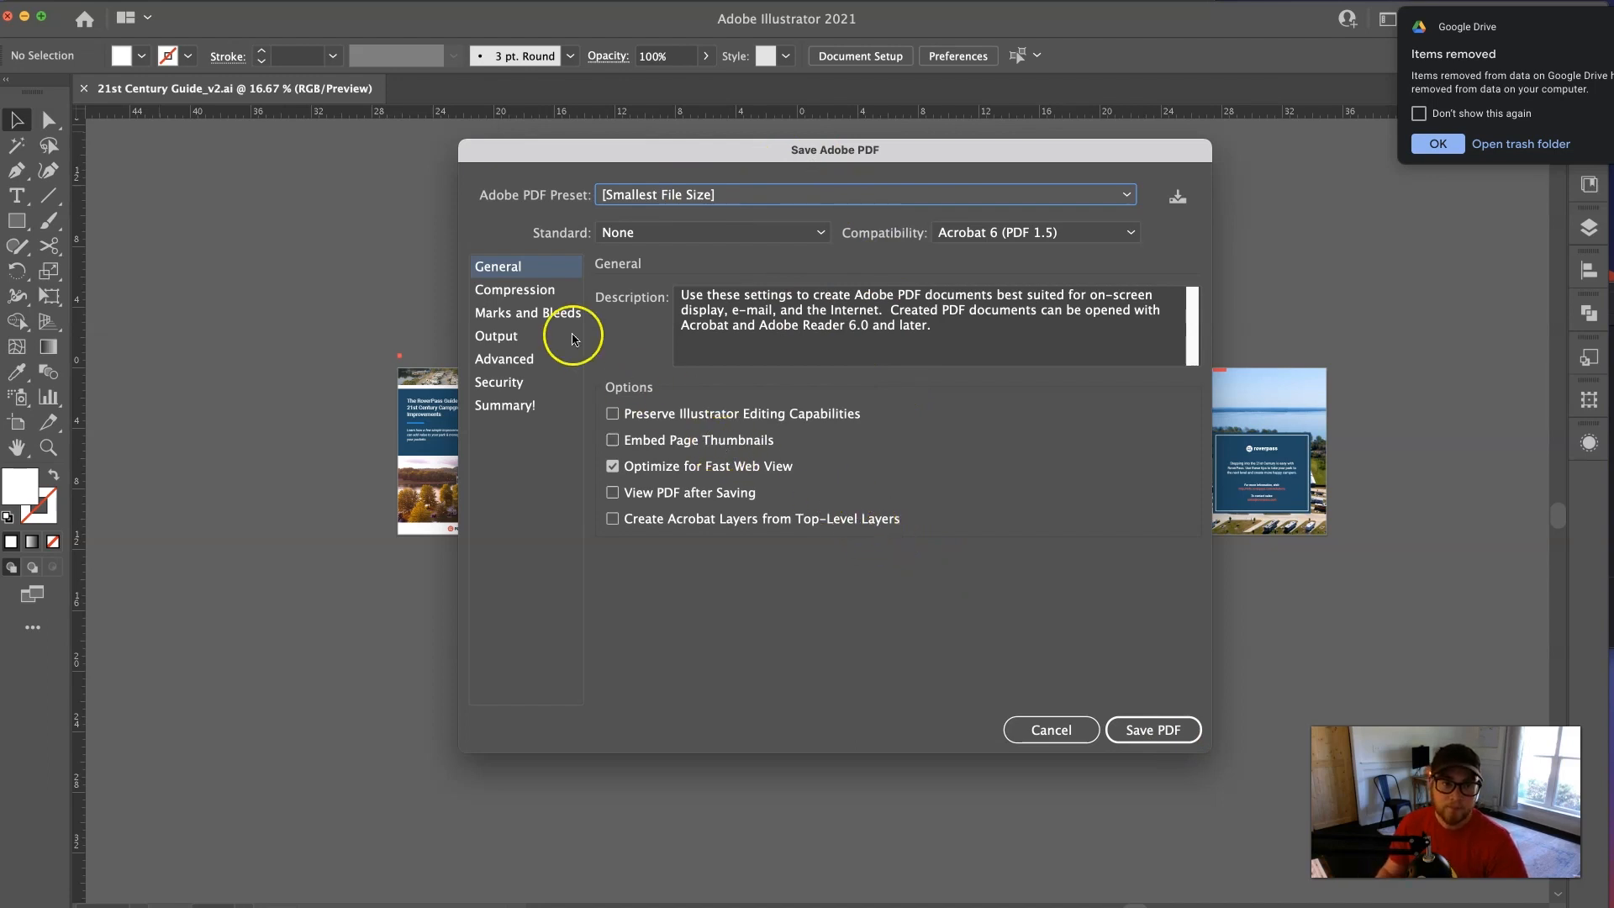
- Toggle Preserve Illustrator Editing Capabilities on and back off, making the preset Modified
click(1437, 143)
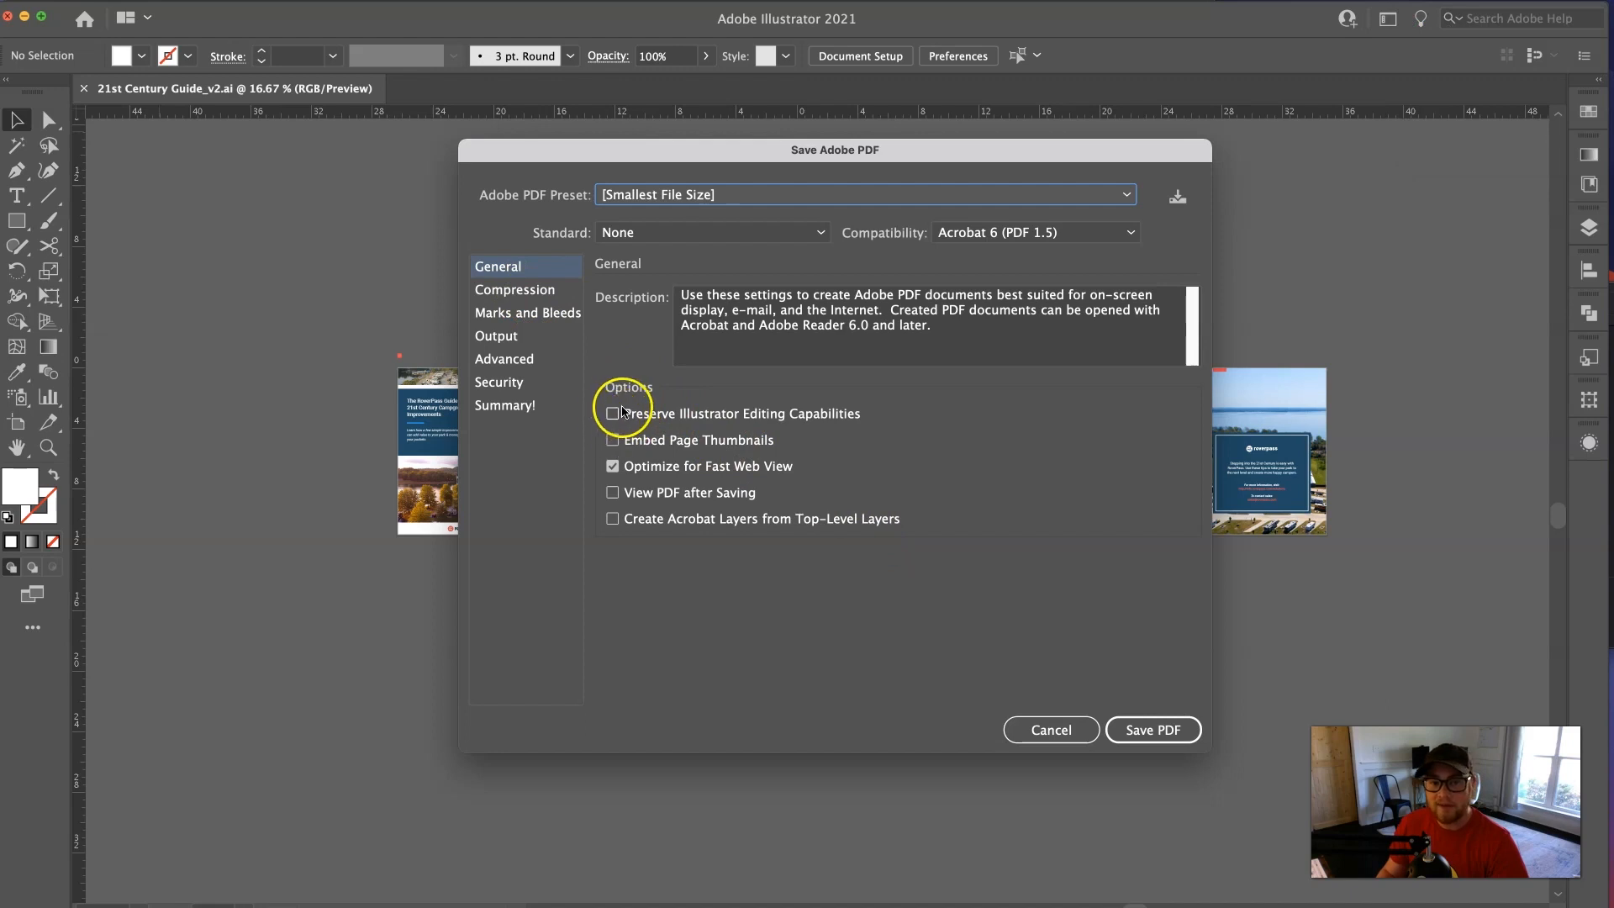
mouse_move(844, 427)
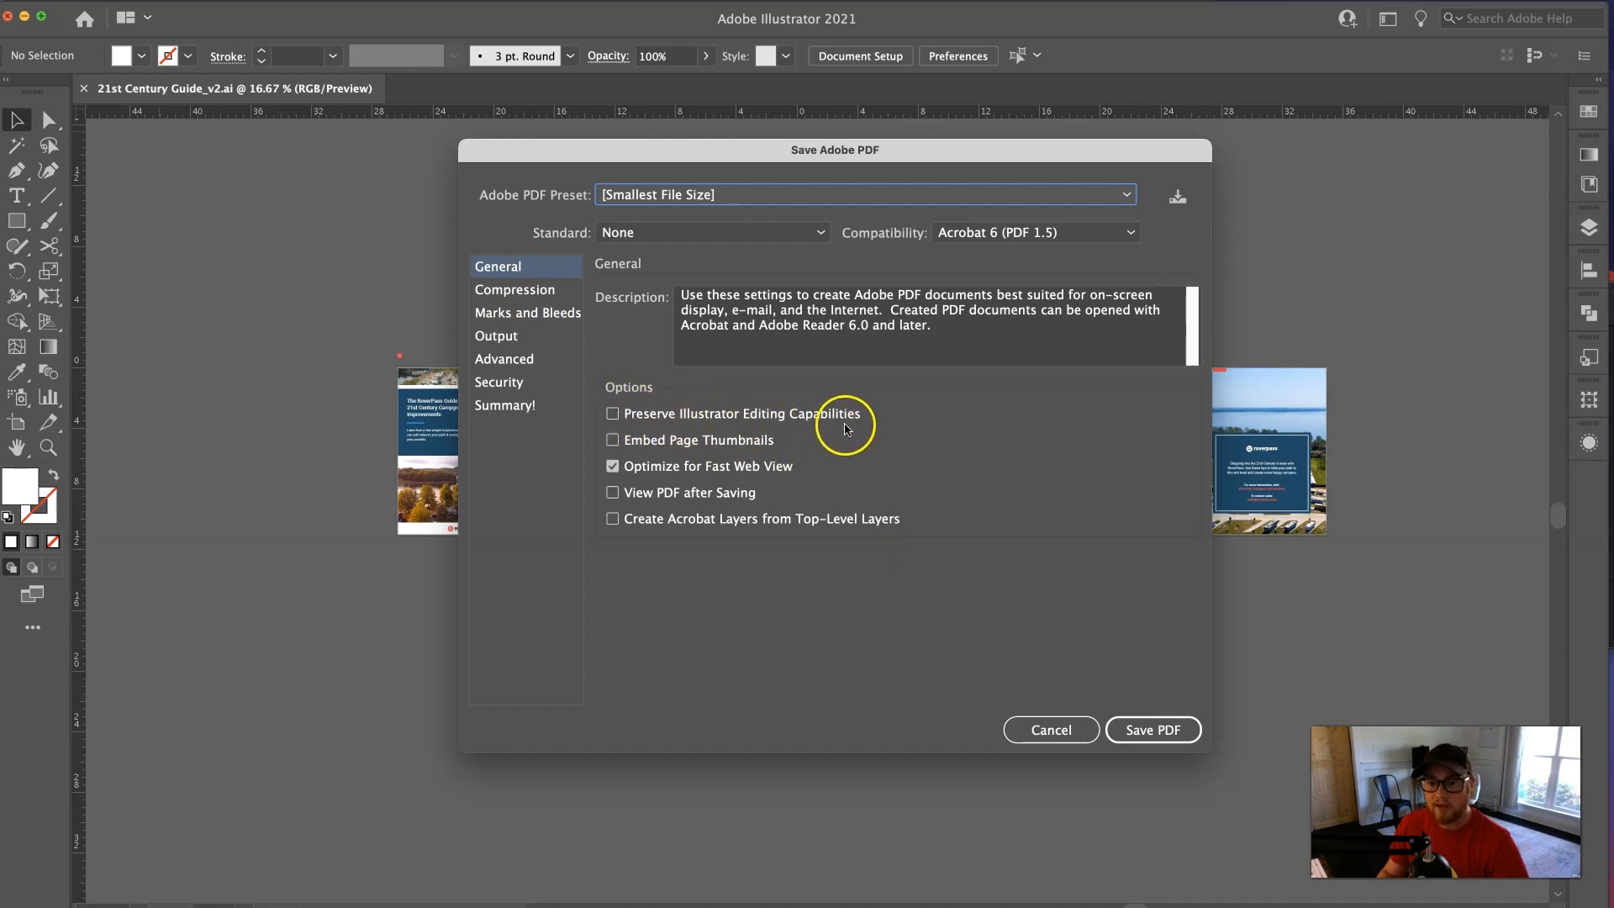
mouse_move(844, 427)
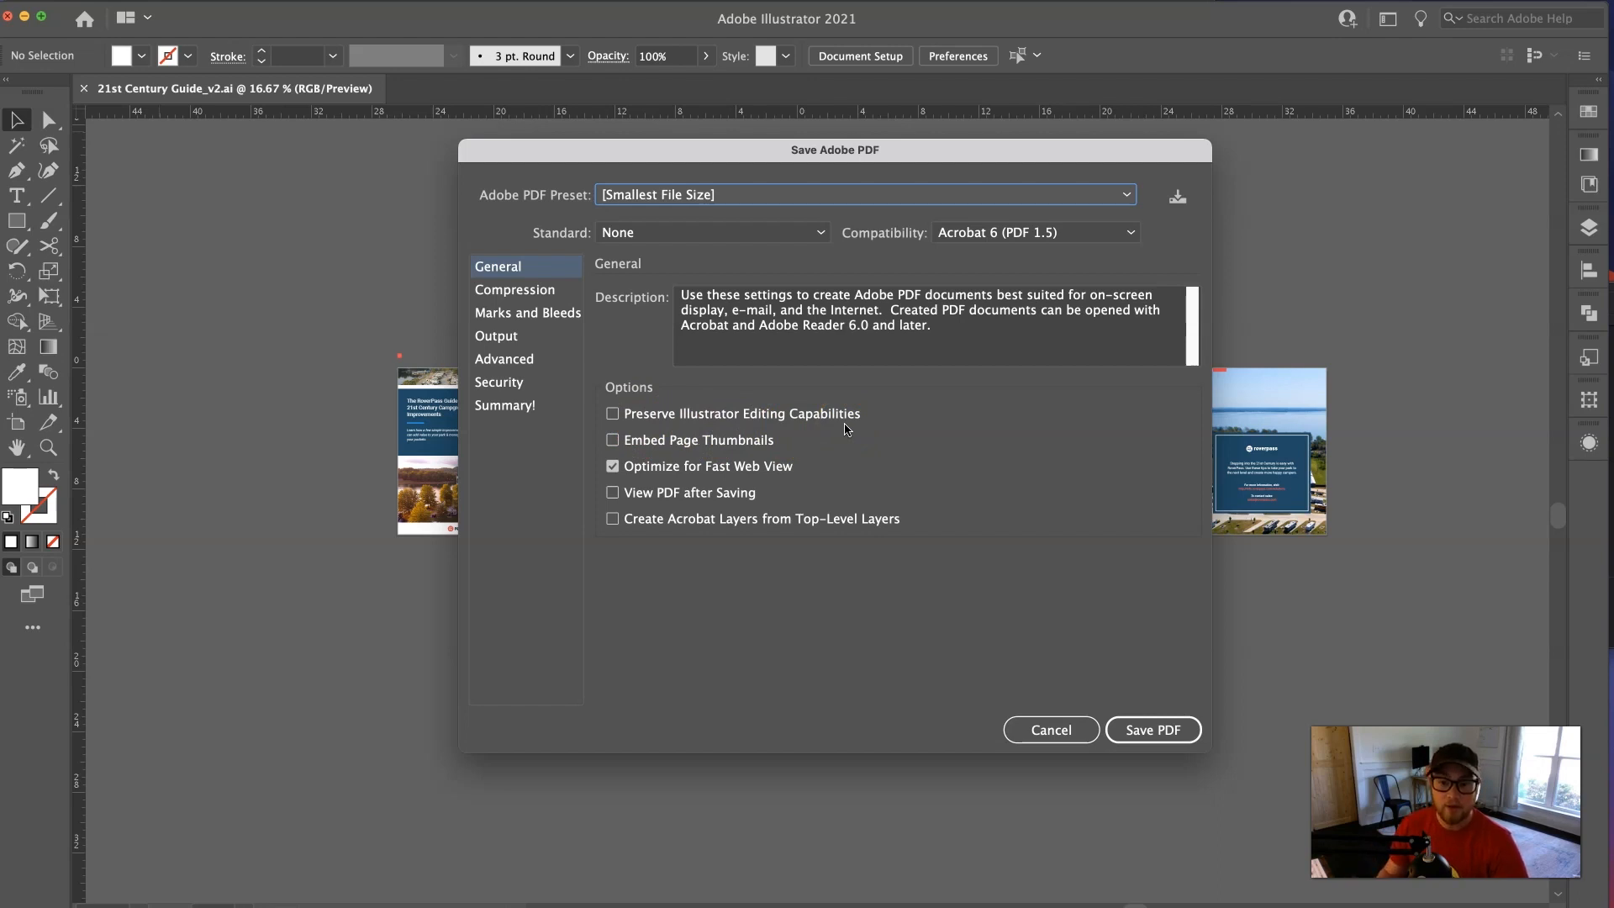
mouse_move(725, 402)
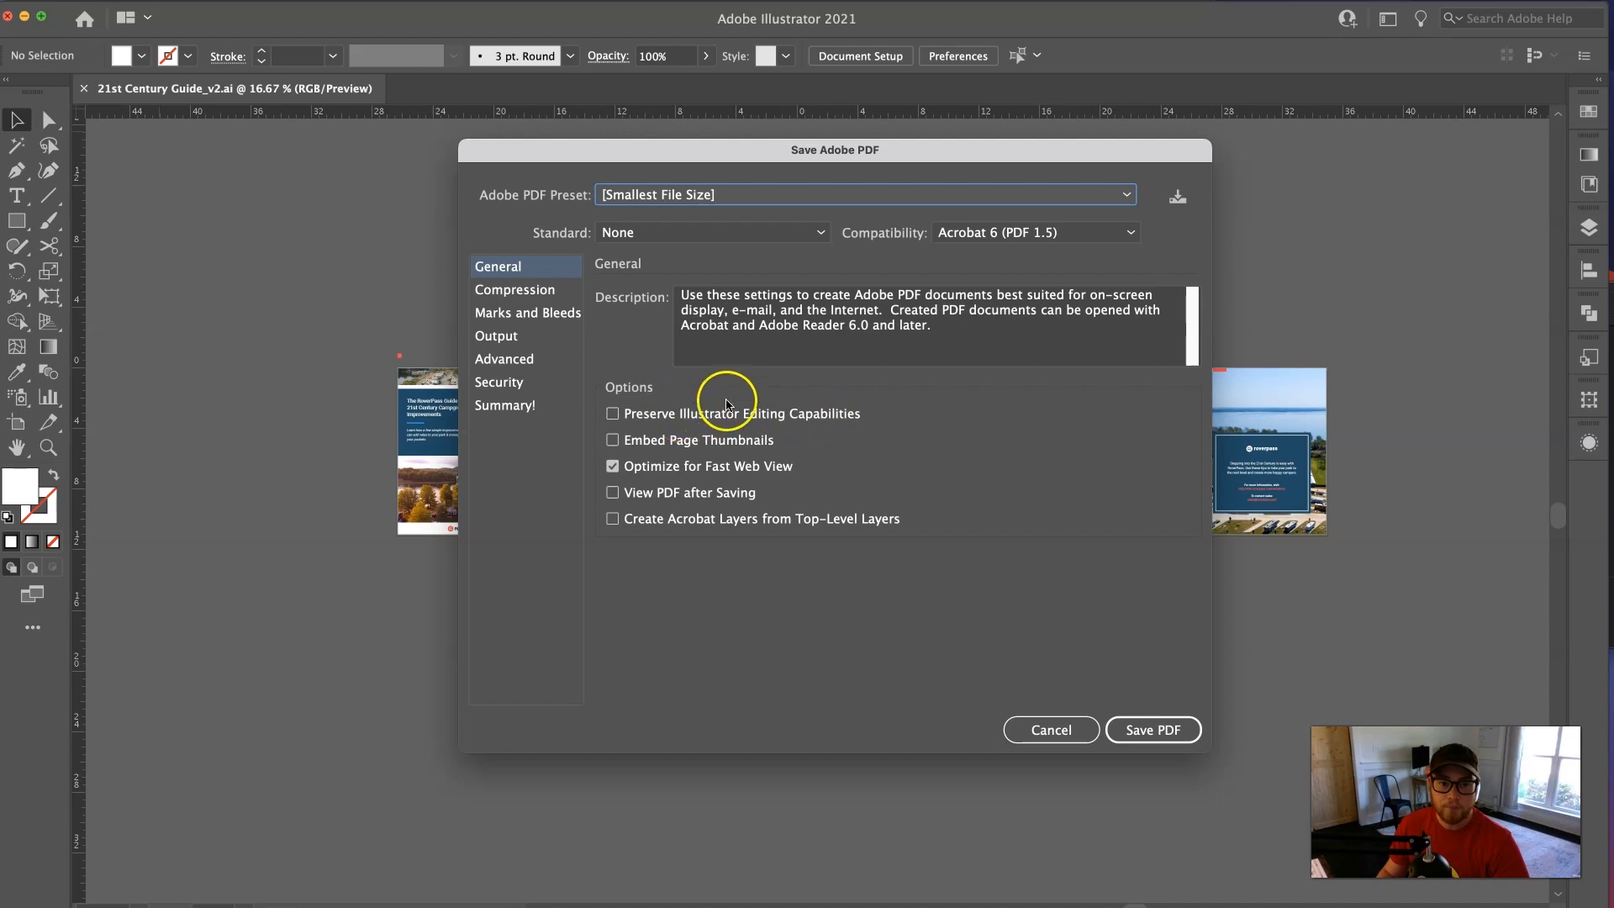
mouse_move(852, 409)
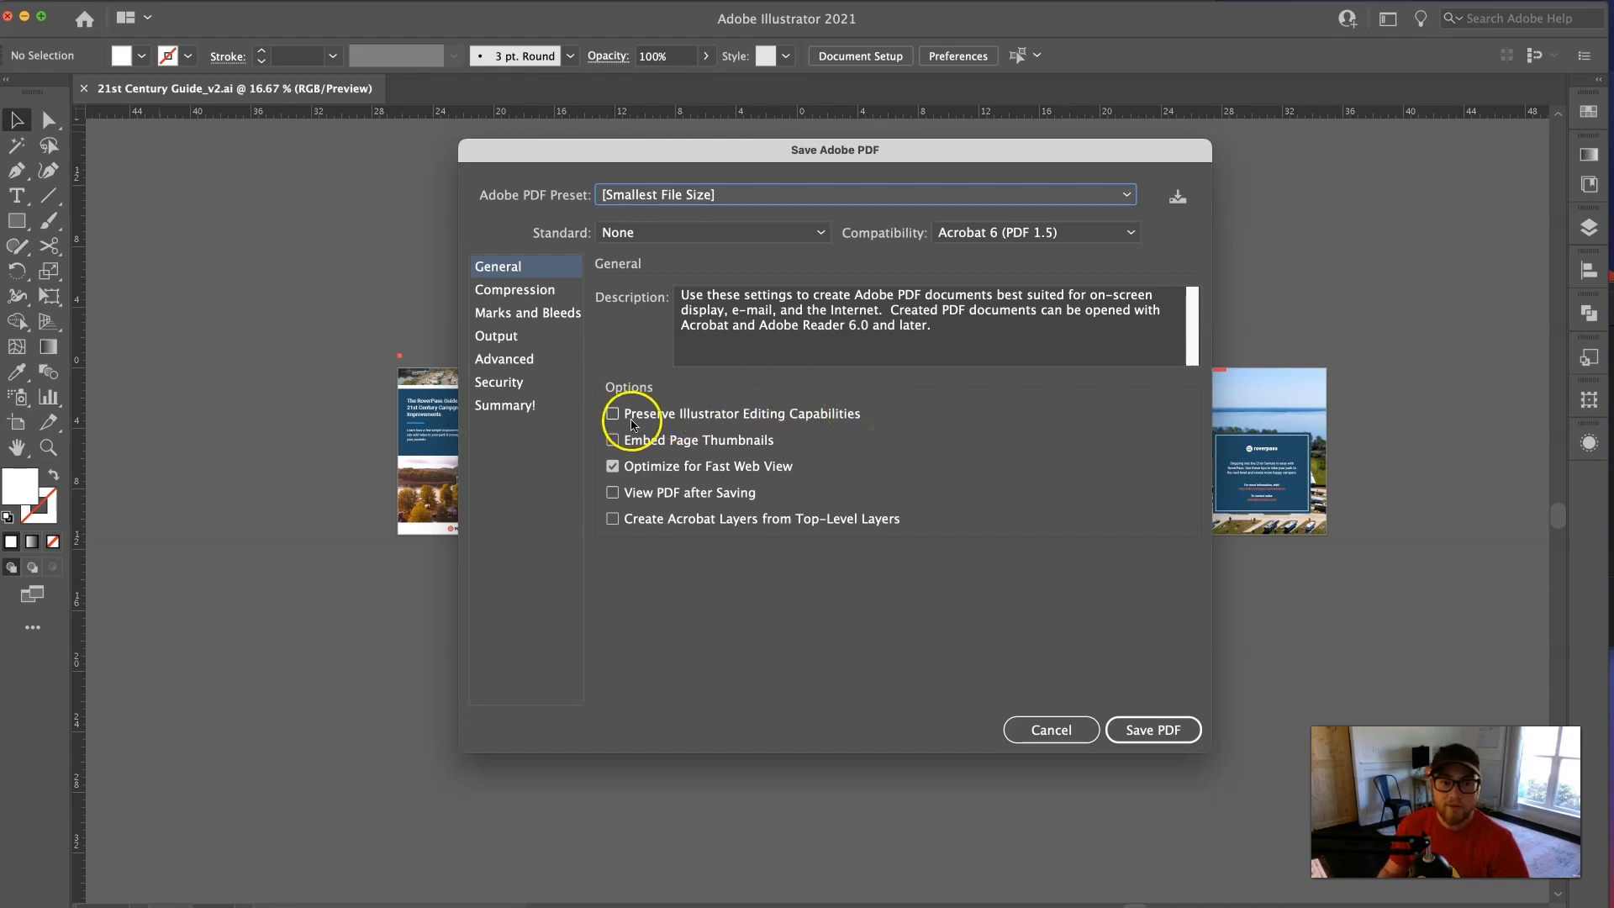
click(613, 413)
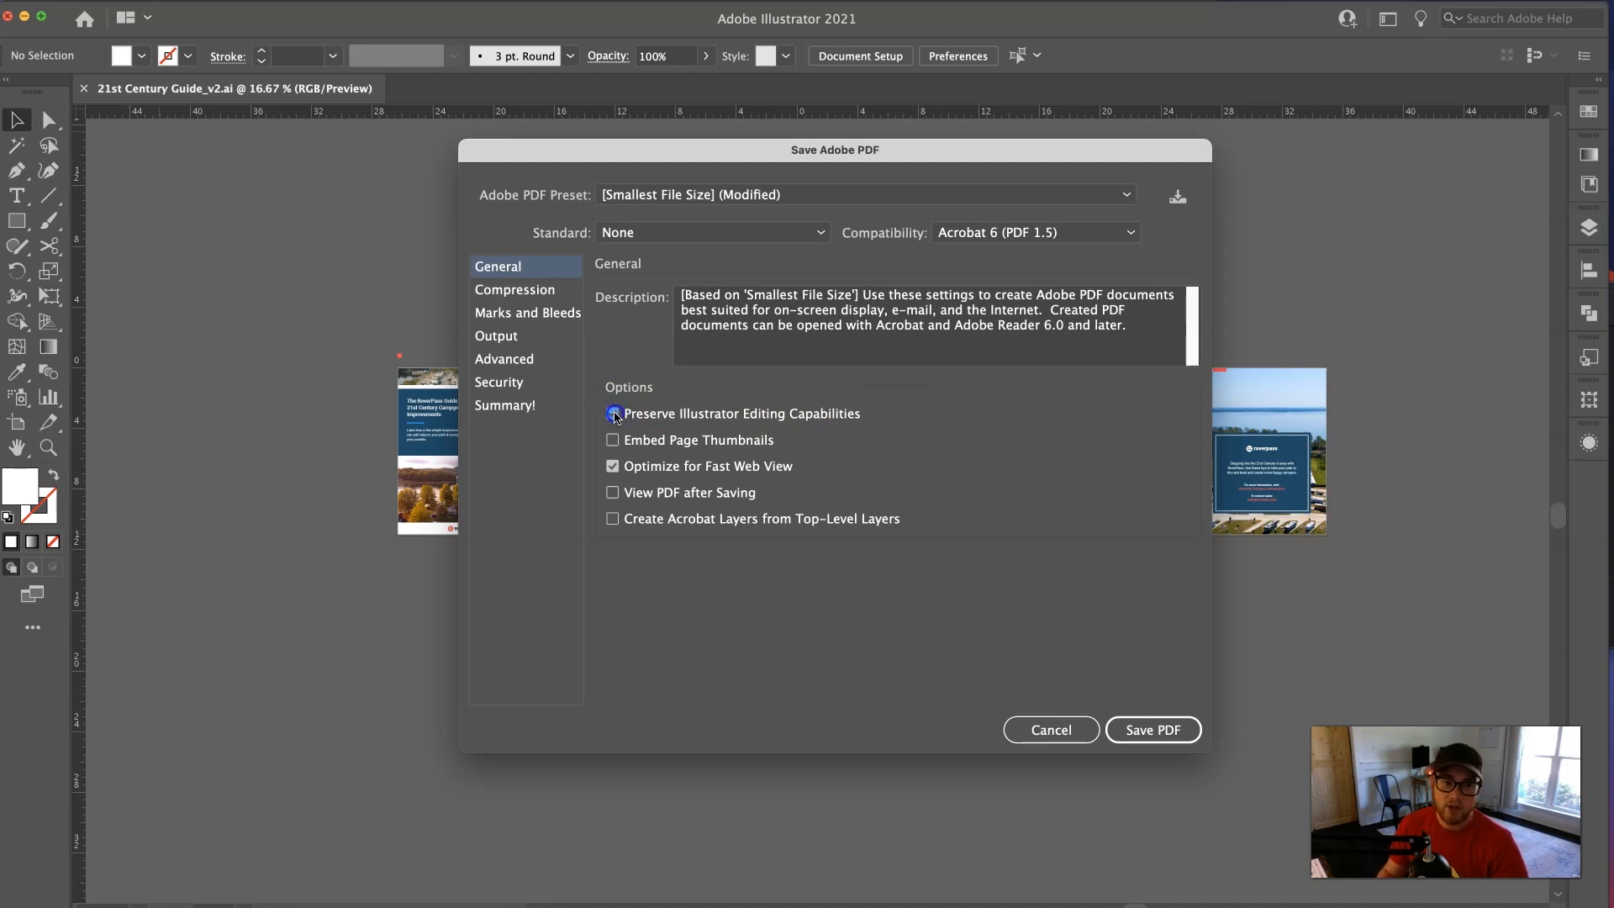
click(613, 413)
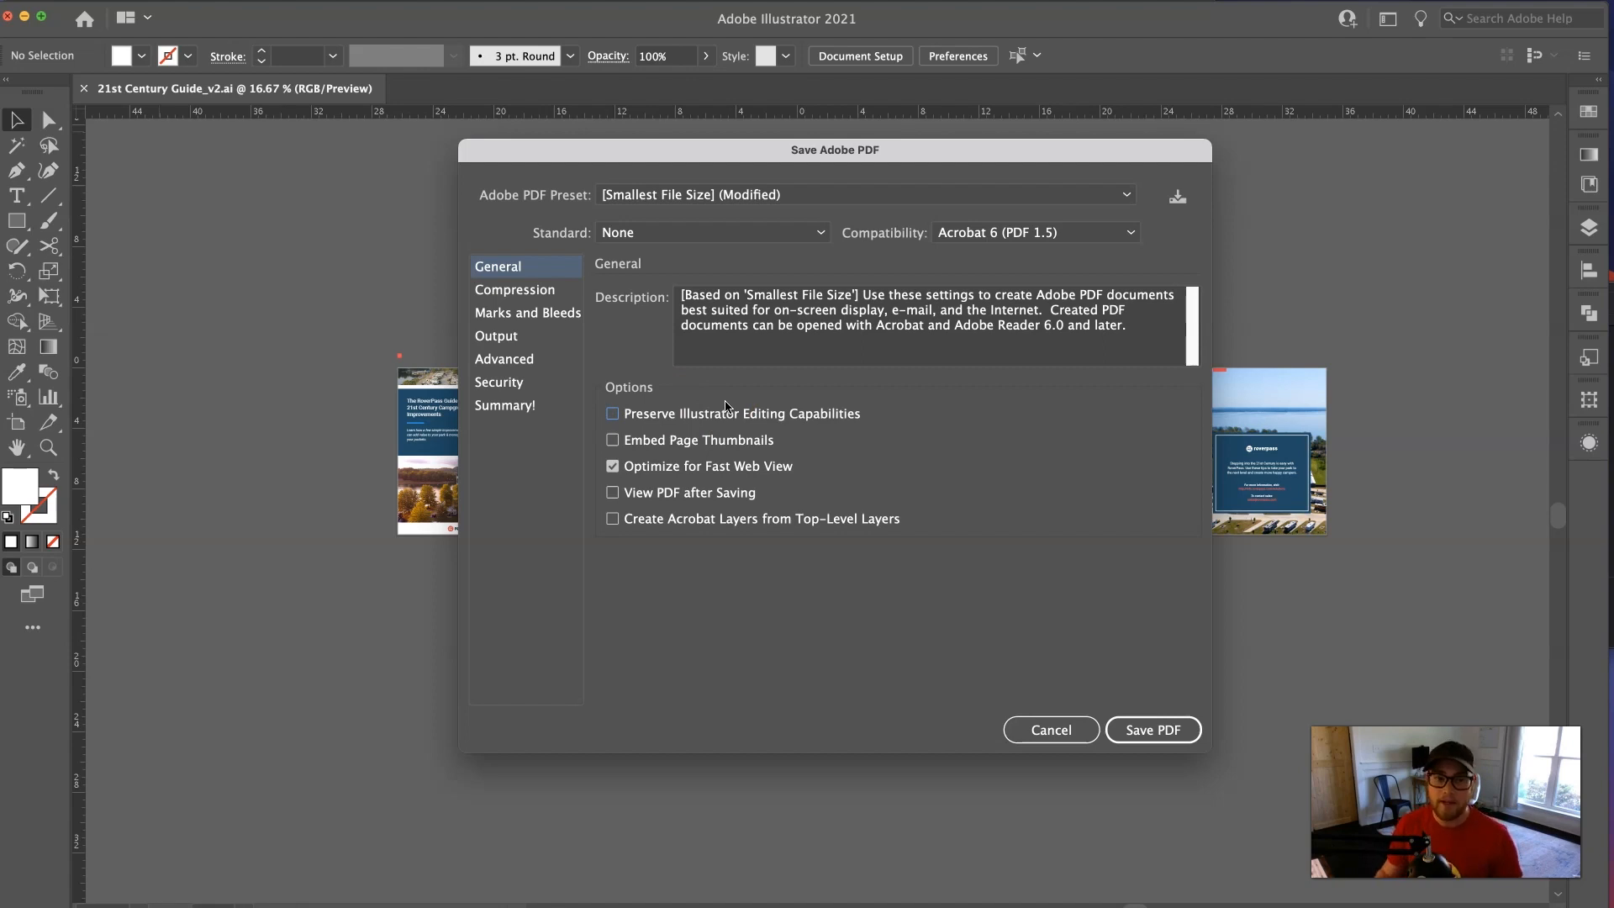
mouse_move(665, 416)
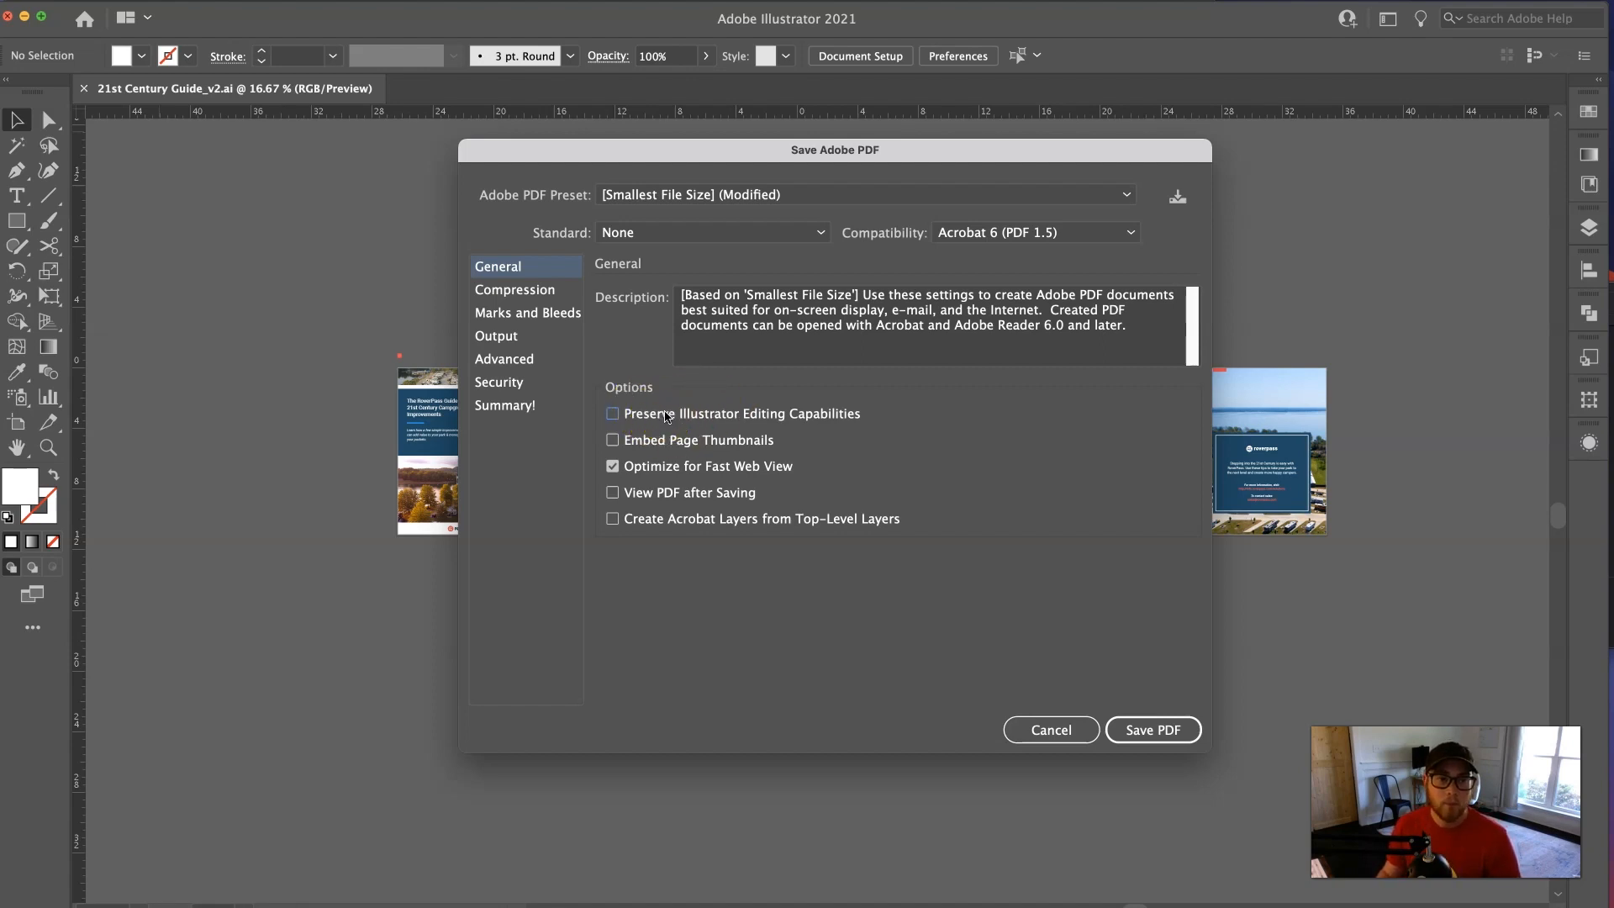
mouse_move(540, 298)
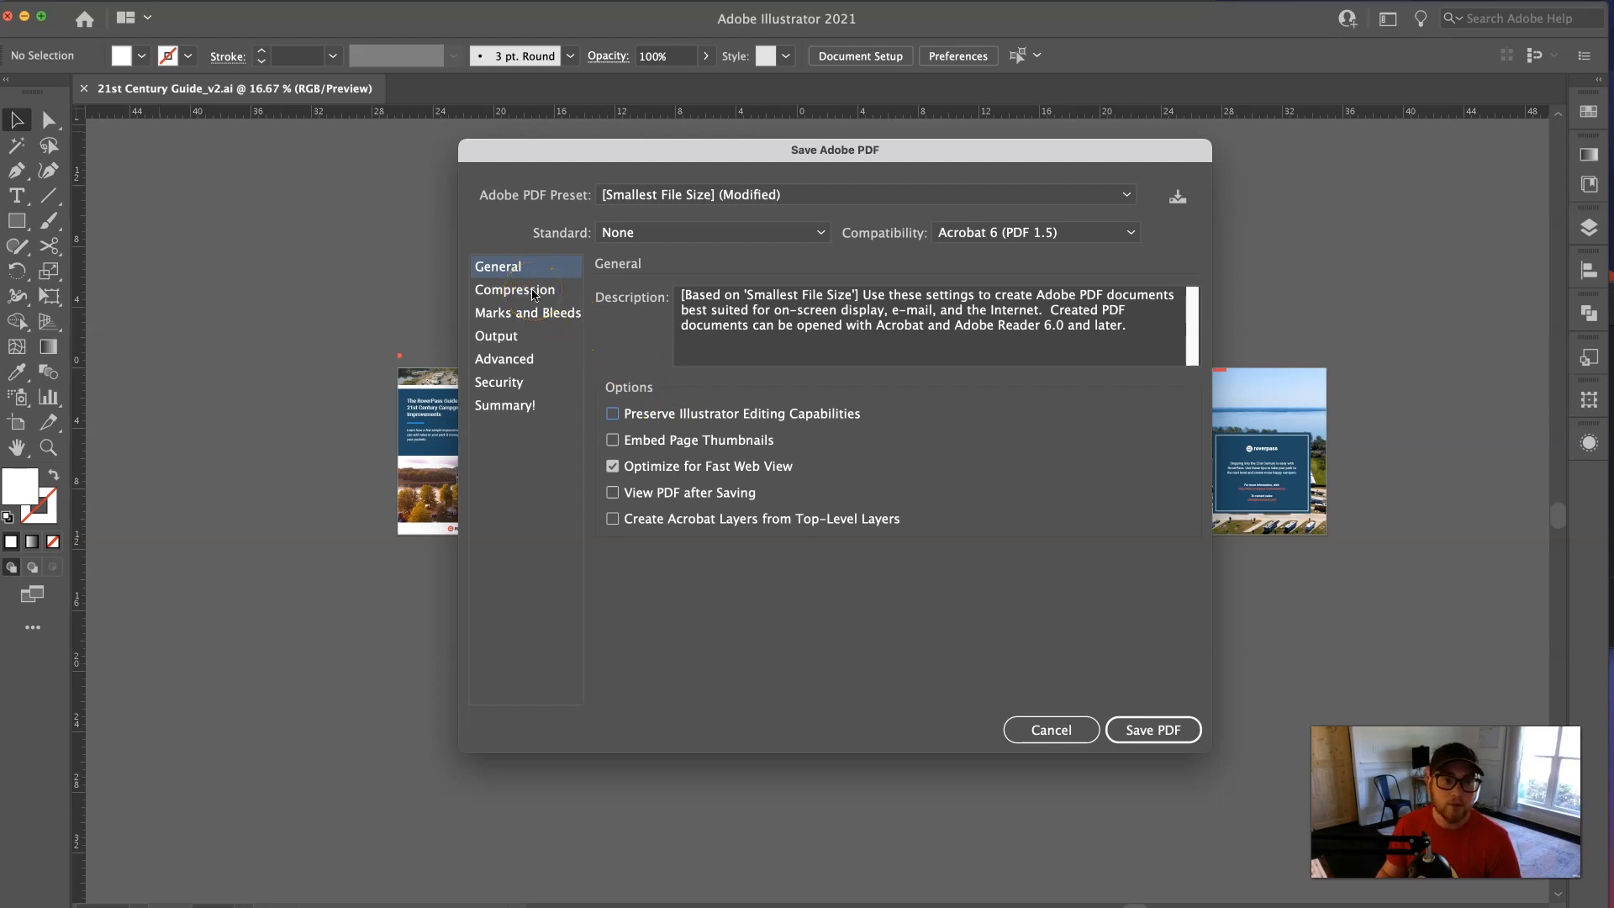
- Switch the Save Adobe PDF dialog to its Compression panel
click(514, 289)
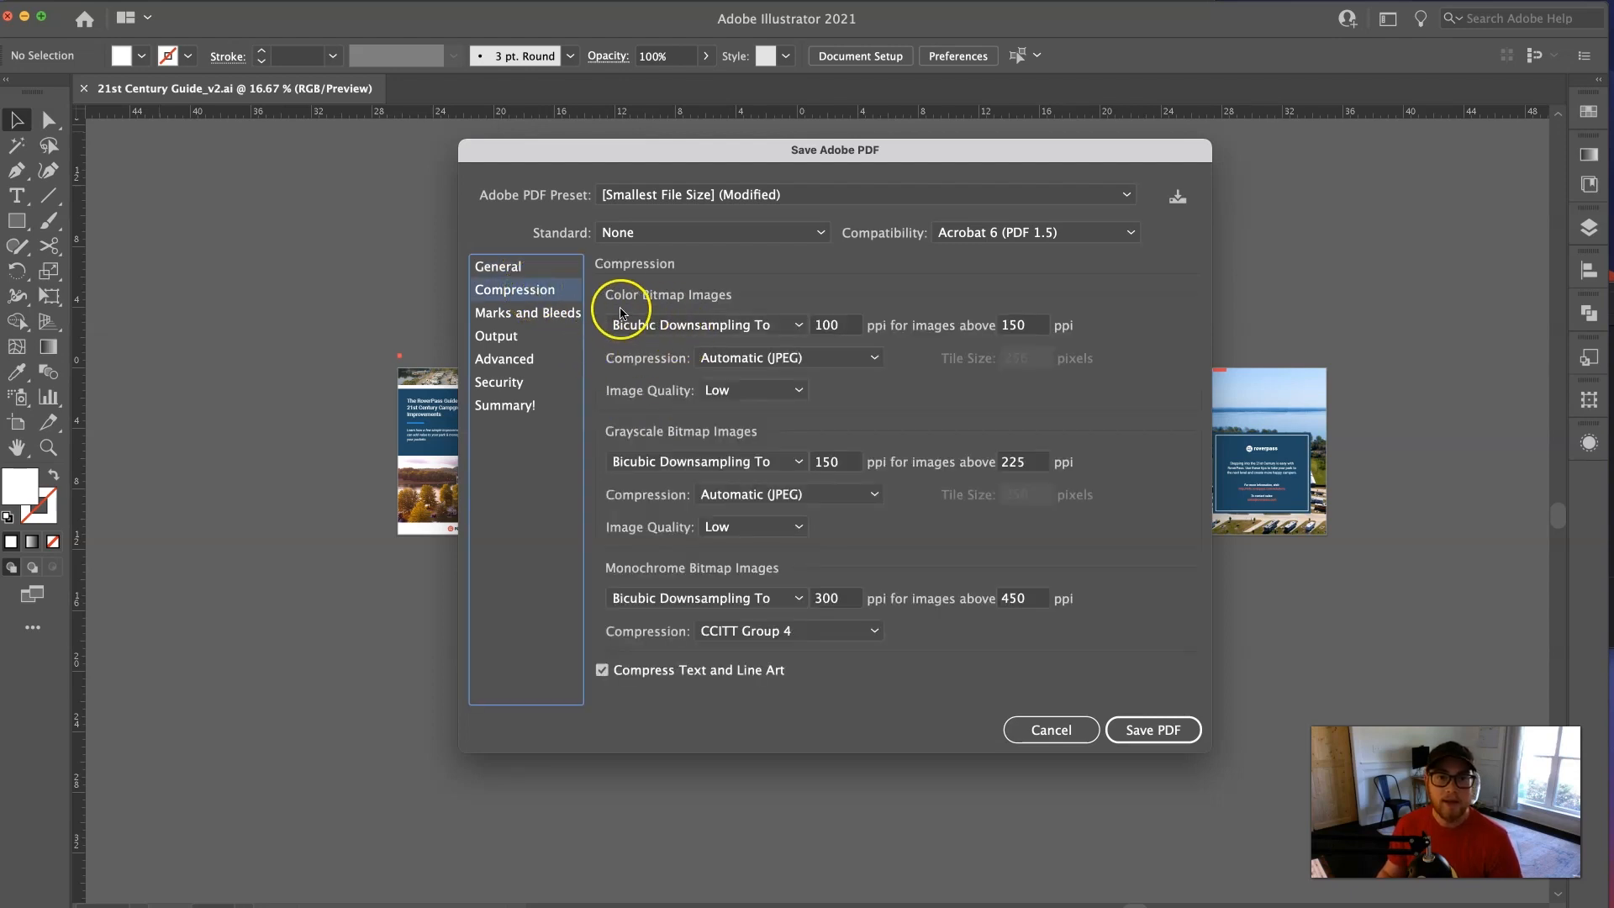
mouse_move(726, 573)
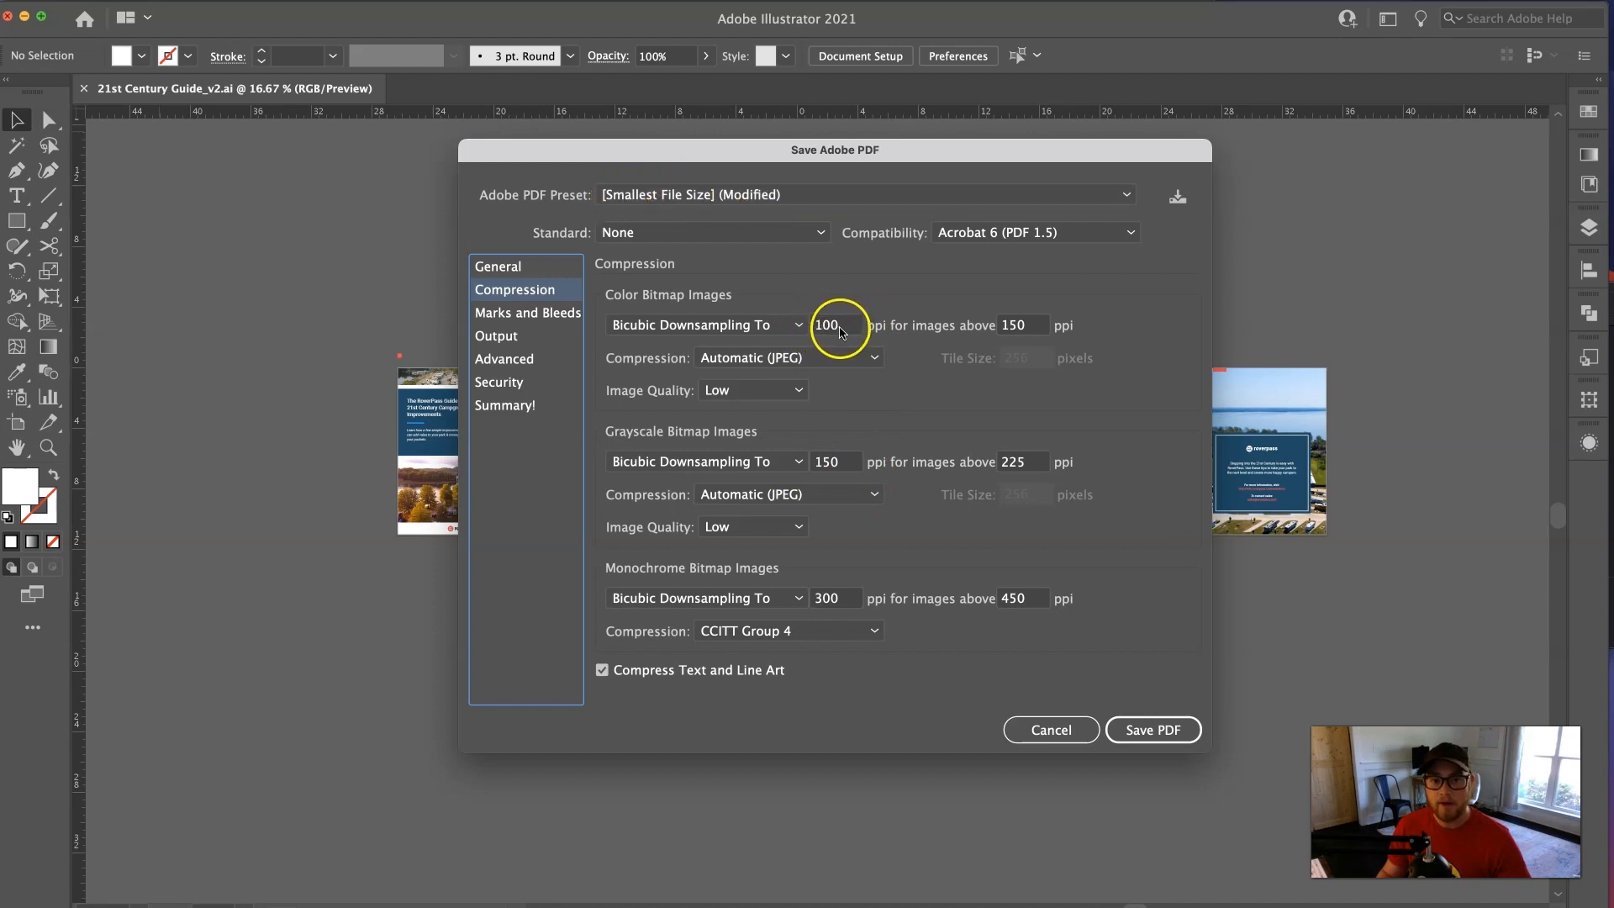
mouse_move(882, 340)
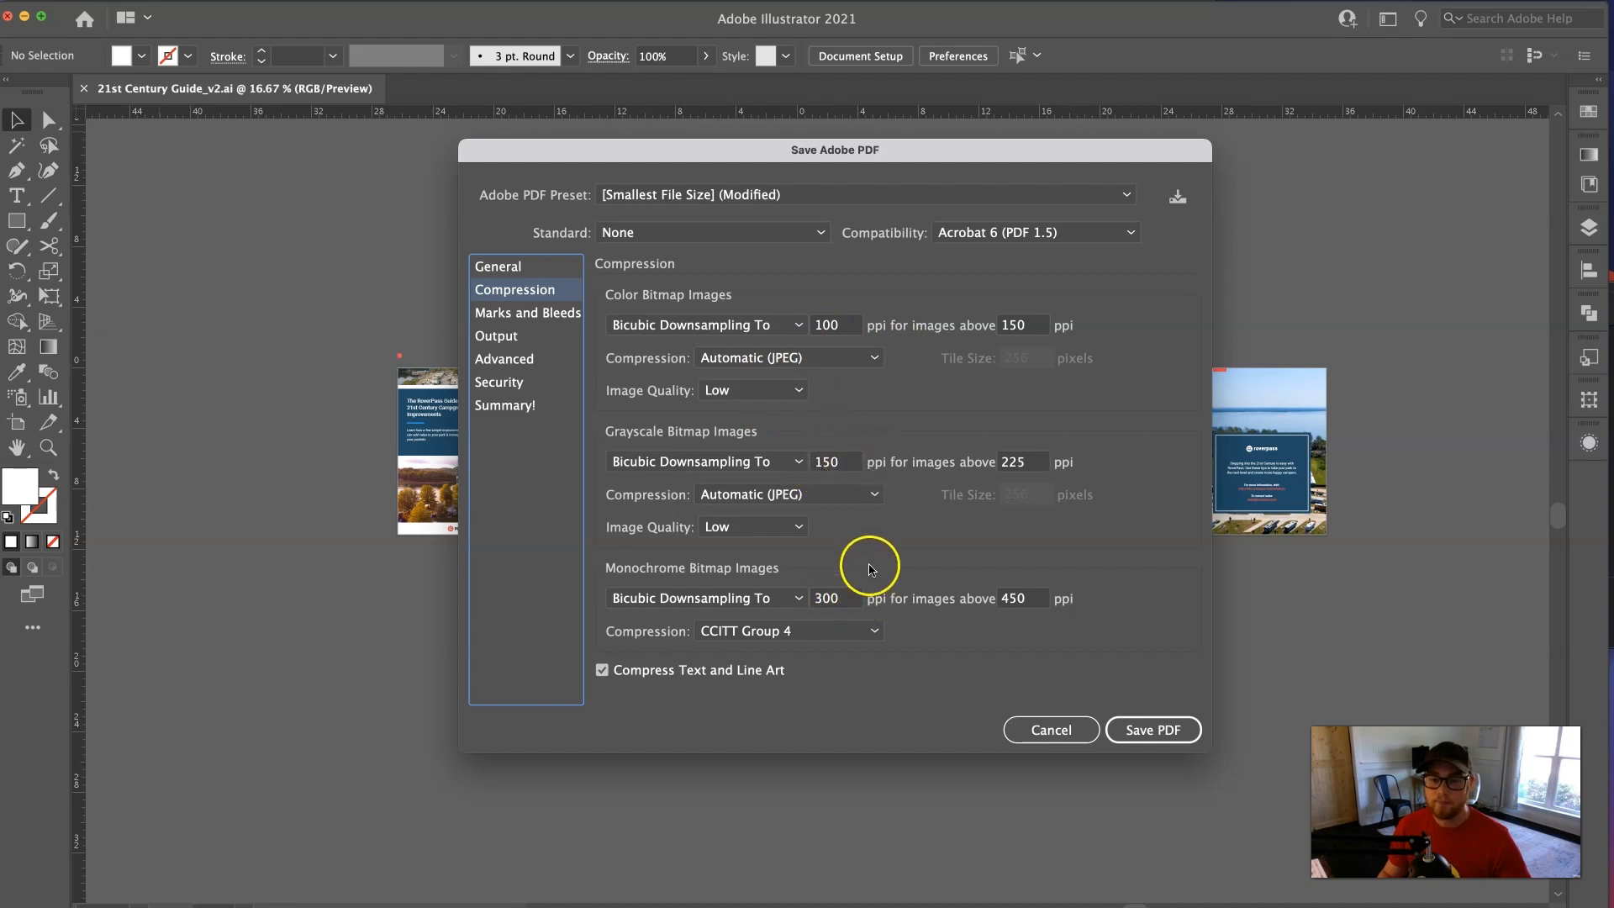
mouse_move(870, 566)
text(300)
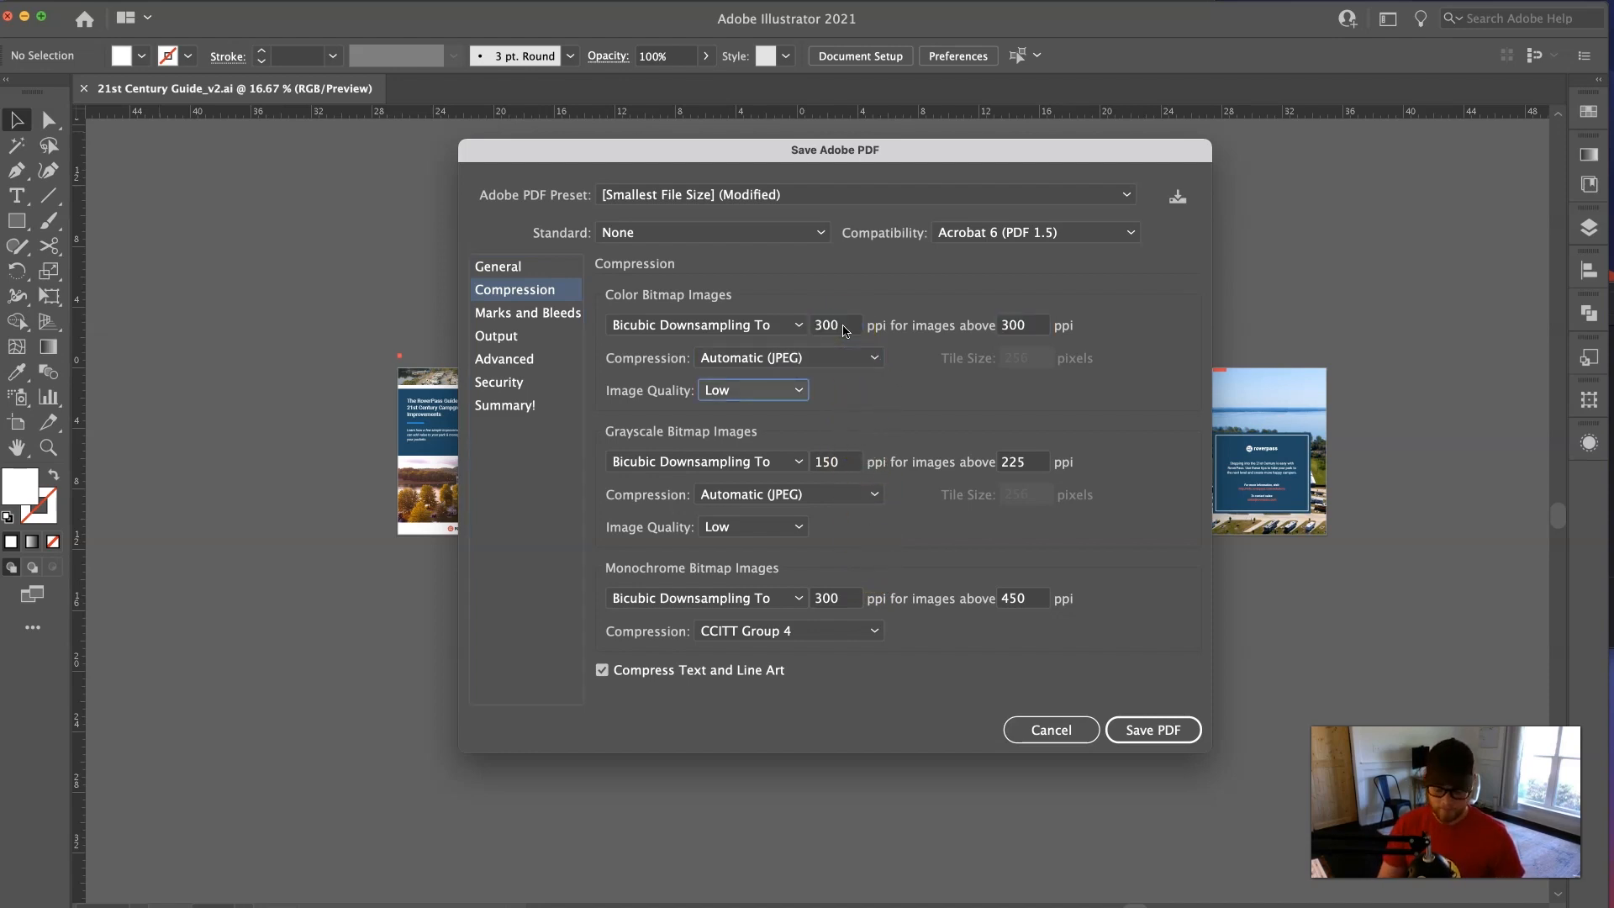
- Set color and grayscale images to 300 ppi above 300 ppi with Low quality
click(752, 389)
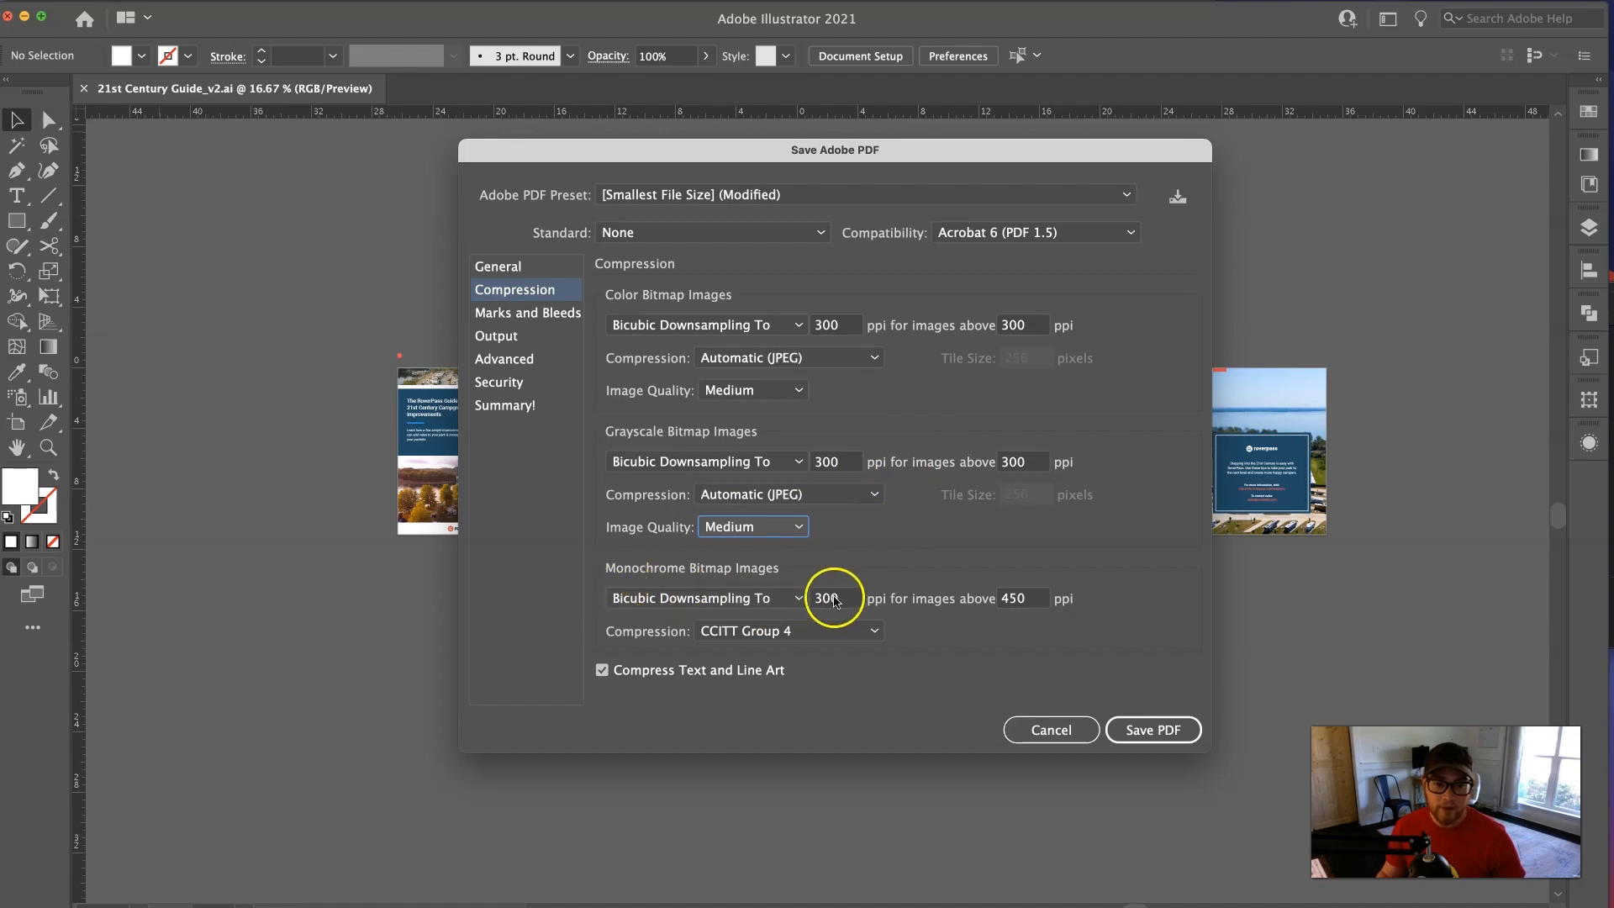
mouse_move(1045, 612)
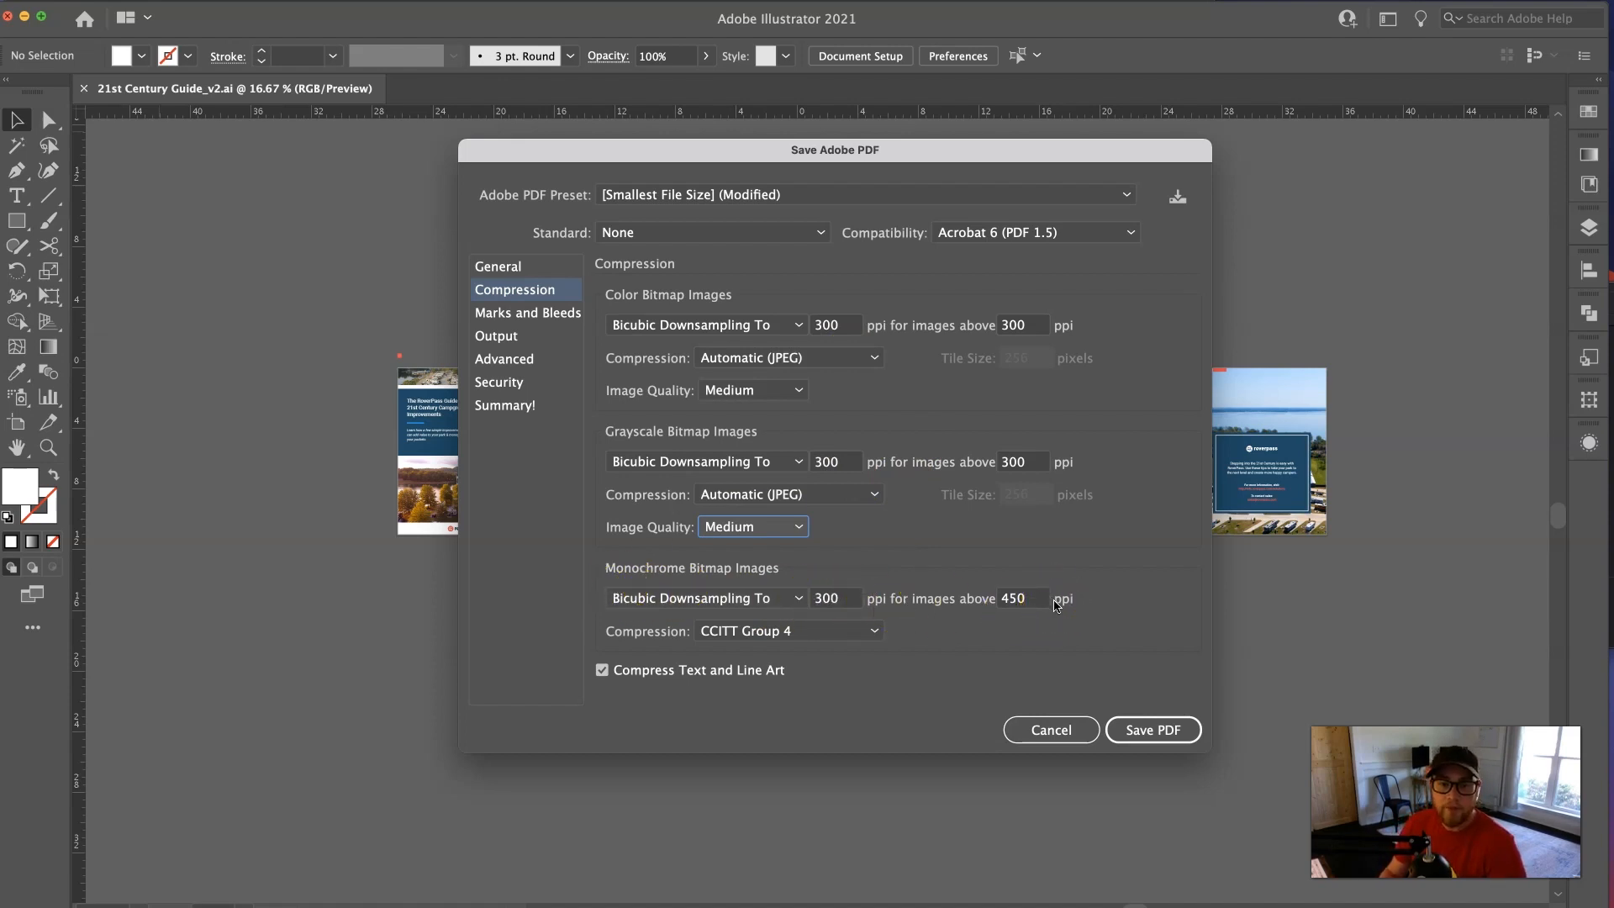
mouse_move(1007, 597)
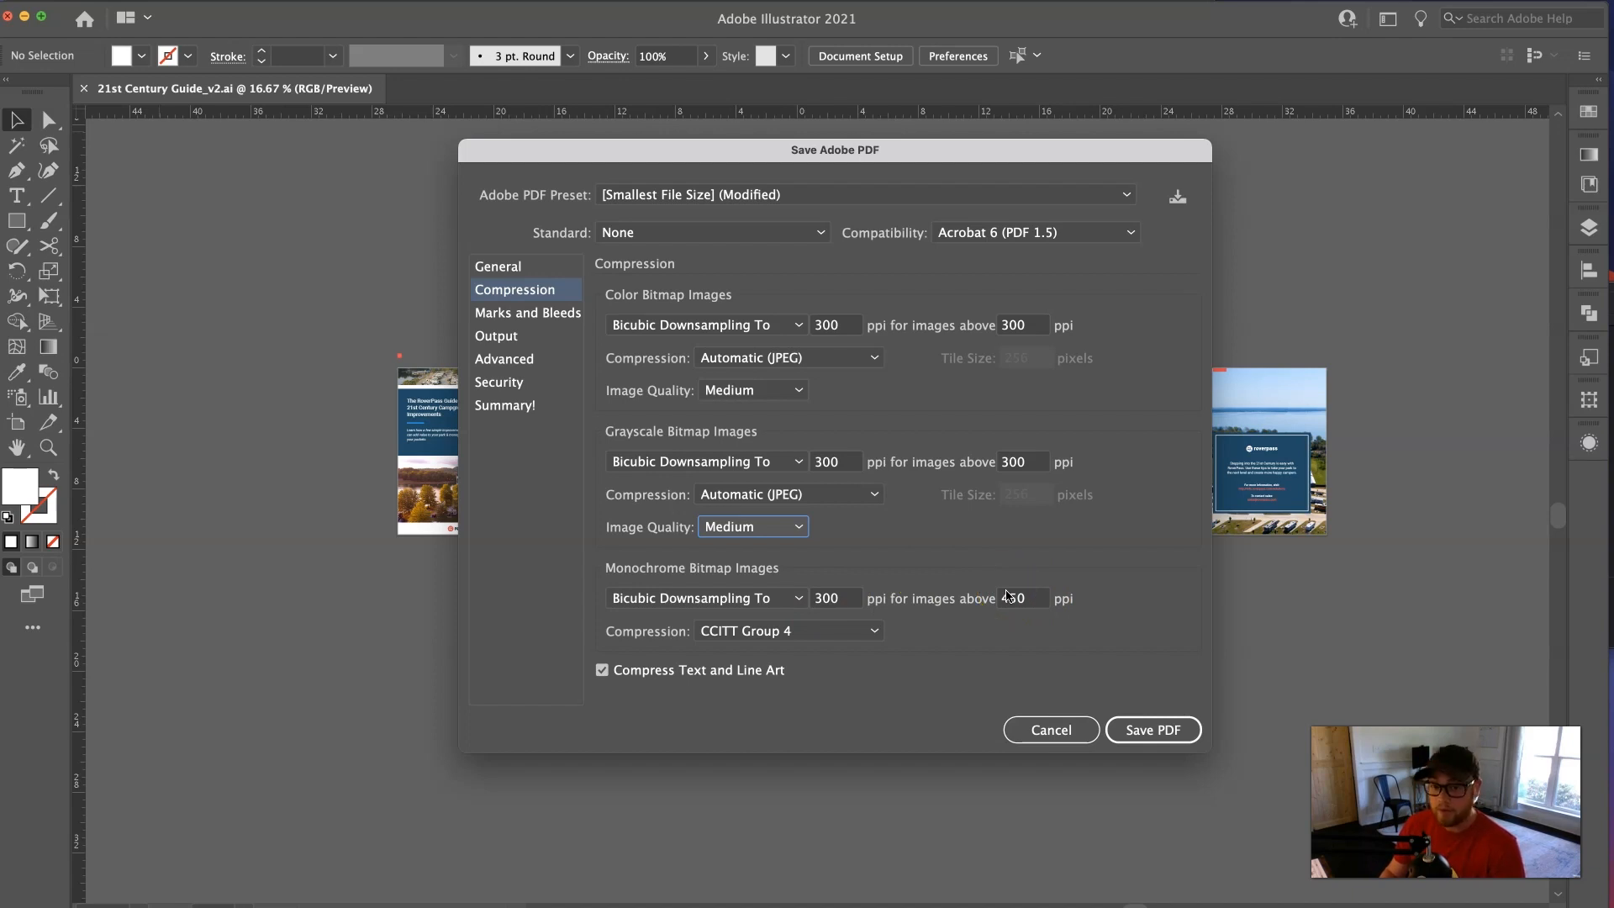
click(752, 527)
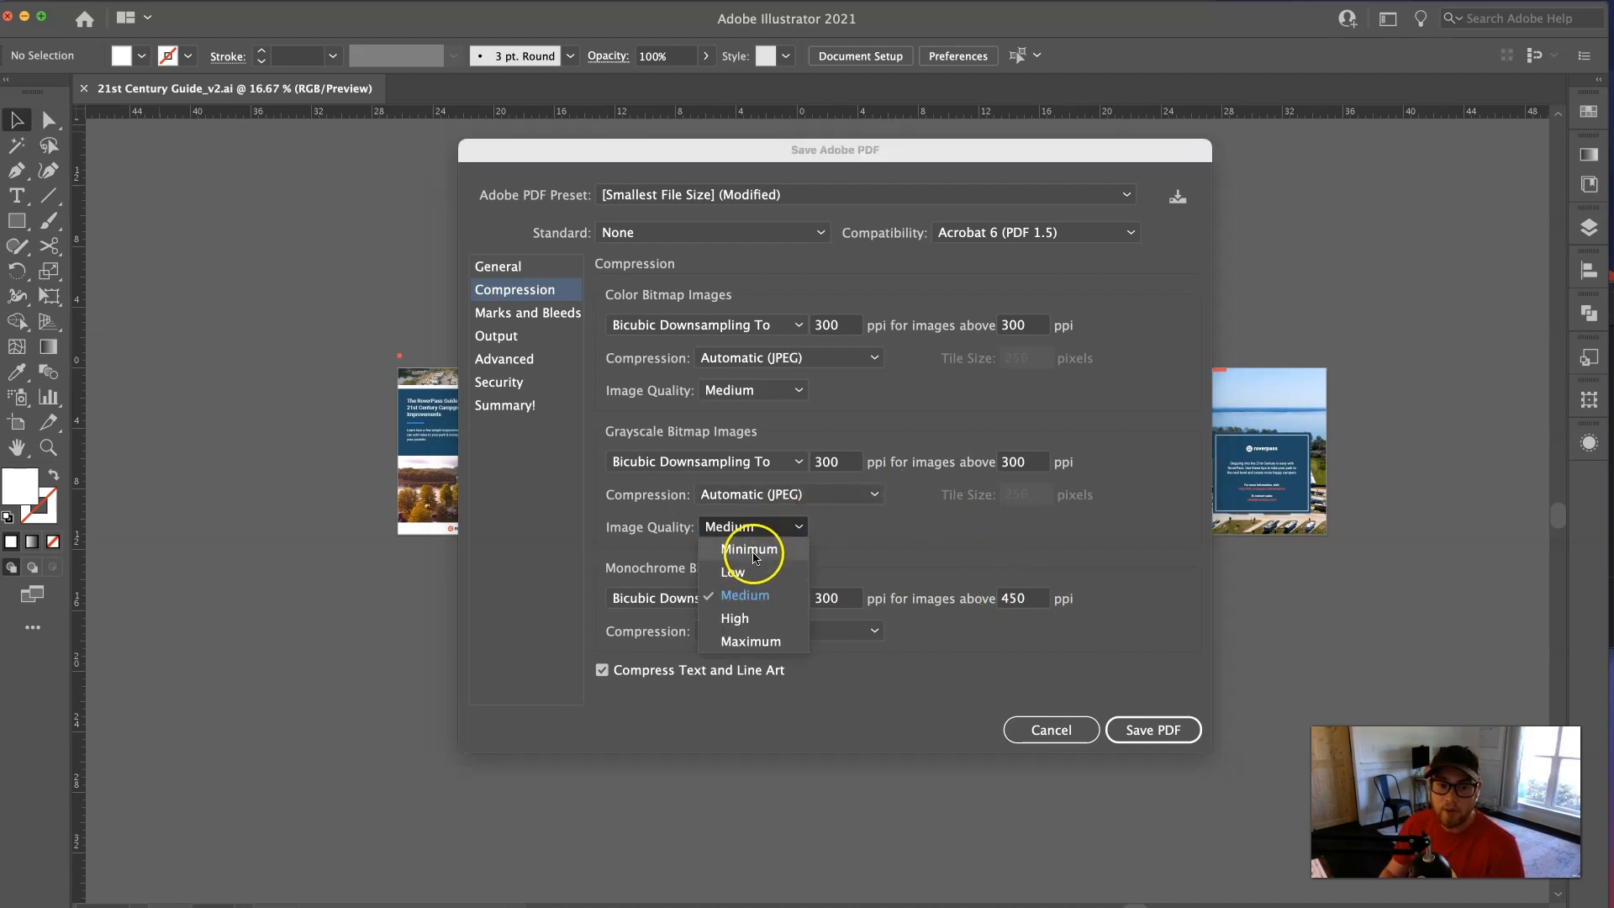
click(743, 595)
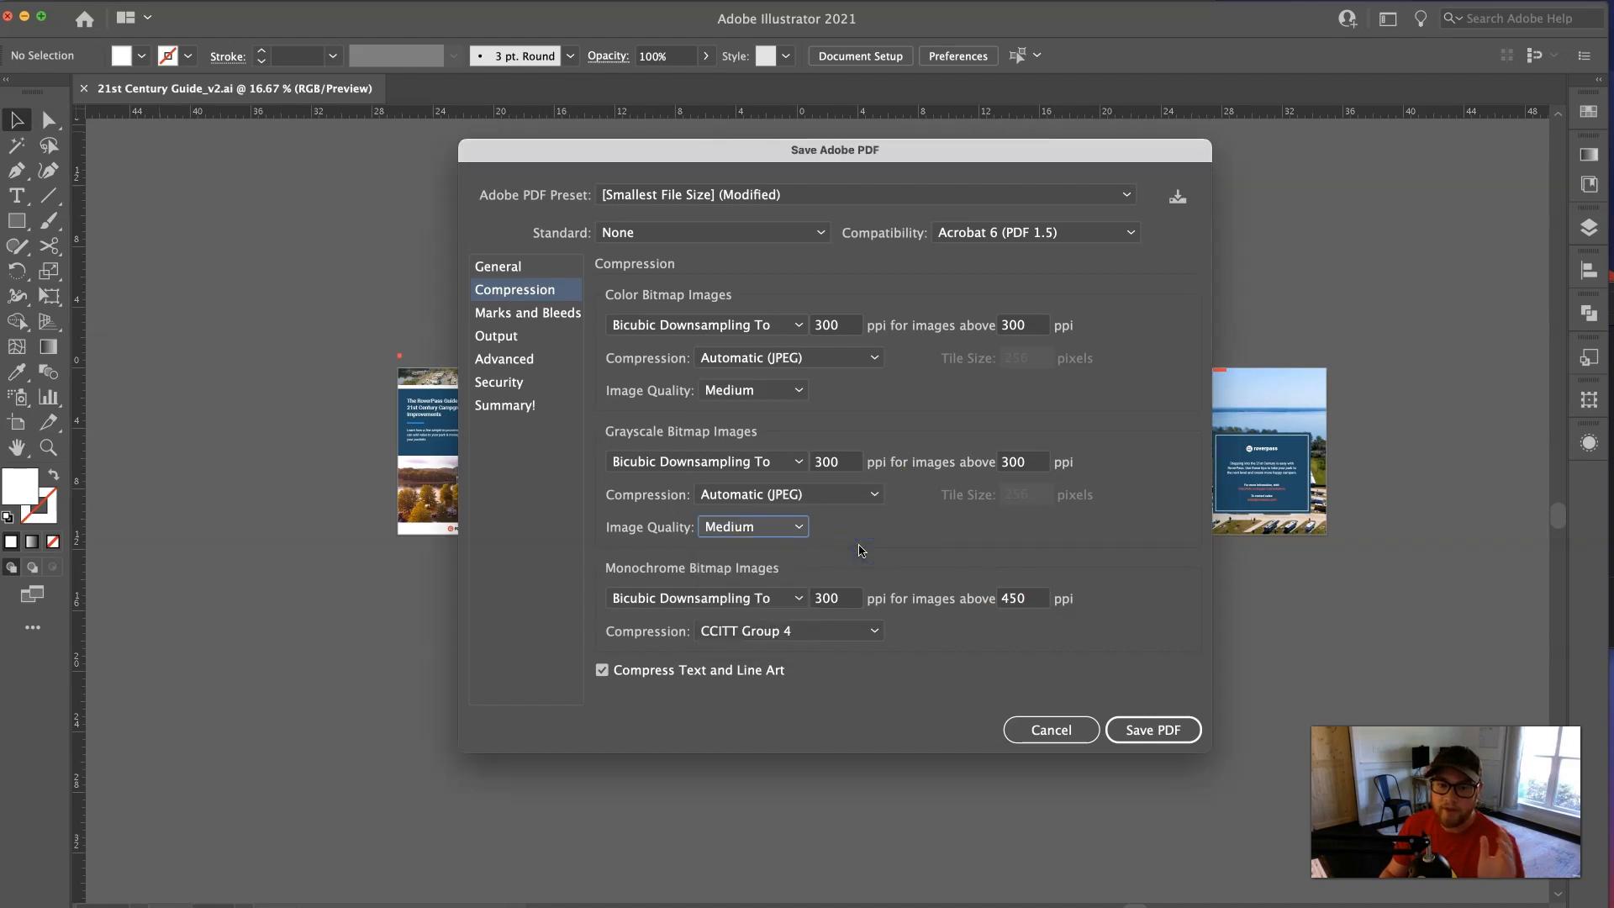
click(752, 526)
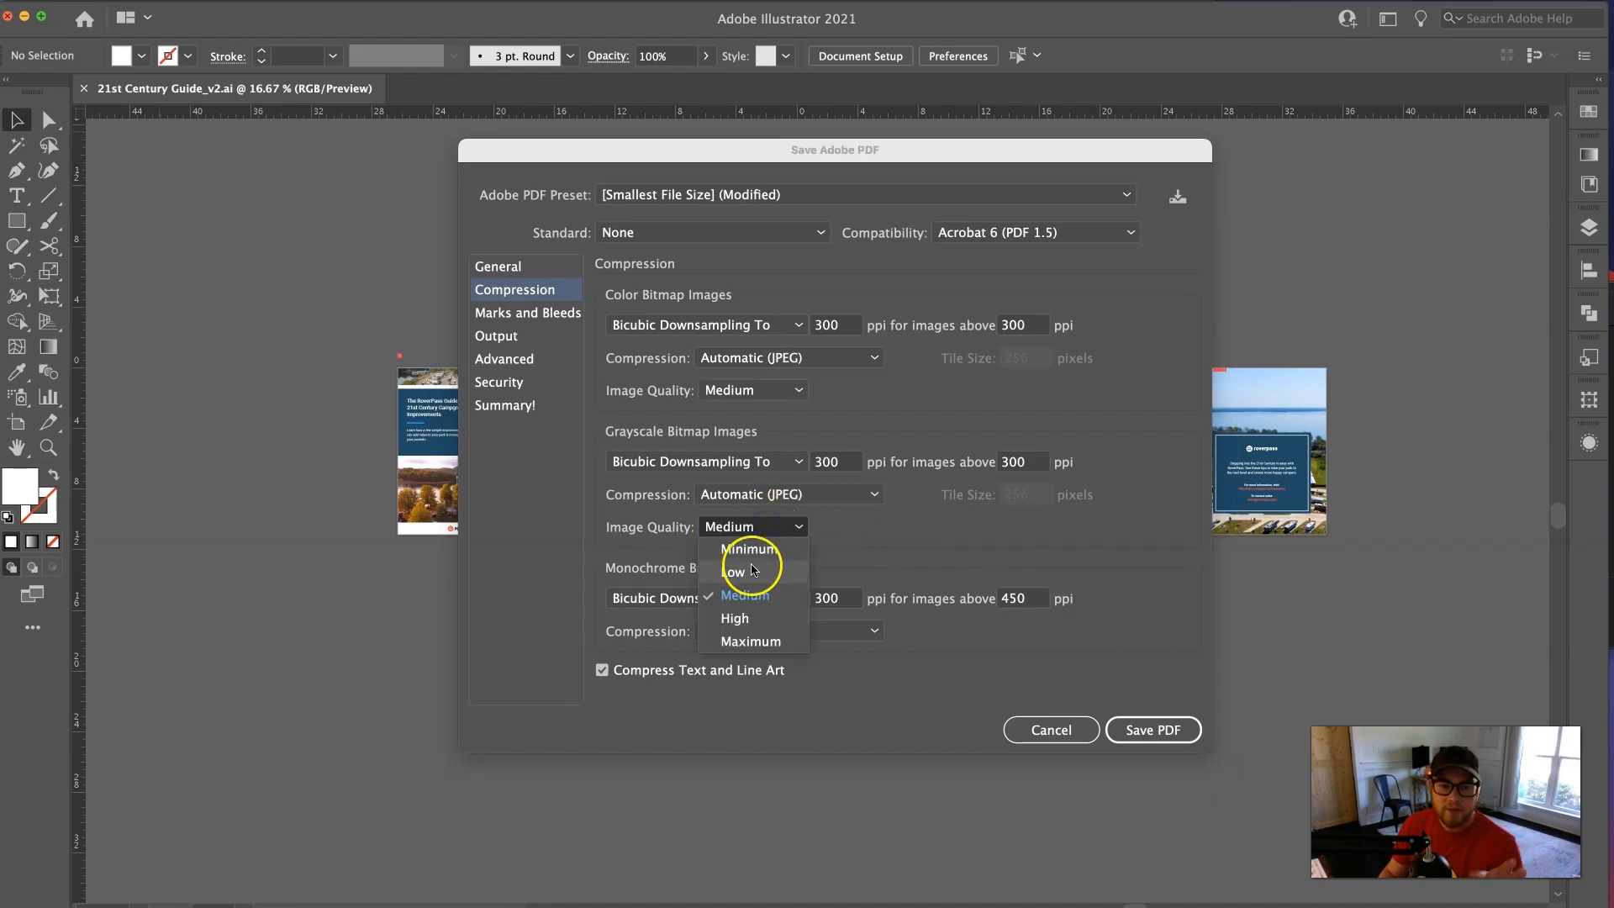
click(734, 573)
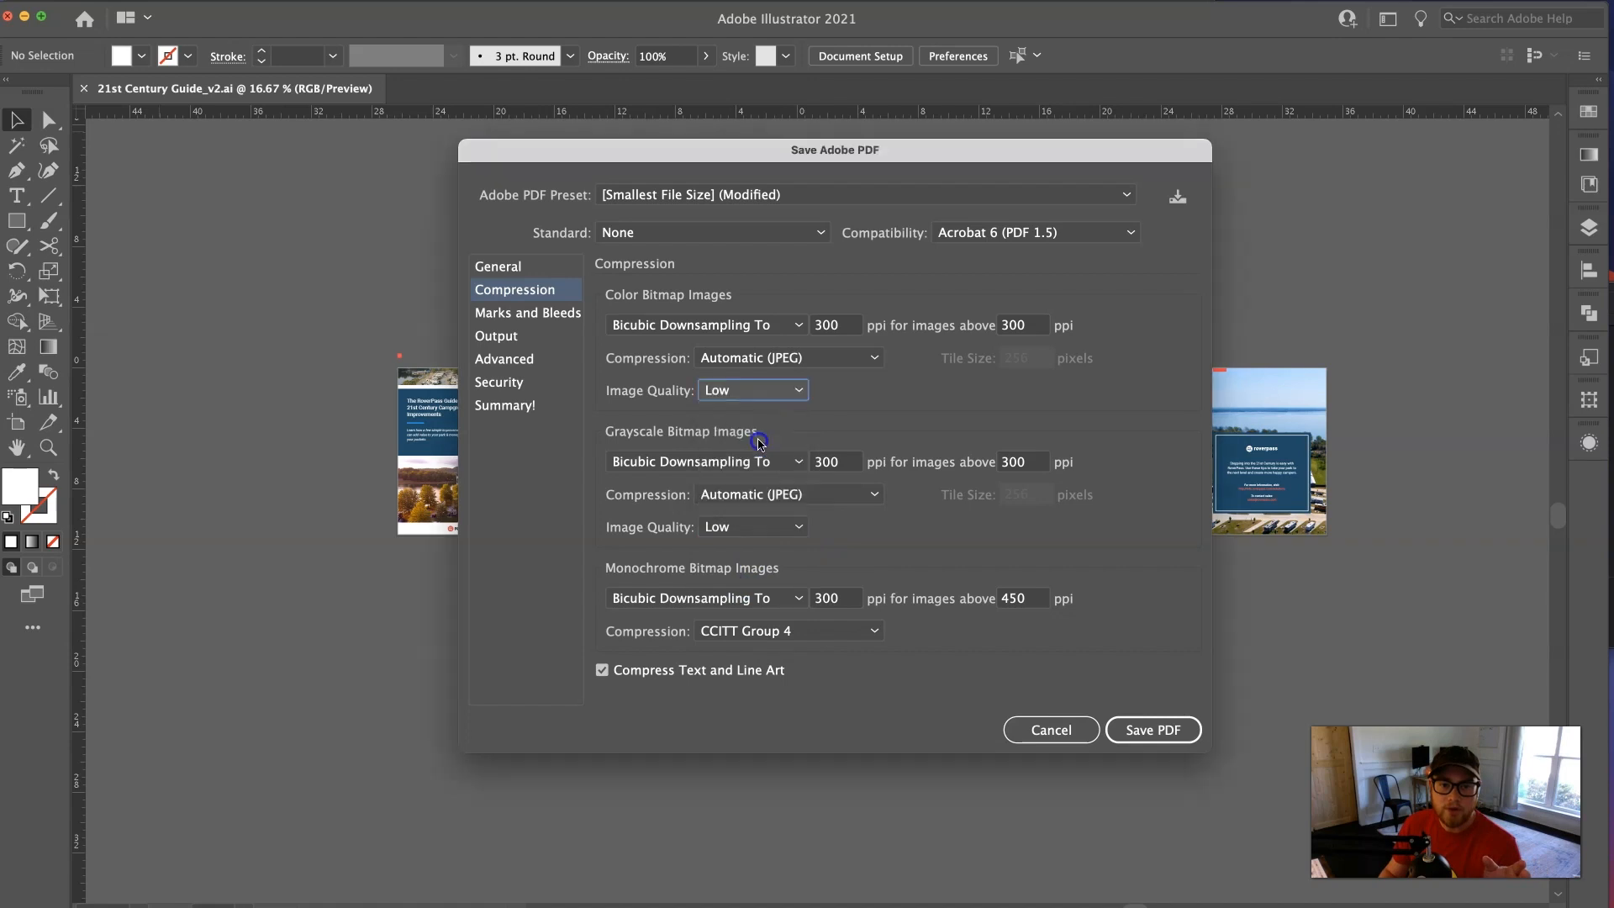
mouse_move(1012, 563)
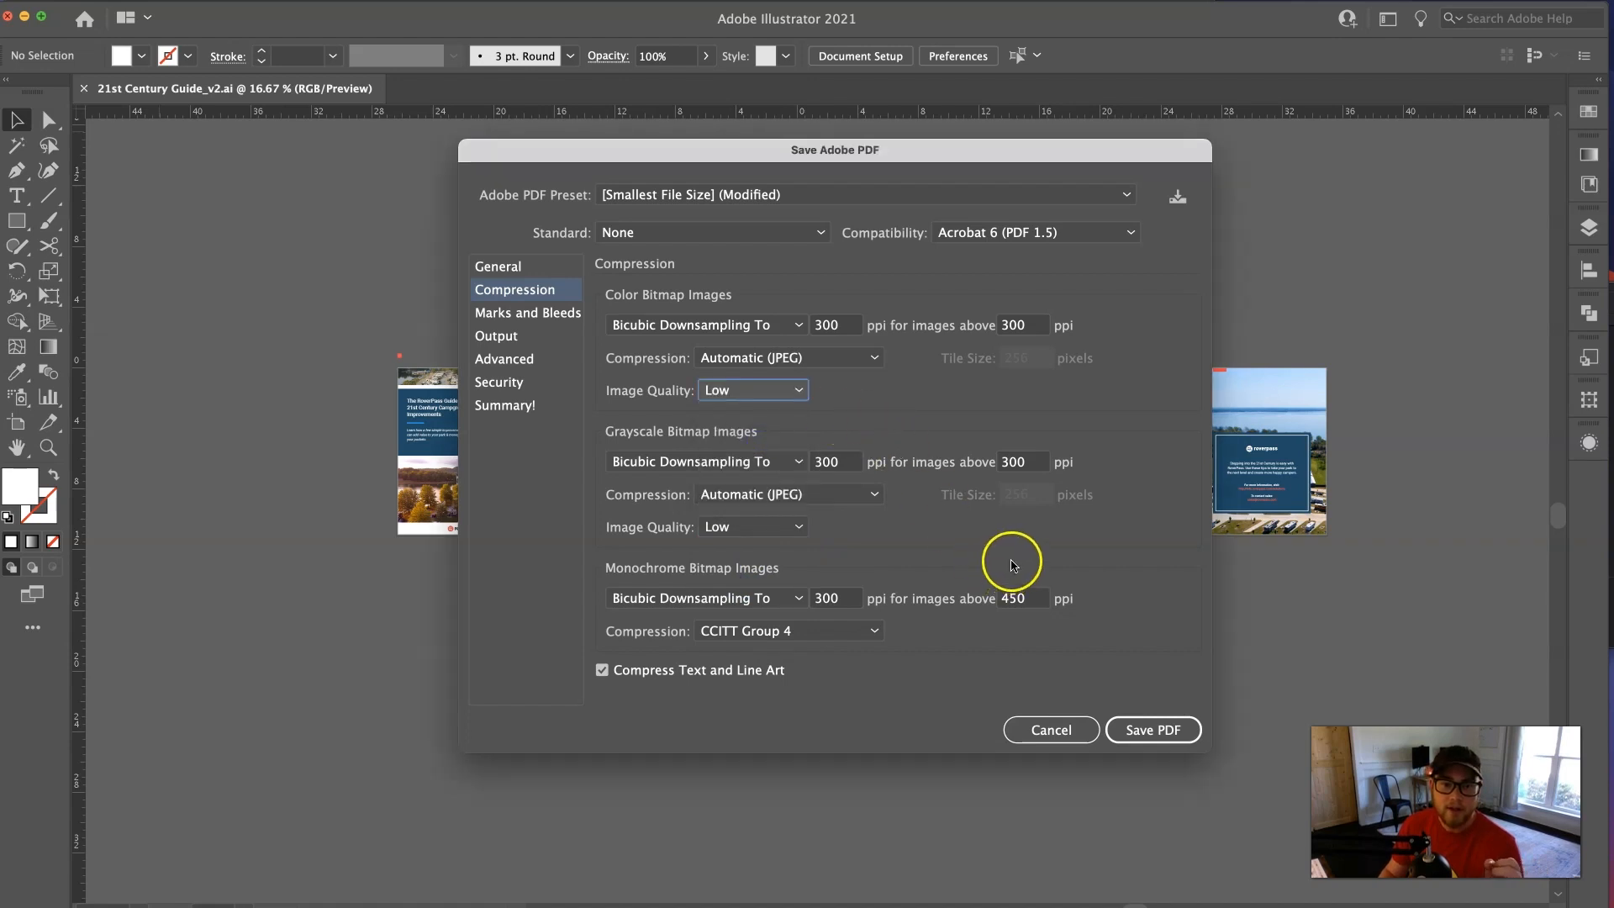
mouse_move(1142, 686)
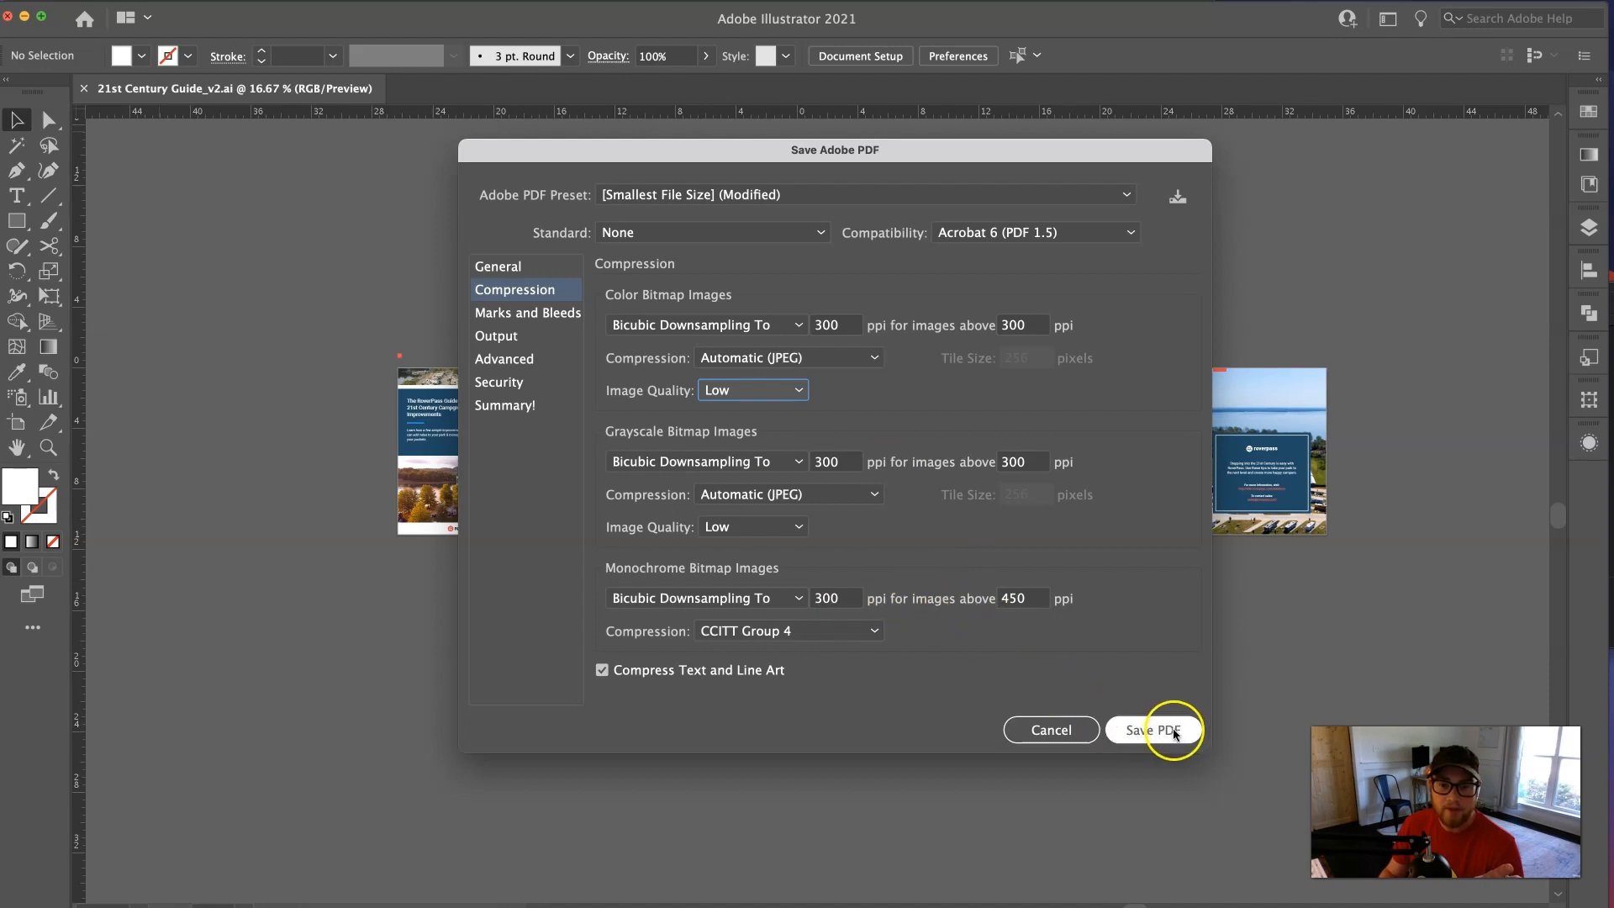
- Save the PDF, accepting the transparency blend space and editing-capabilities warnings
click(1152, 728)
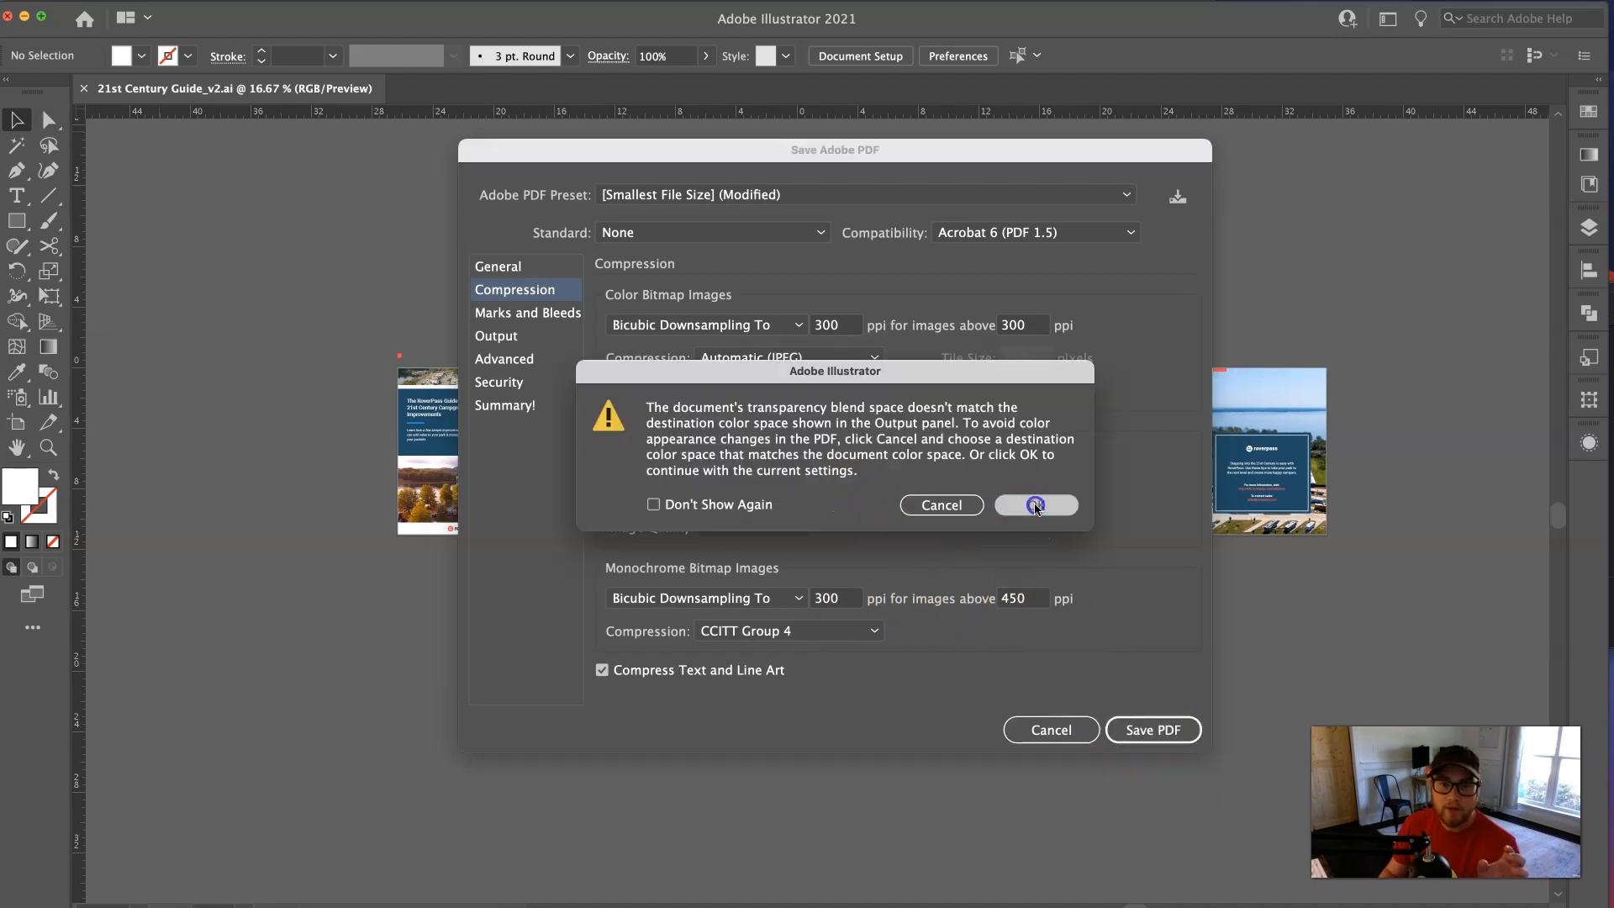
click(1035, 504)
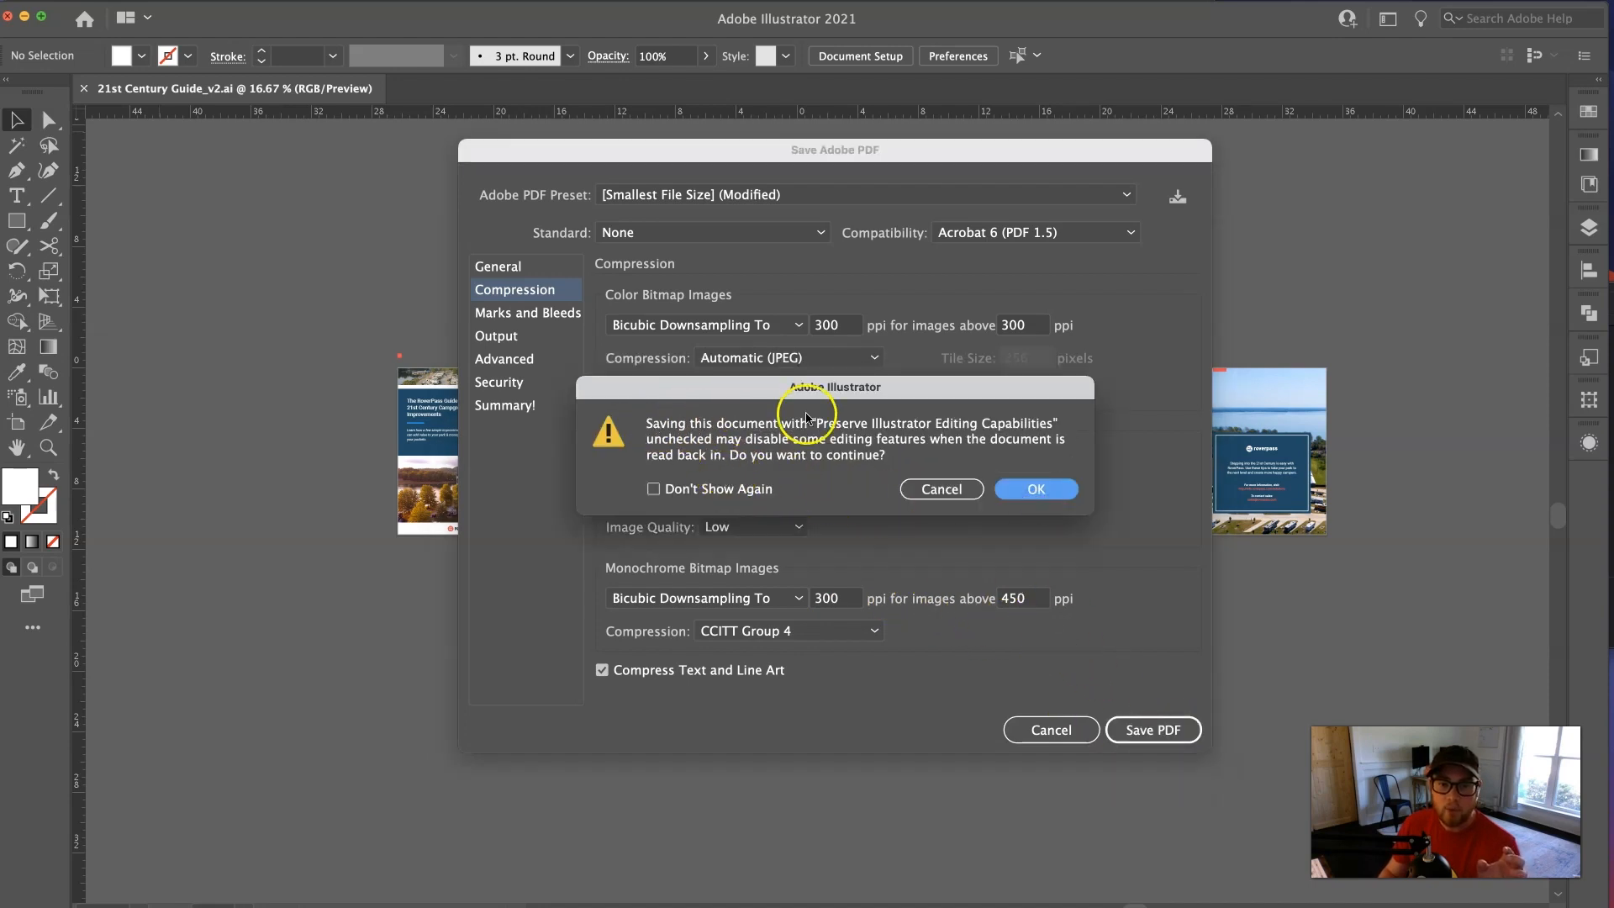
mouse_move(940, 417)
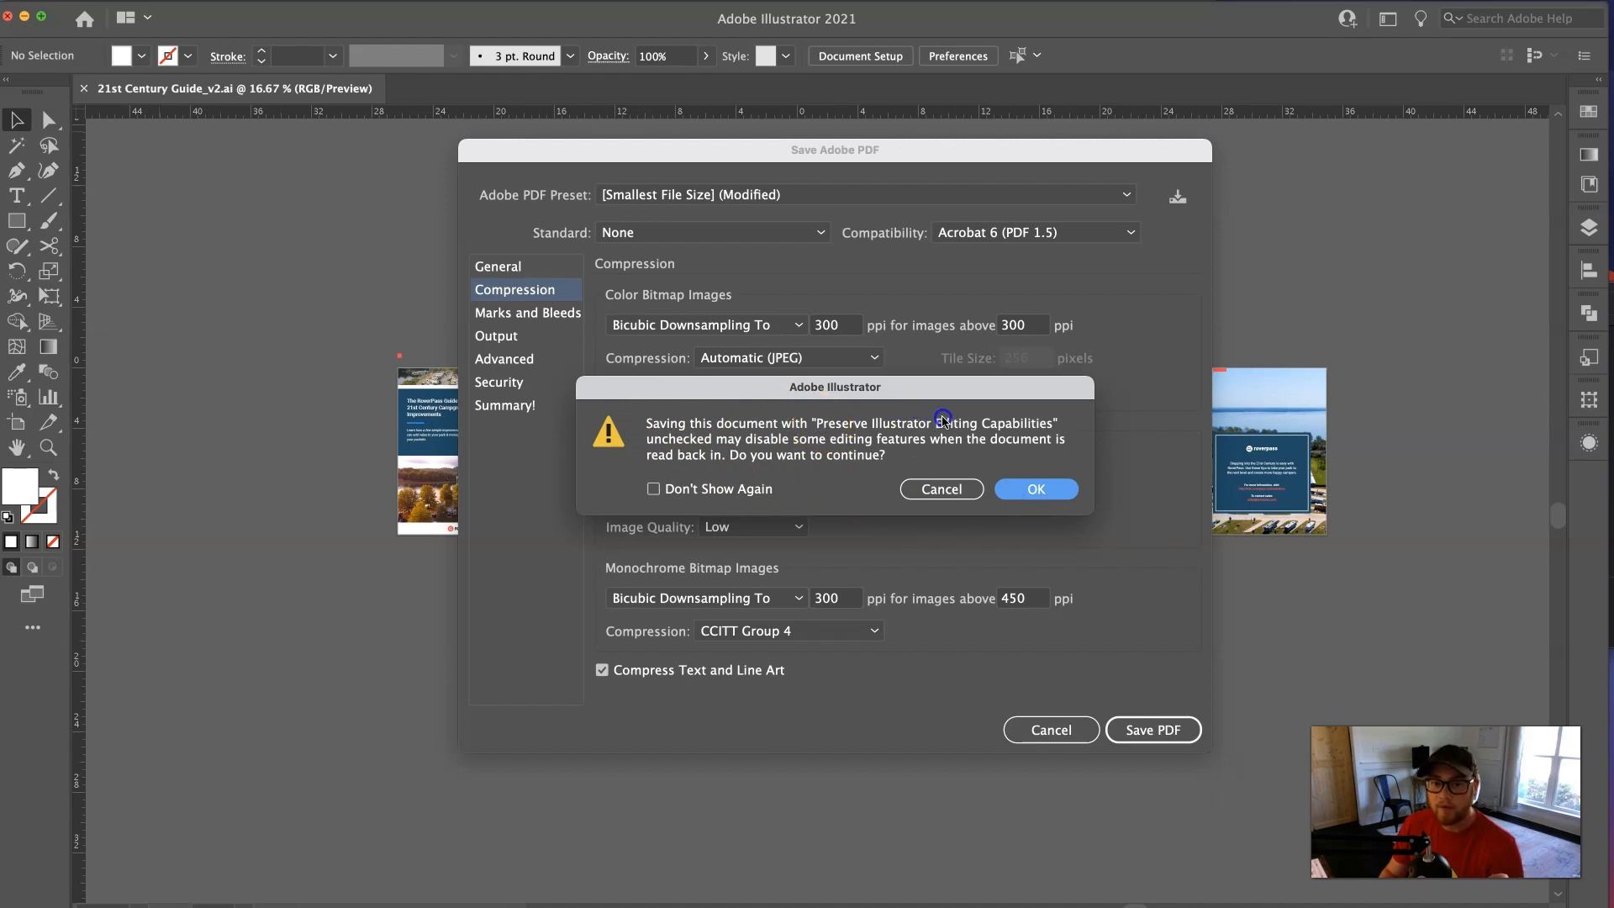
mouse_move(812, 453)
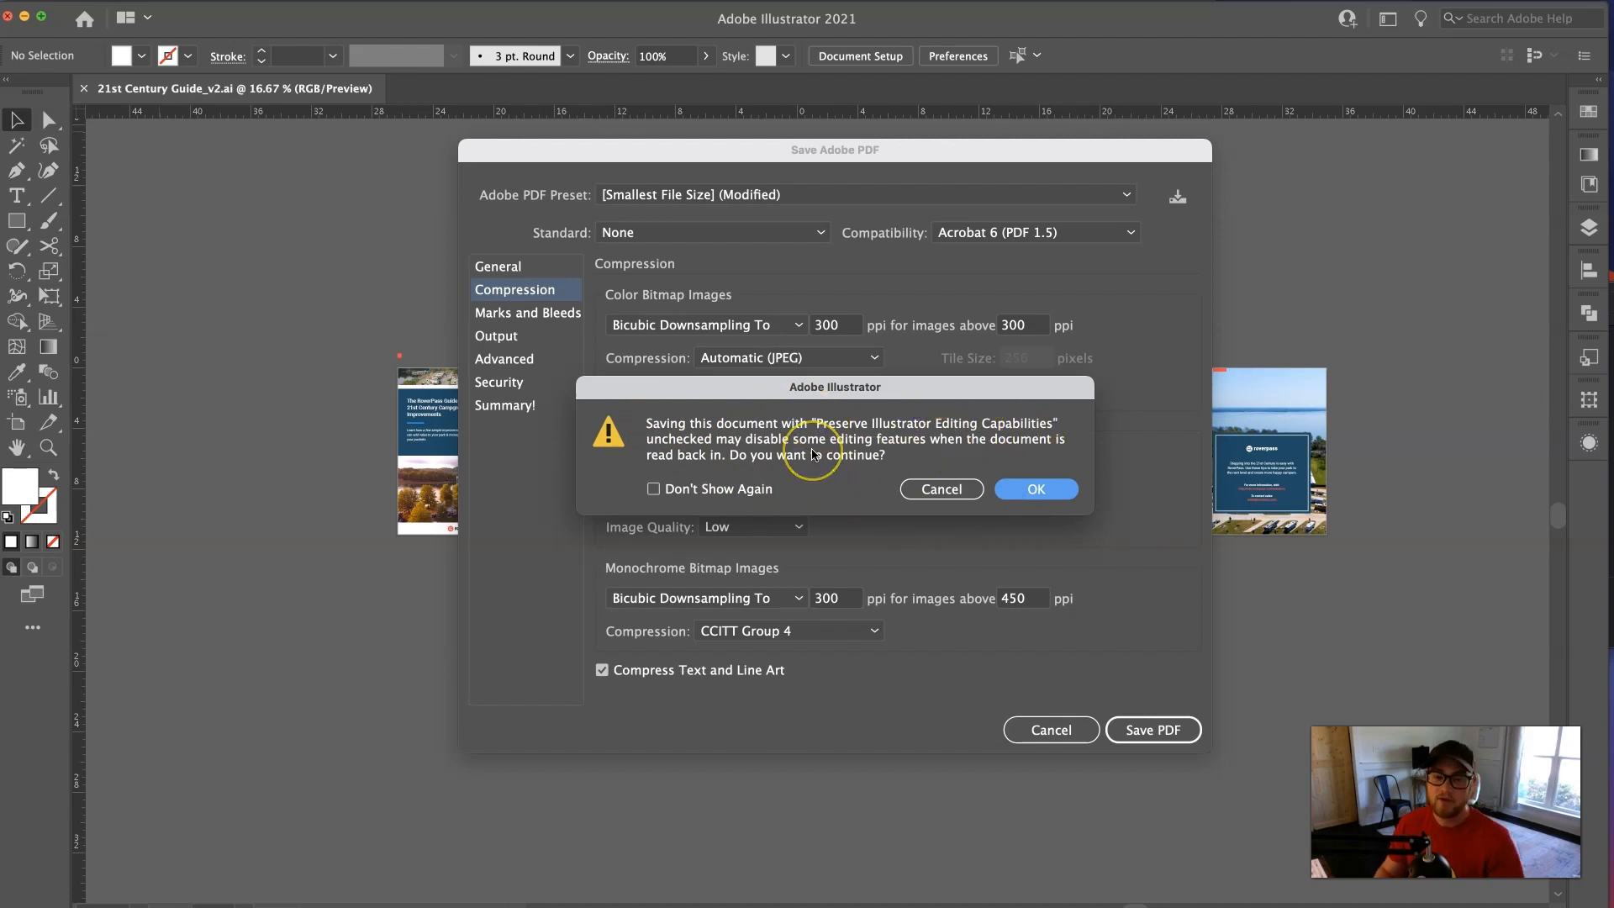
mouse_move(994, 478)
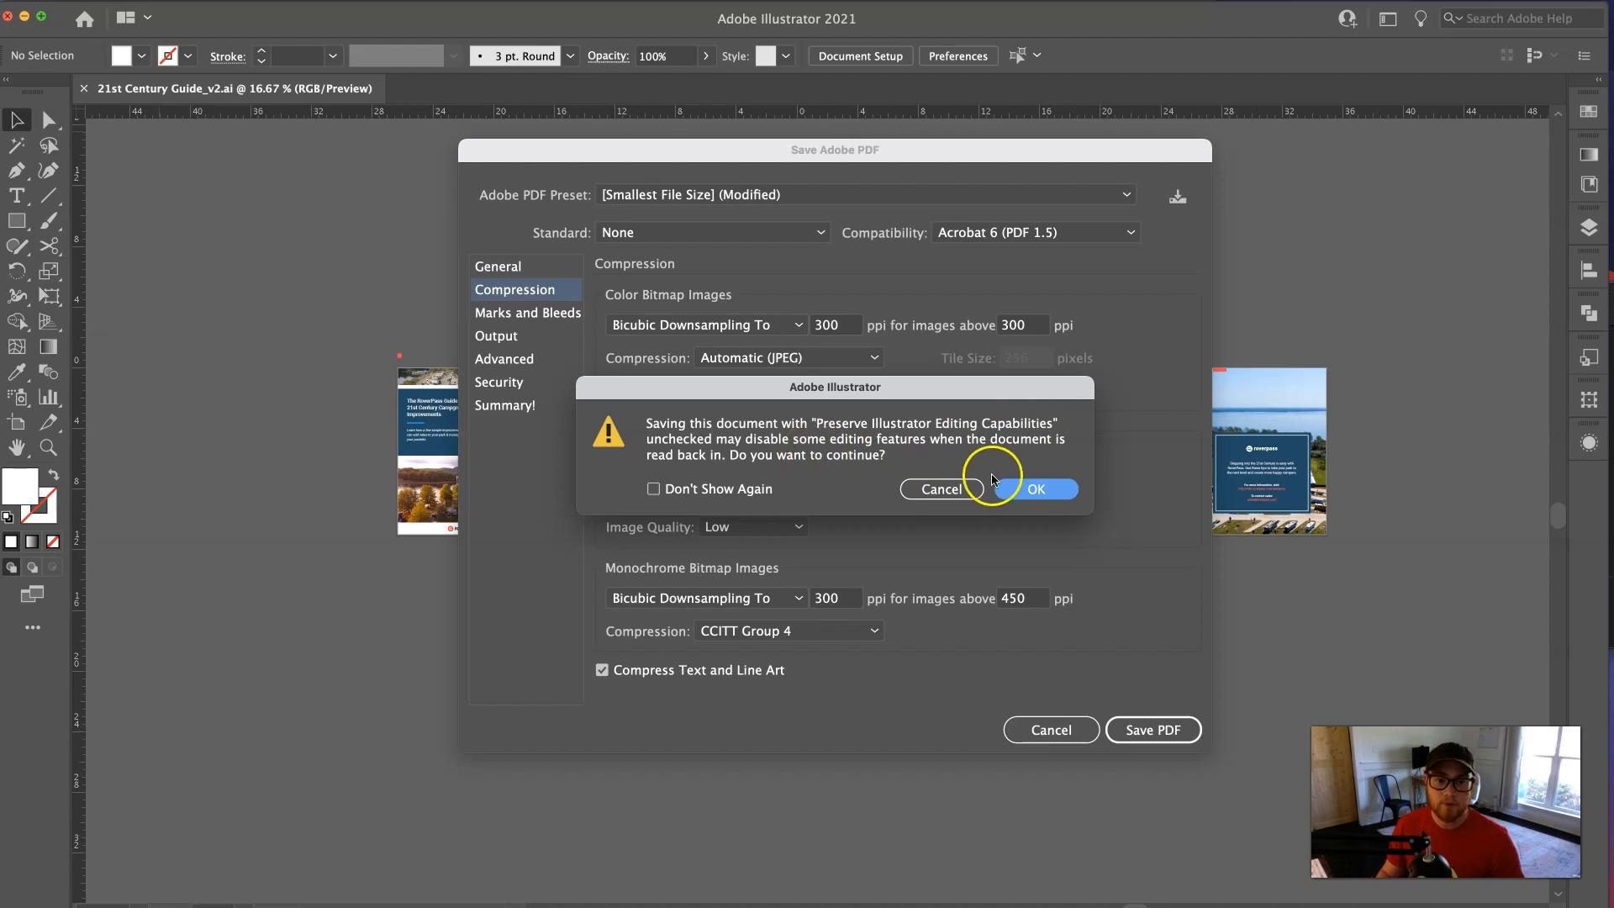
click(1036, 487)
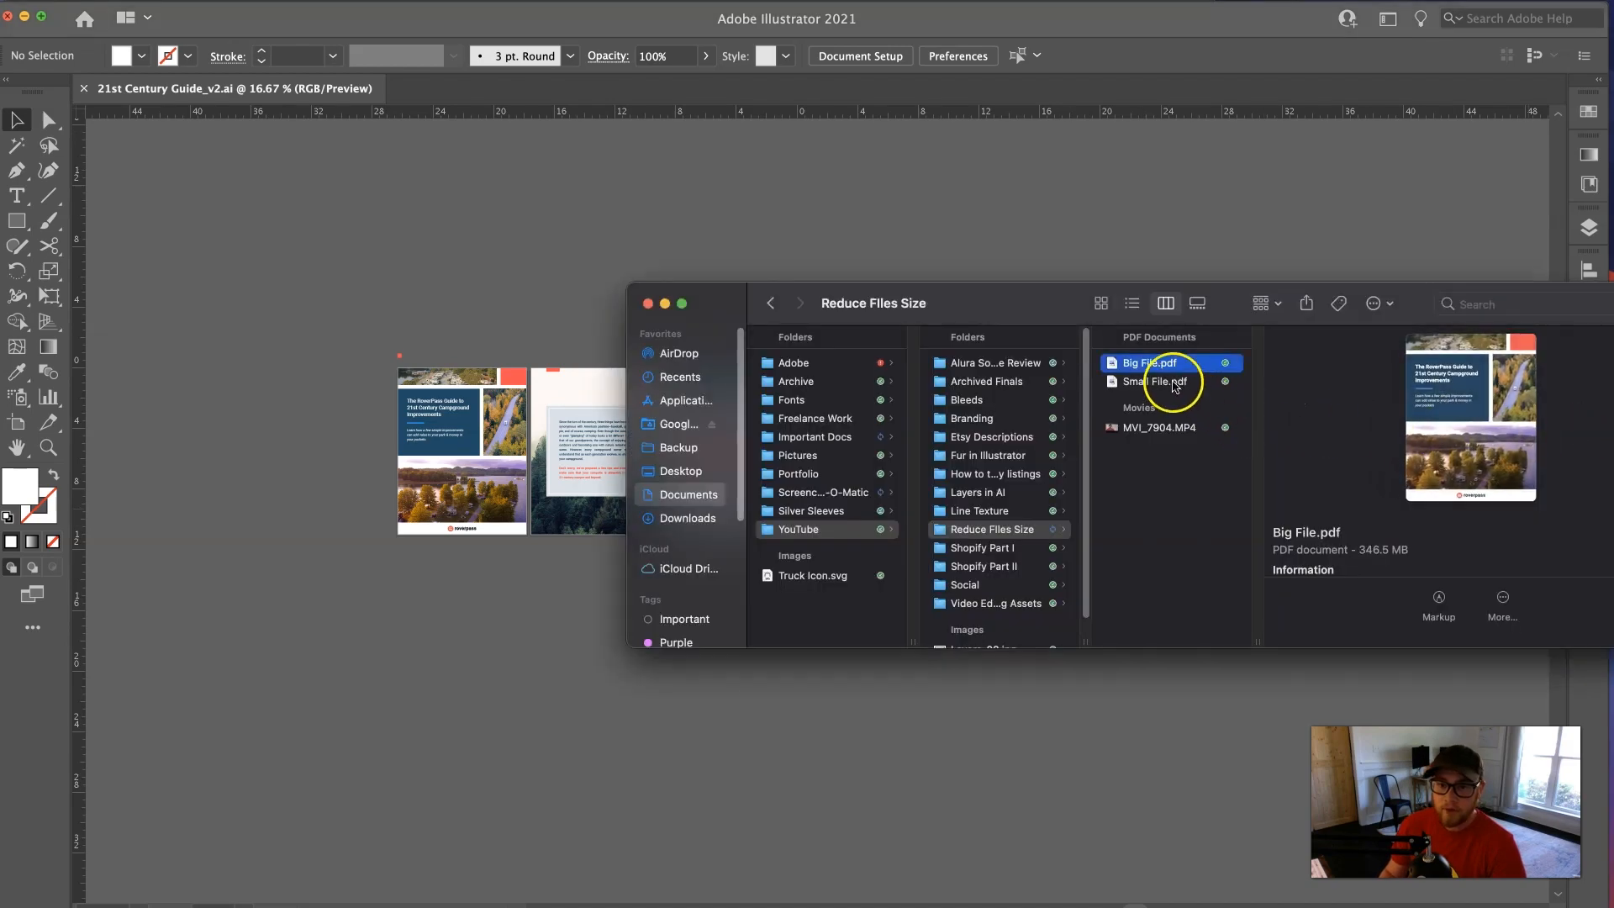
mouse_move(1386, 549)
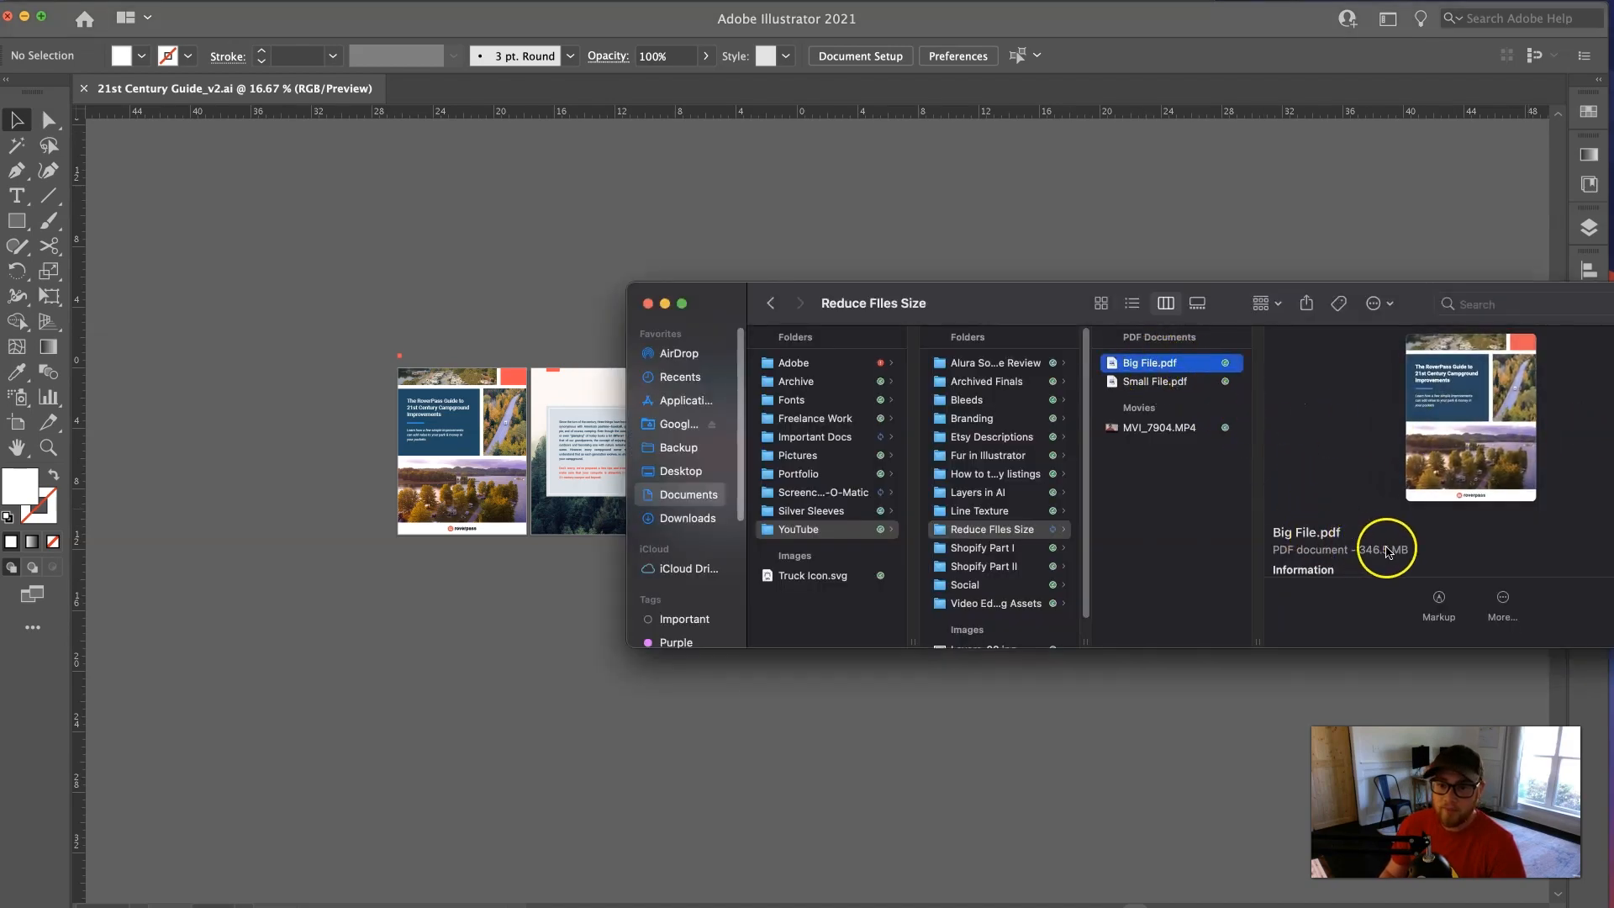
mouse_move(1152, 386)
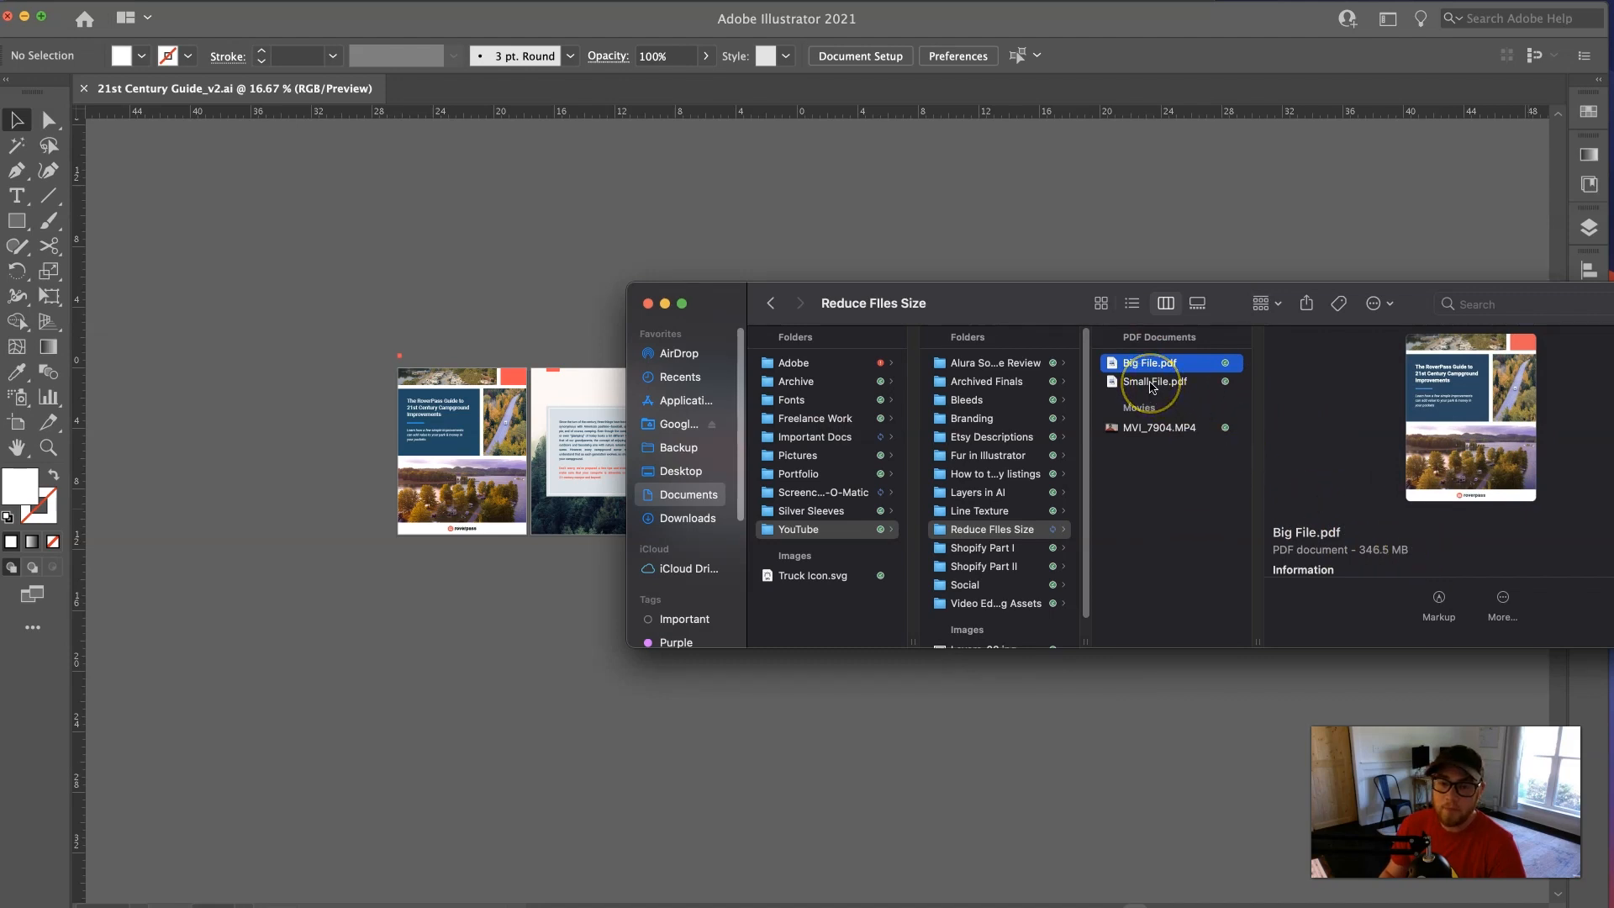
mouse_move(1211, 427)
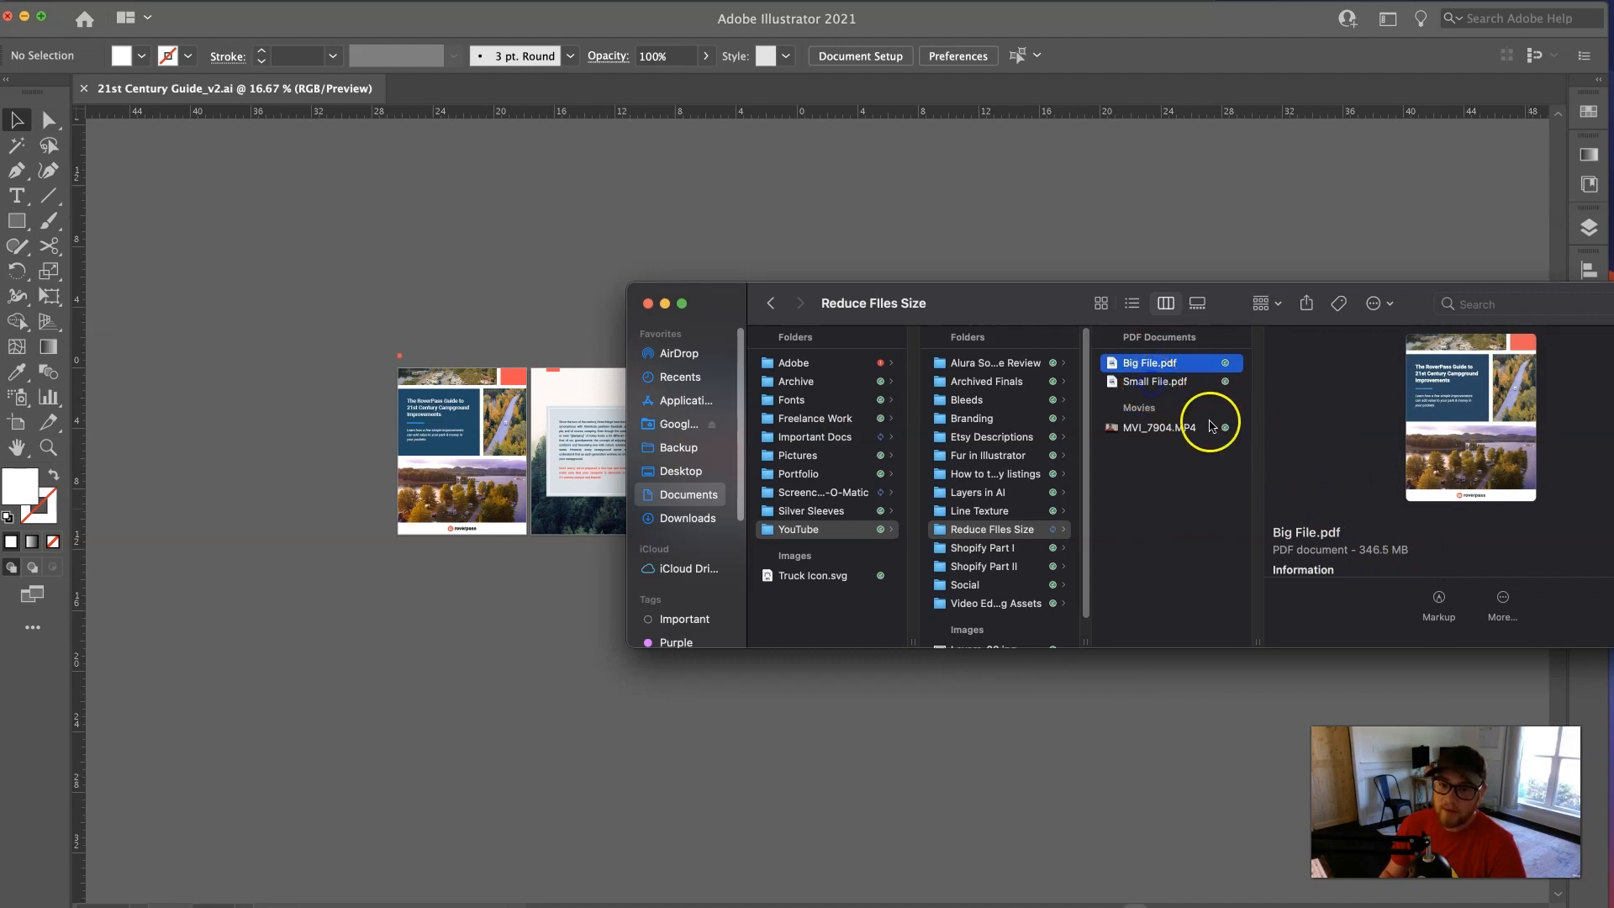
mouse_move(1299, 494)
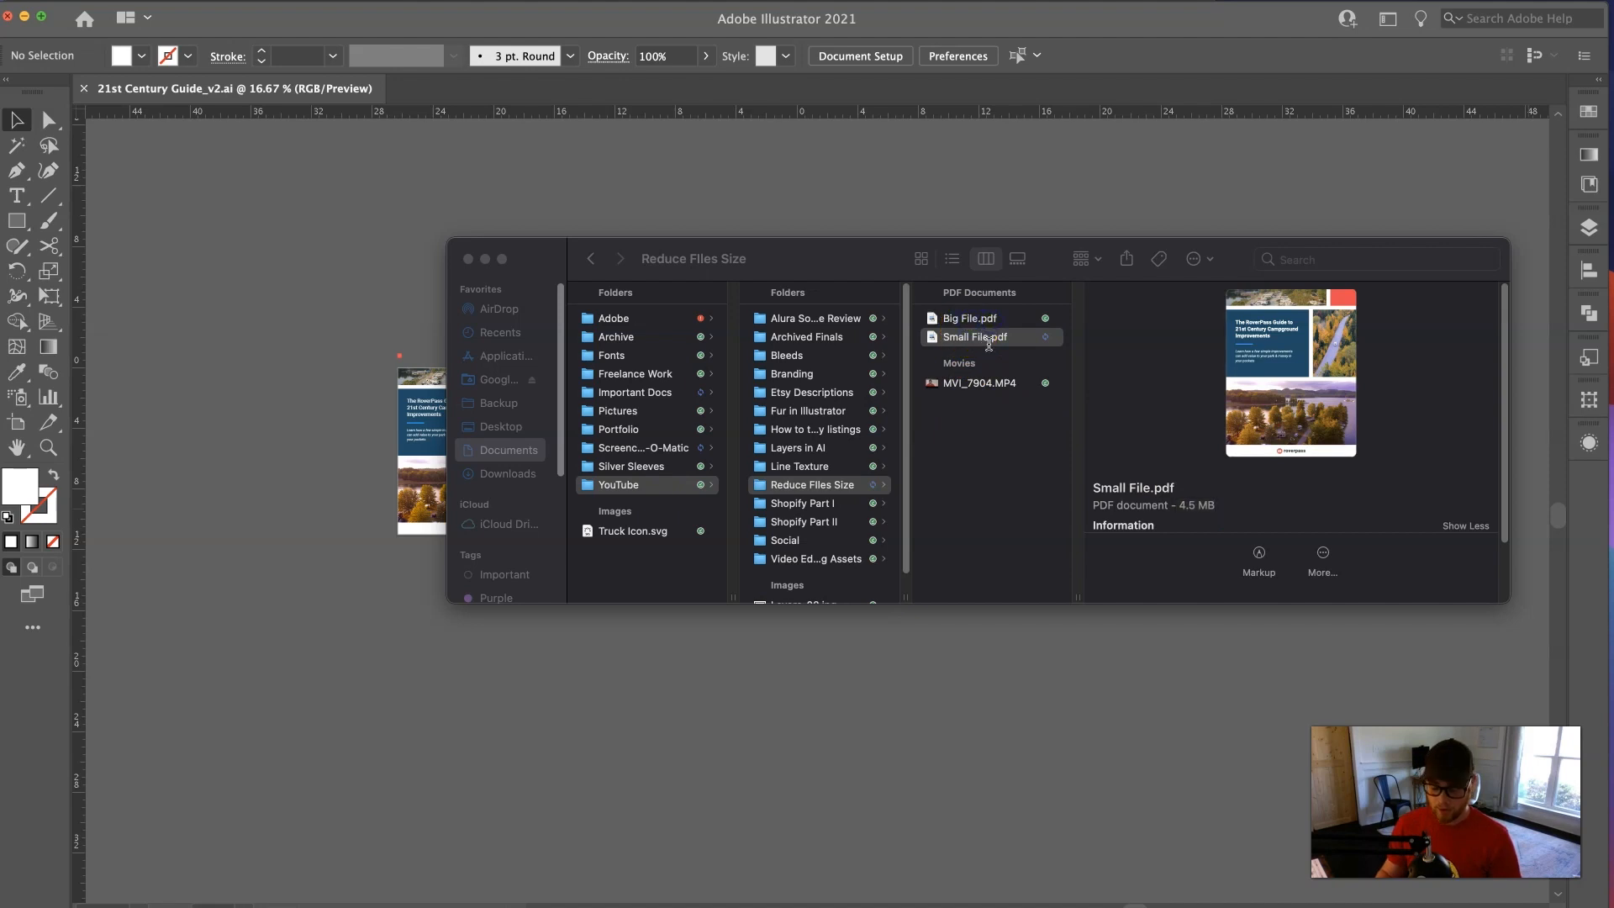
mouse_move(1232, 506)
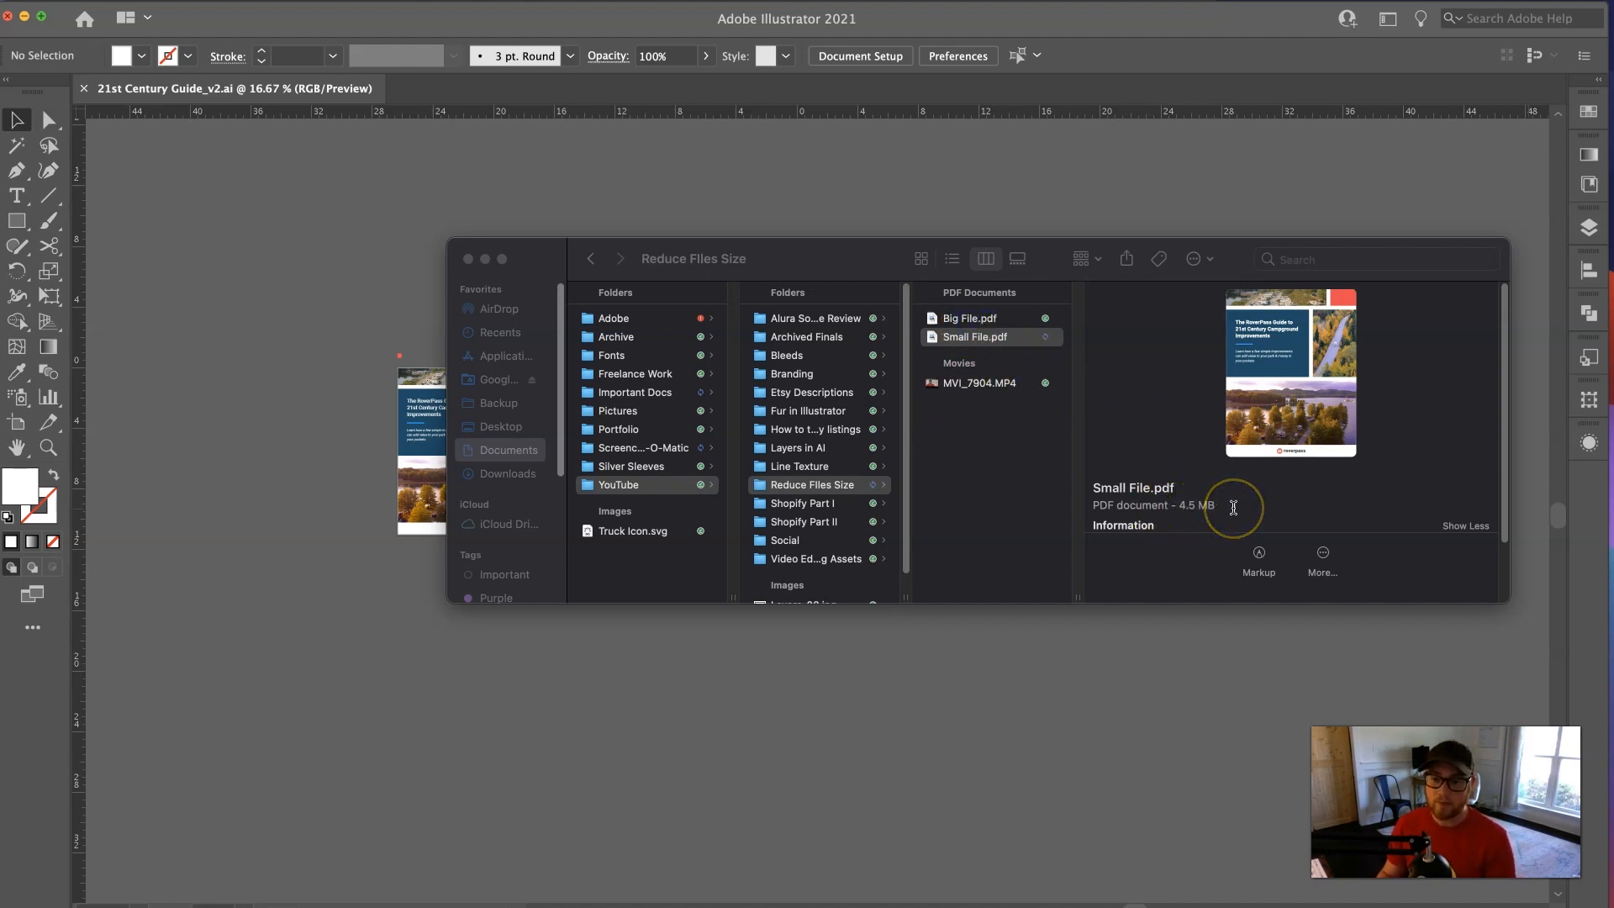
mouse_move(1017, 431)
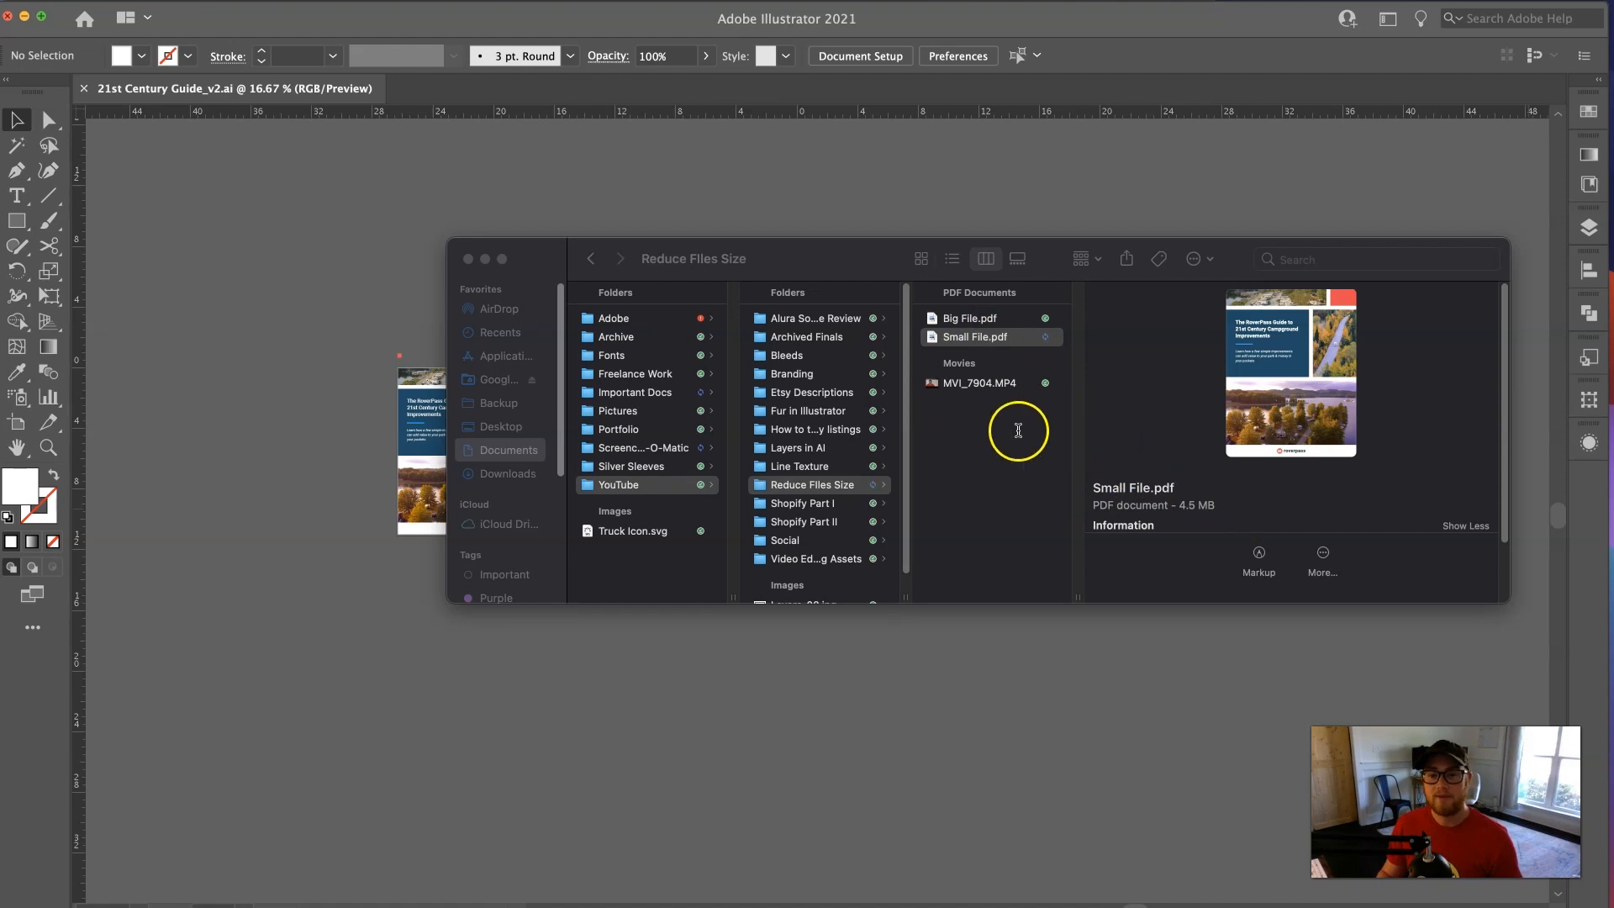
mouse_move(1101, 398)
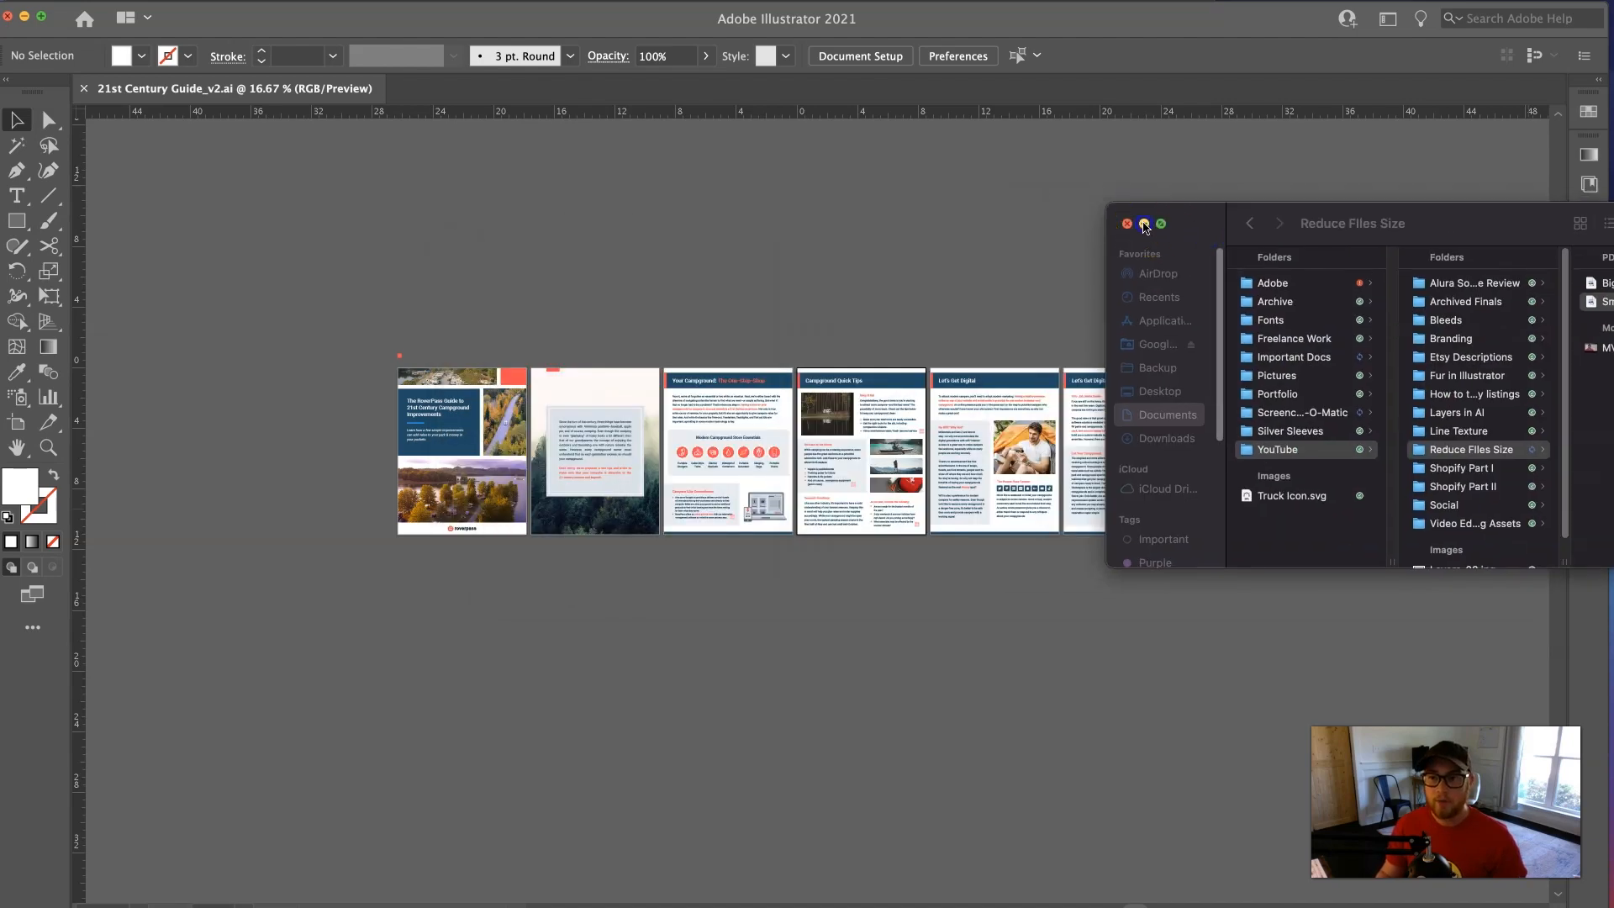
- Close the Finder window listing the PDFs to return to the guide pages
click(1126, 223)
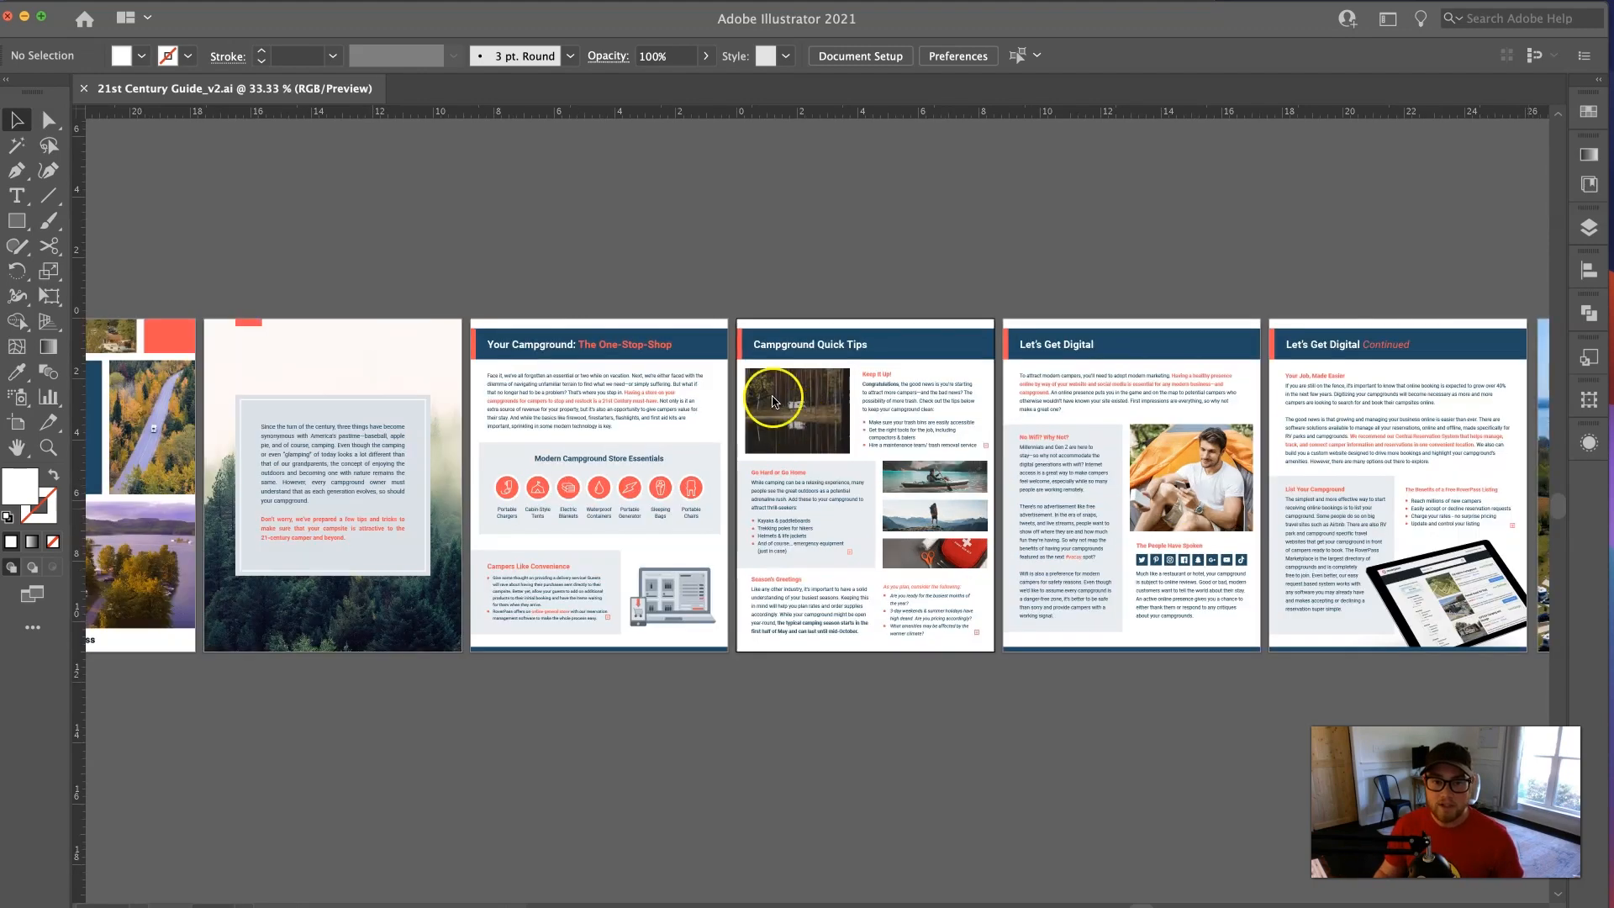
mouse_move(1076, 443)
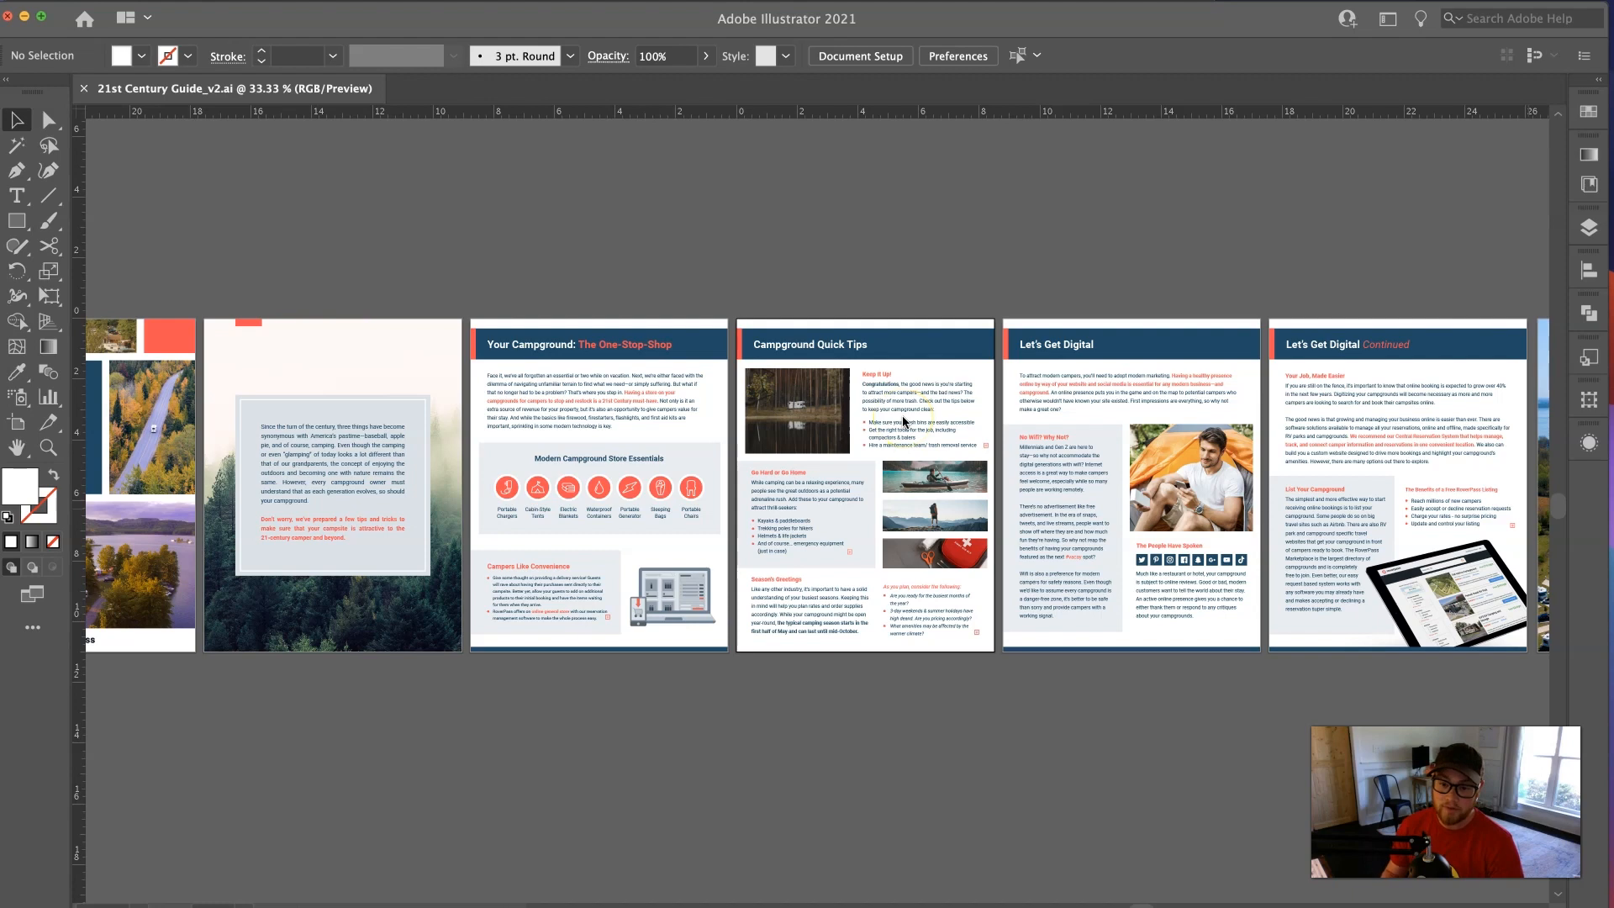
mouse_move(922, 443)
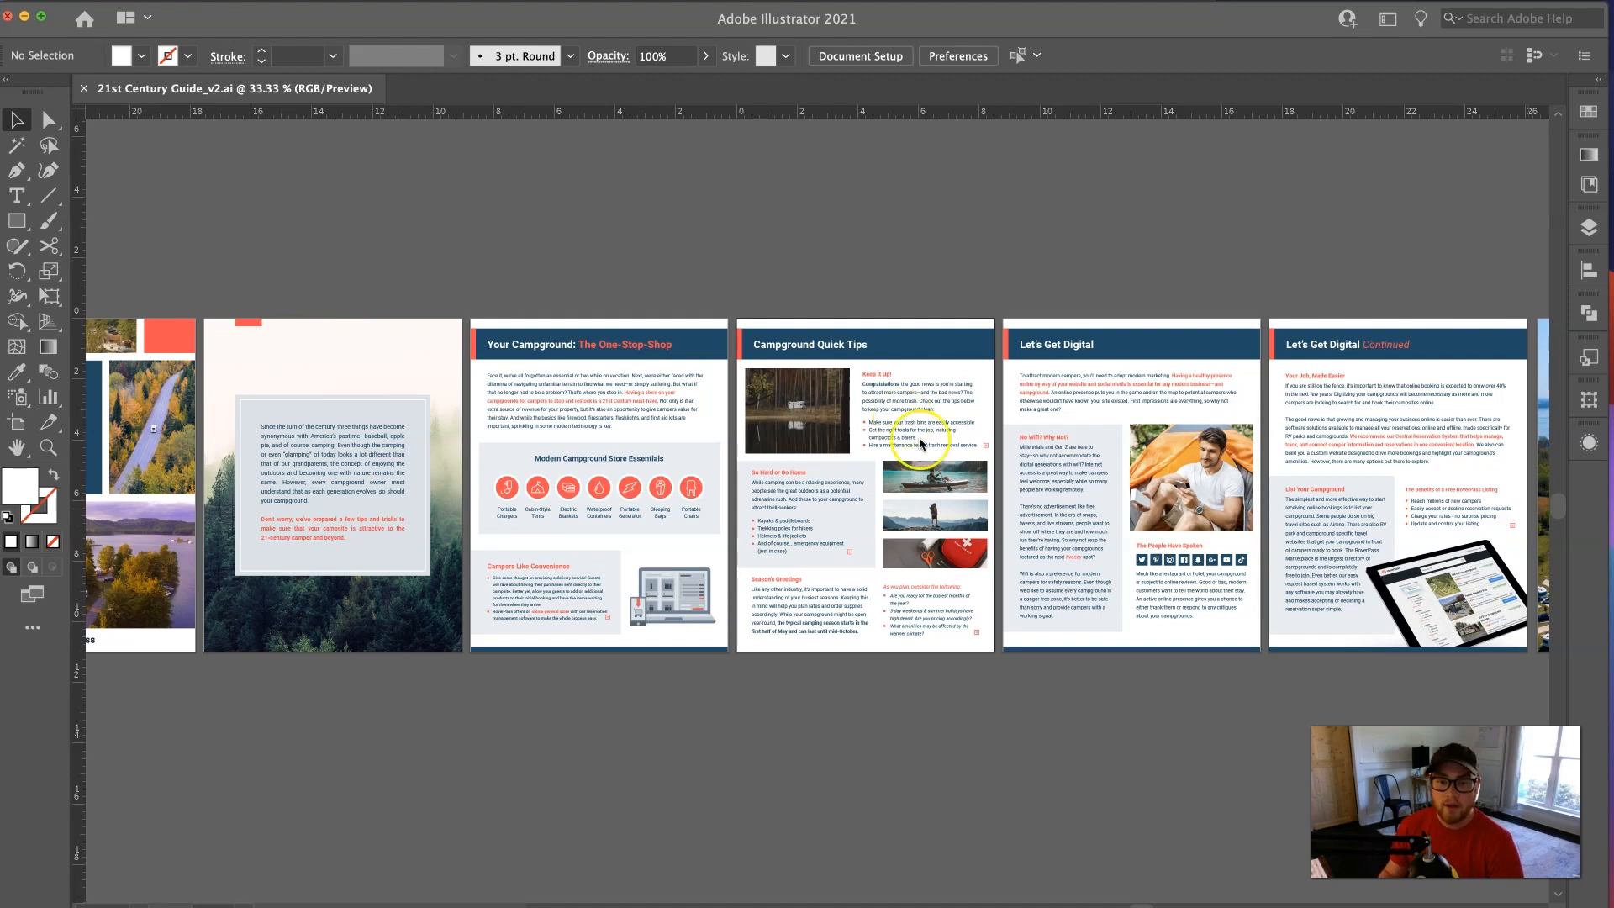
mouse_move(924, 451)
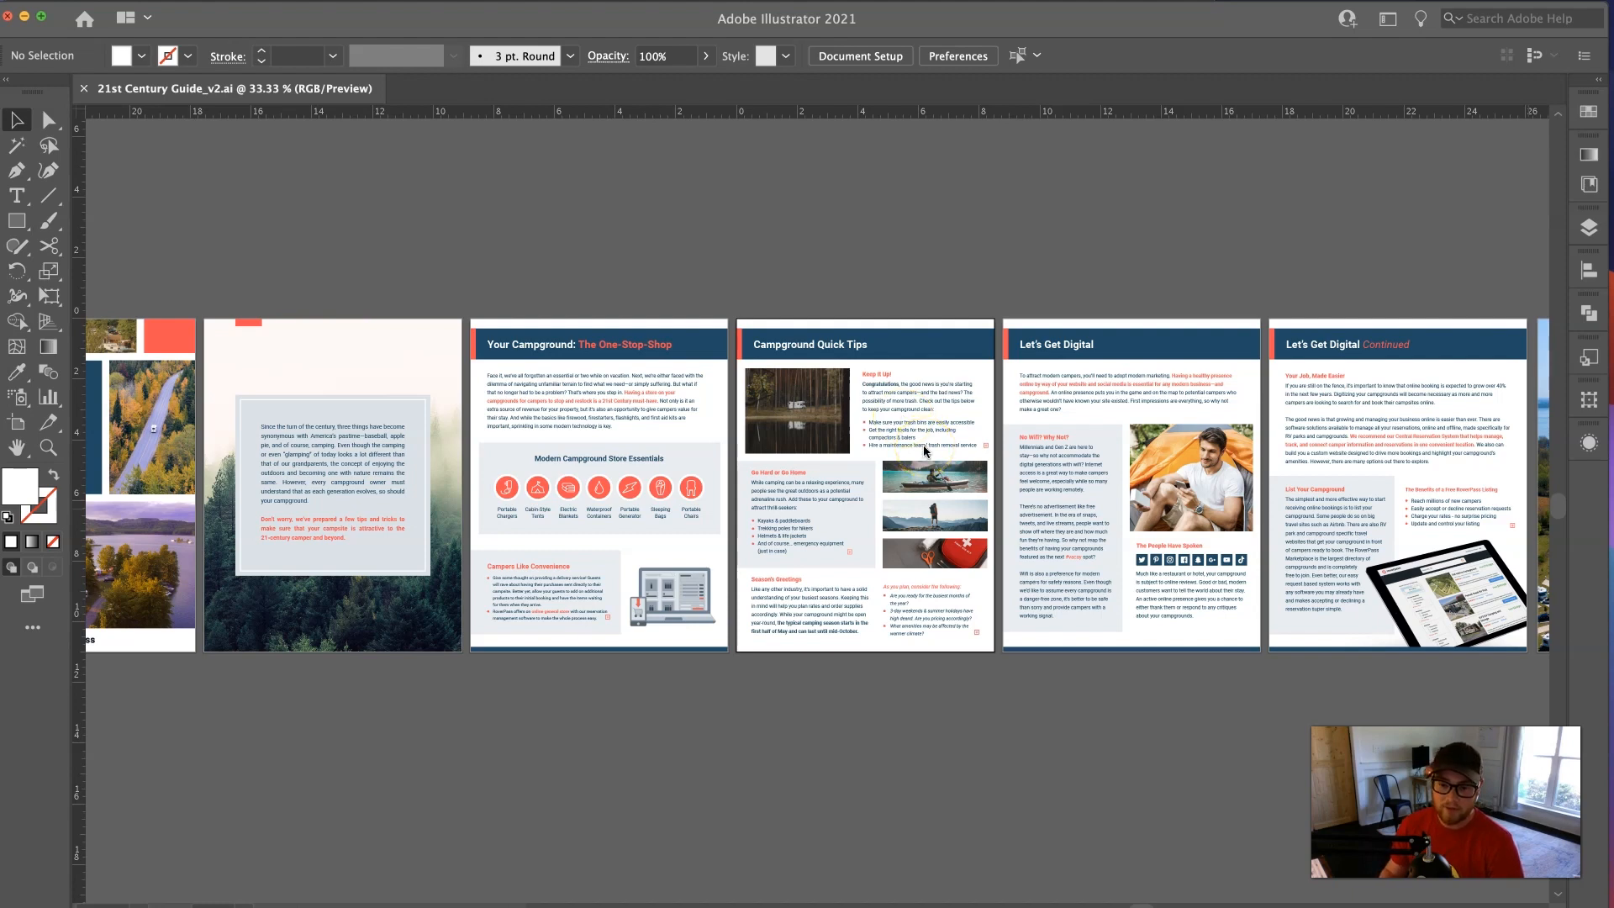
mouse_move(782, 725)
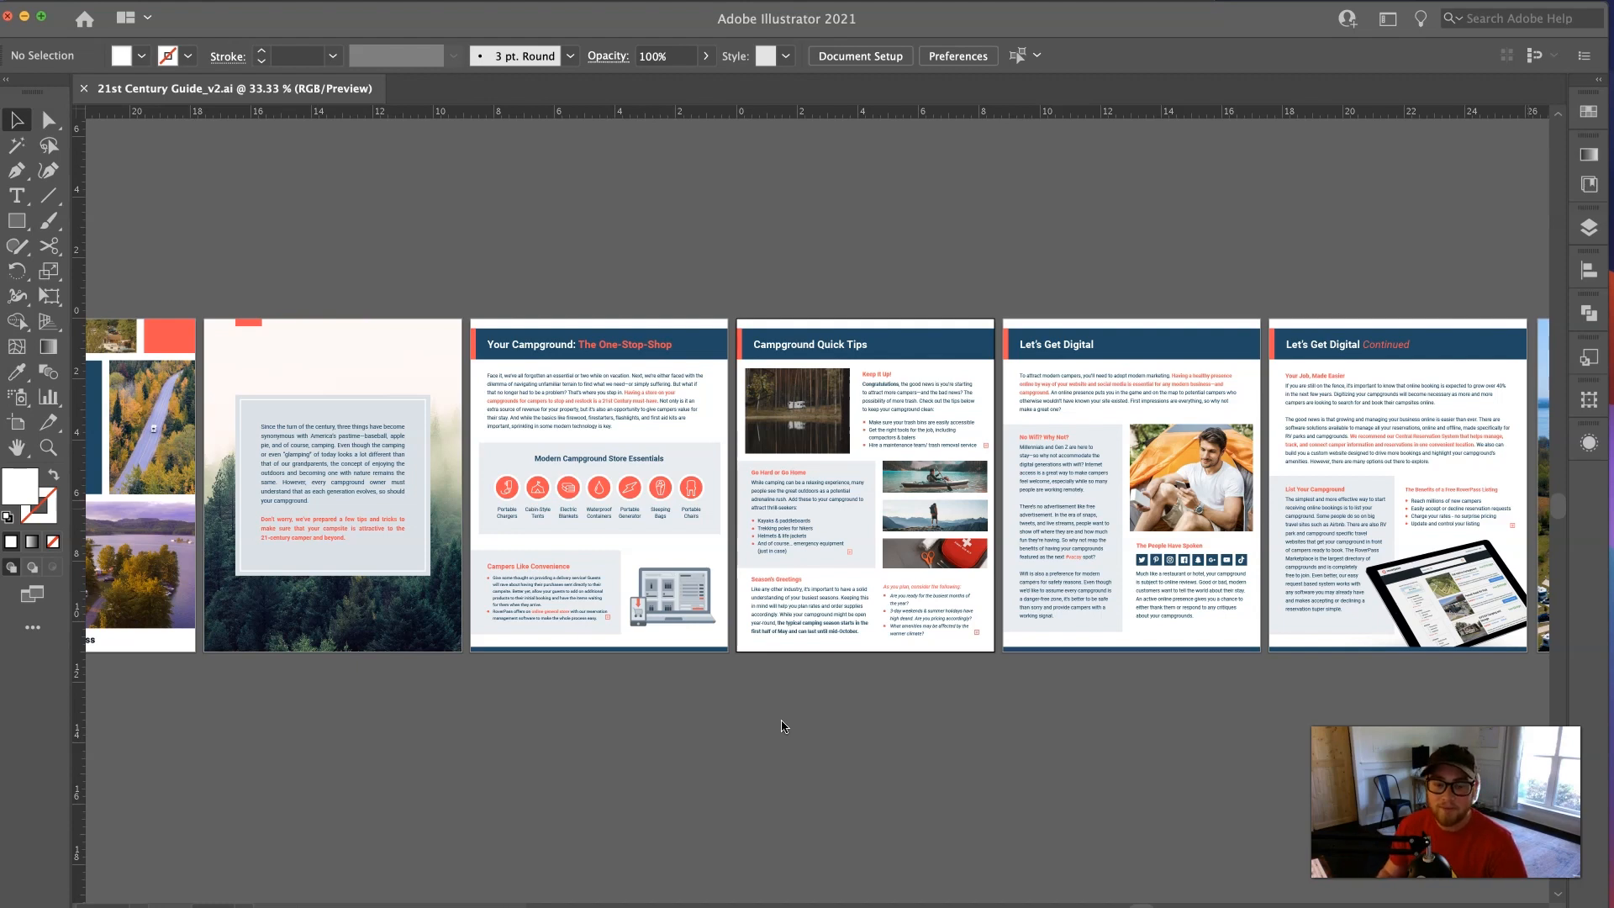
mouse_move(774, 728)
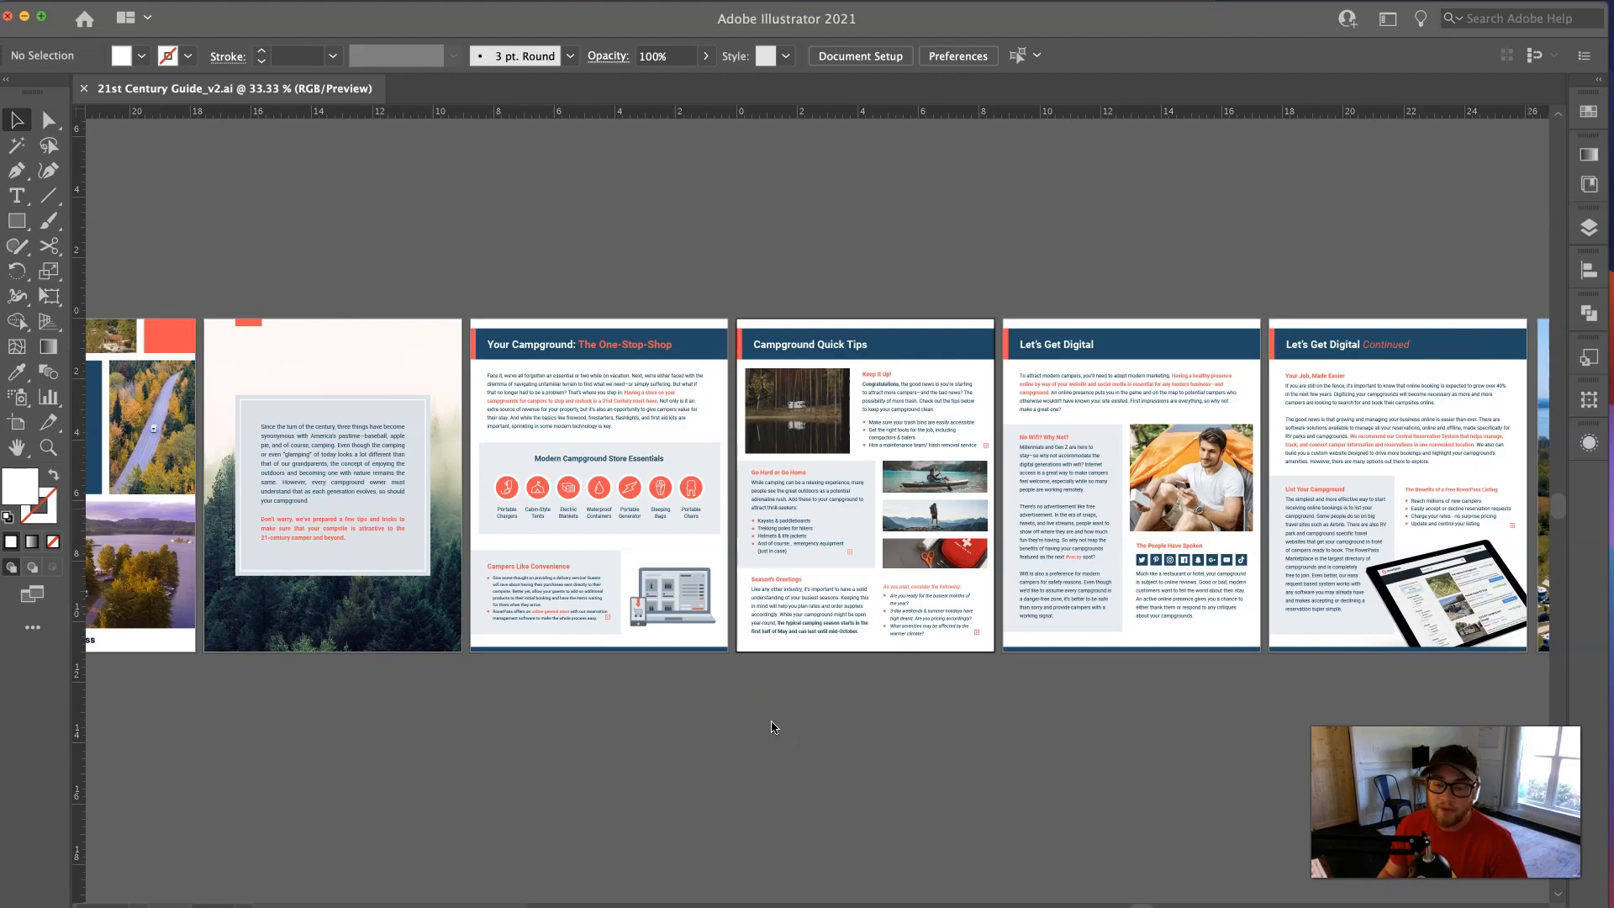